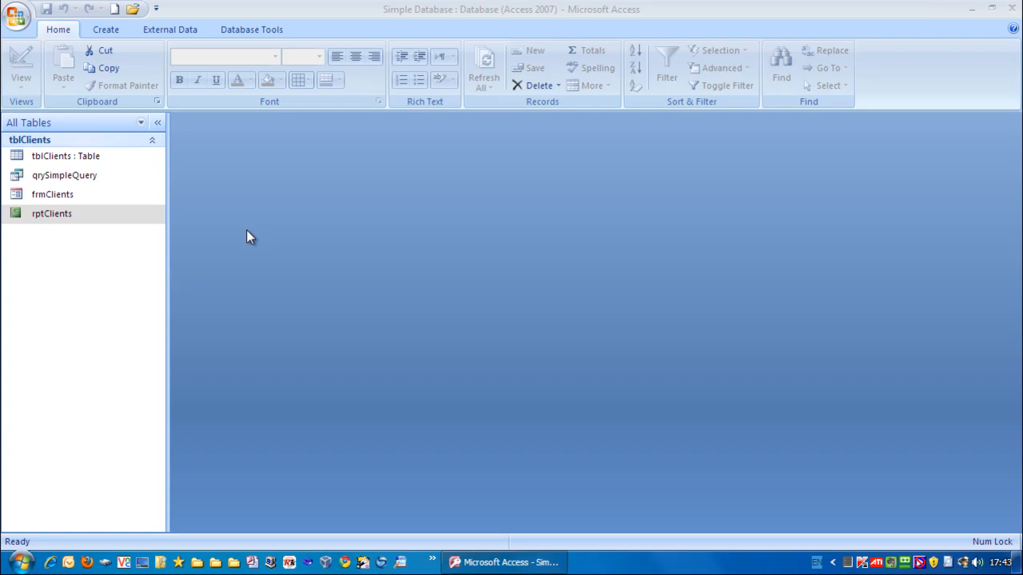
mouse_move(348, 243)
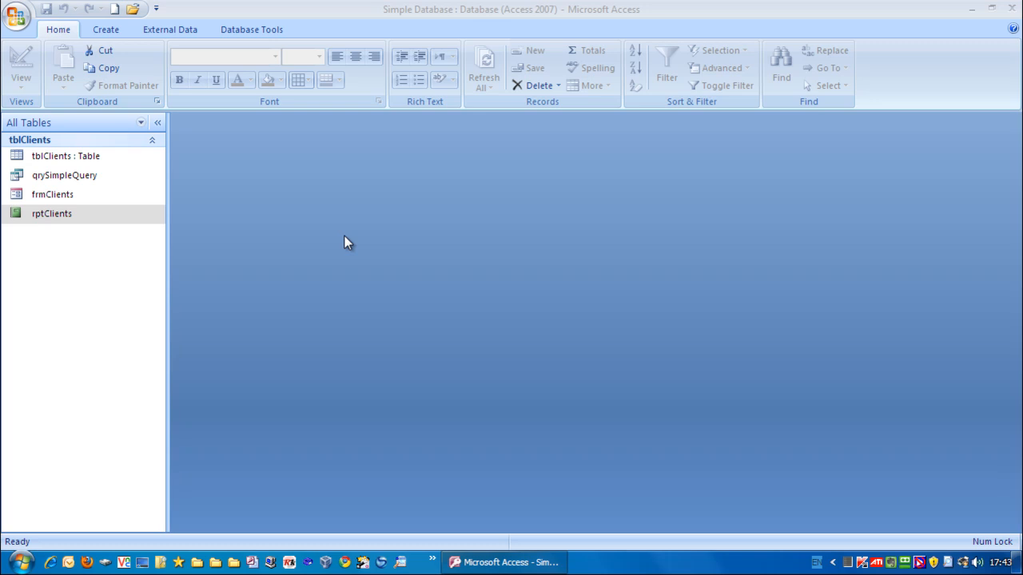
mouse_move(370, 239)
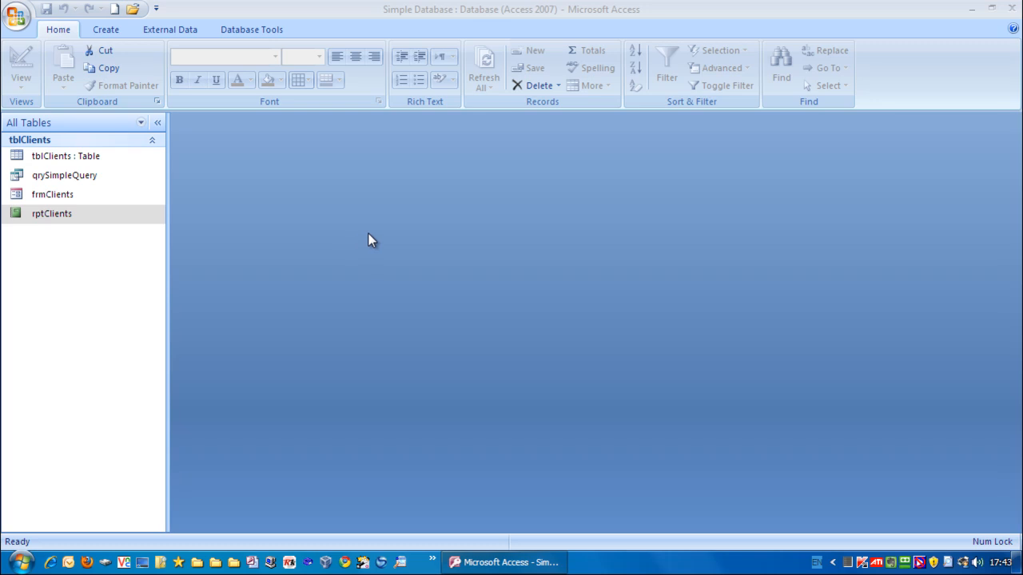
mouse_move(106, 28)
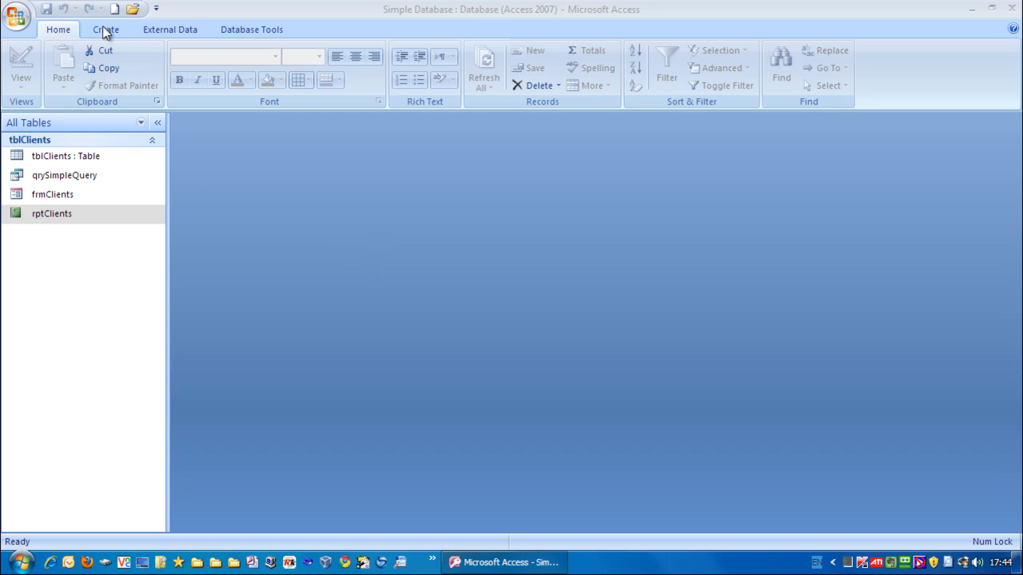
Show the Create ribbon with the tools for new tables, forms and reports
left_click(51, 214)
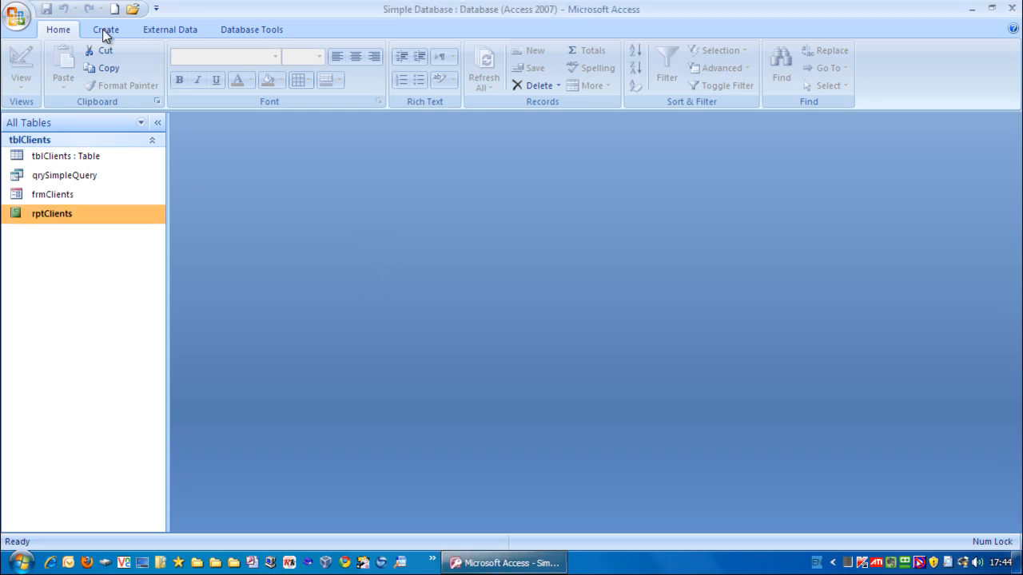
left_click(105, 29)
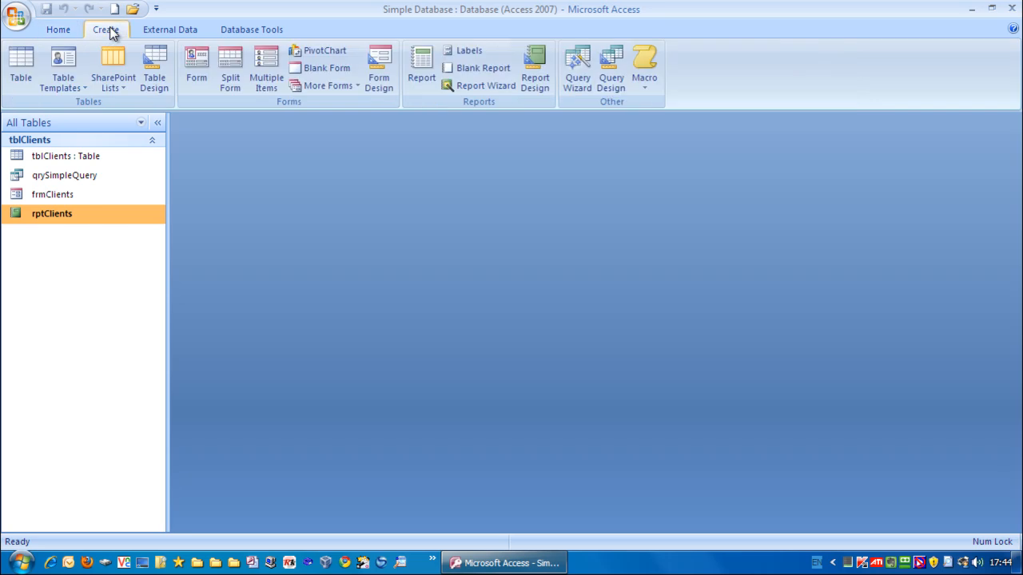
mouse_move(326, 67)
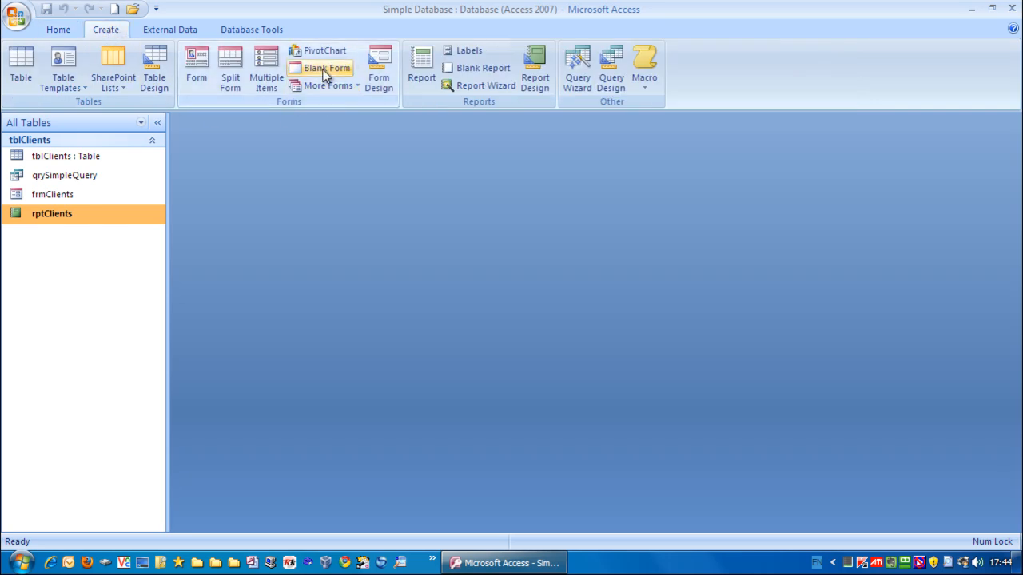
Create a new blank form (Form1) and switch it to Design View
left_click(325, 68)
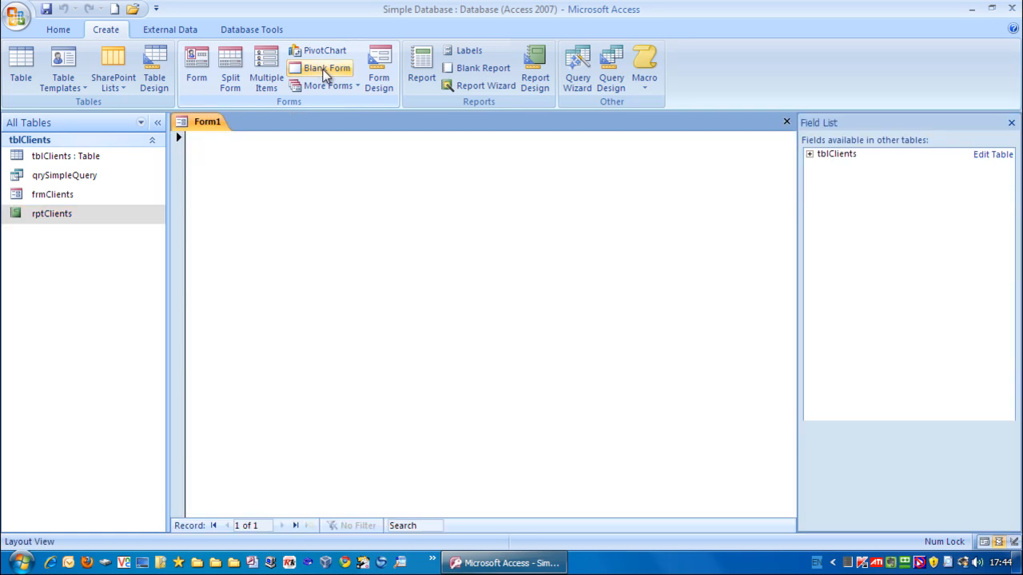
left_click(326, 67)
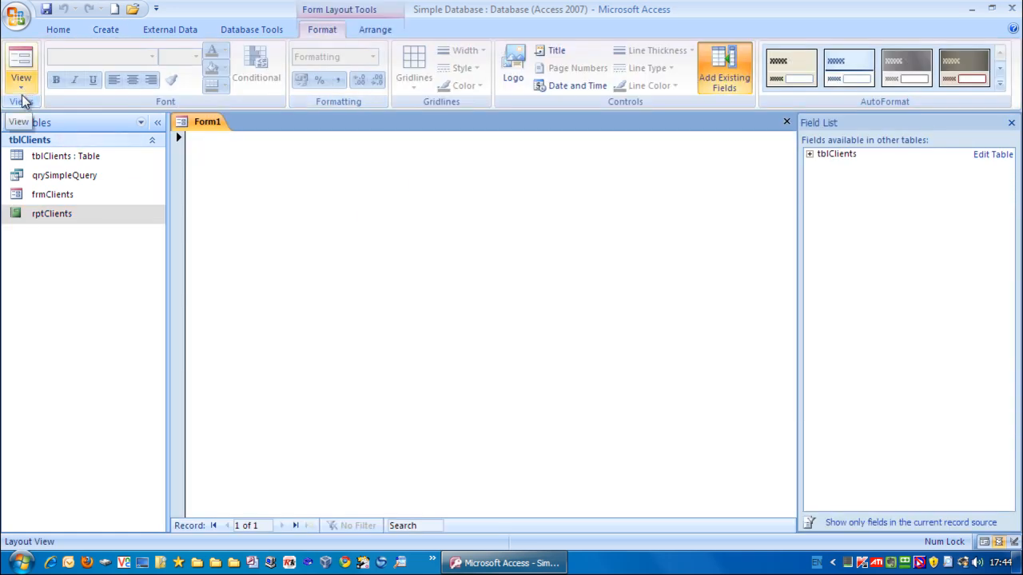
left_click(21, 67)
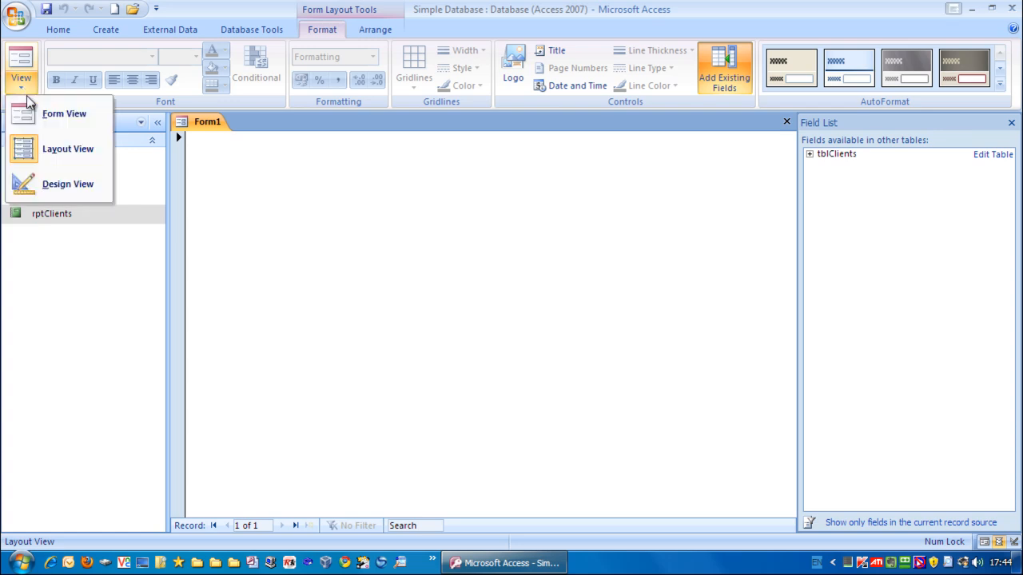
mouse_move(68, 184)
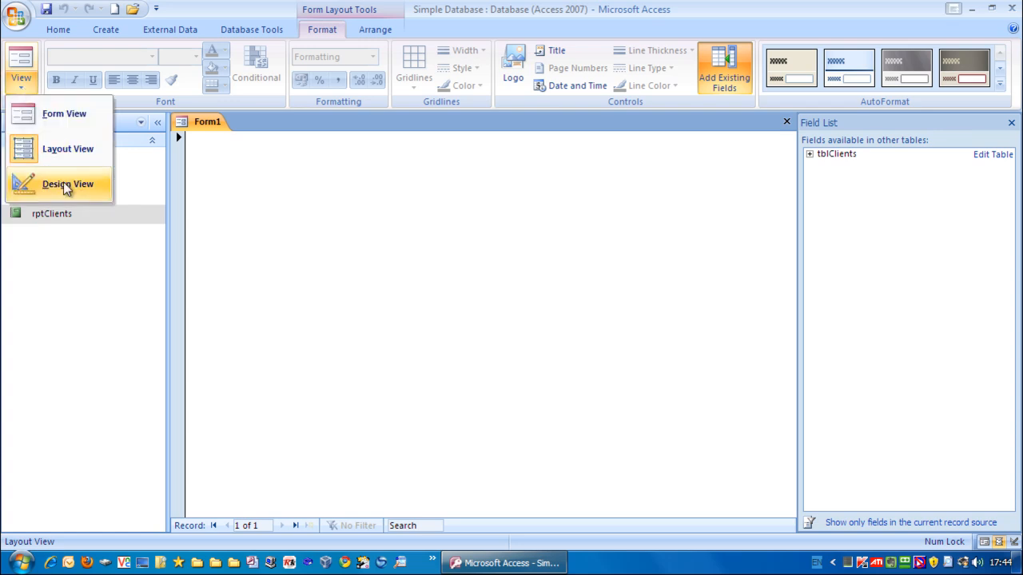
left_click(67, 184)
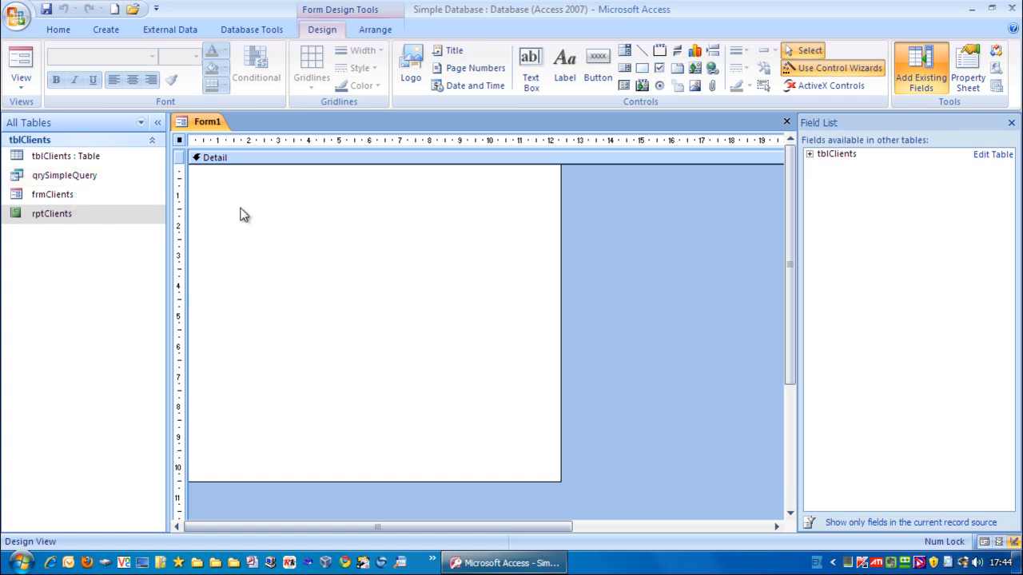
mouse_move(454, 49)
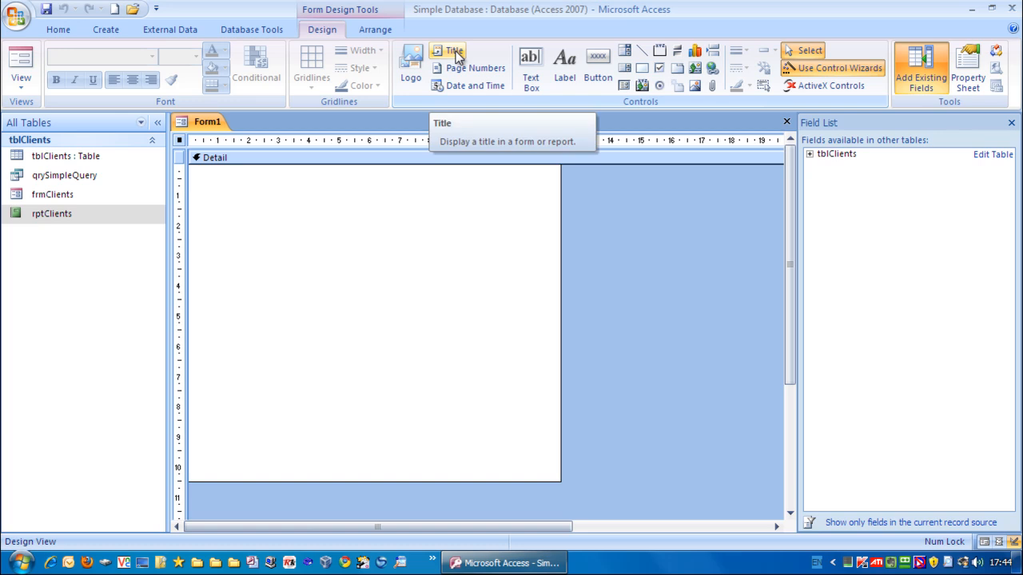
Add a form header title reading 'Switchboard'
left_click(453, 51)
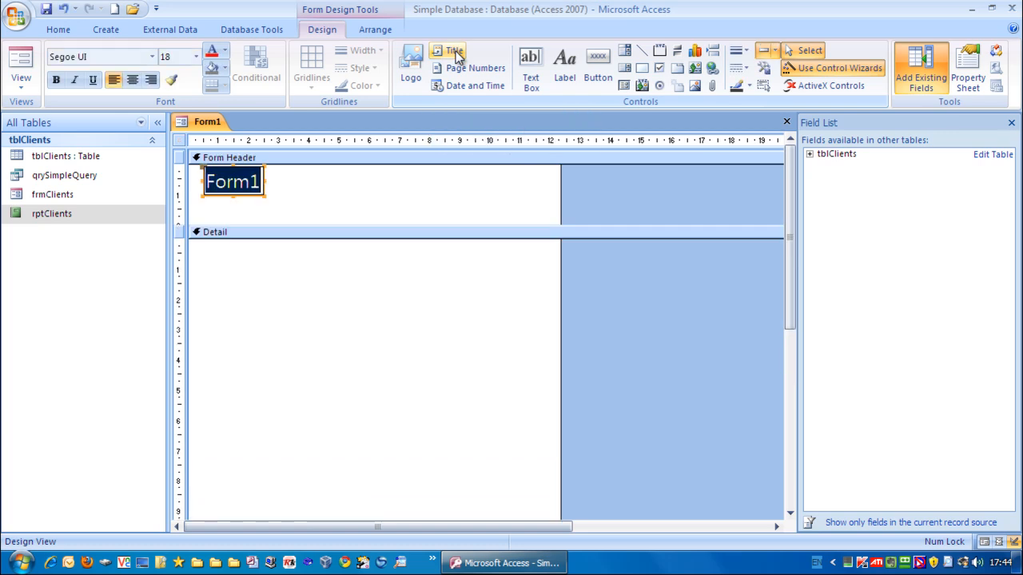
type("Swit")
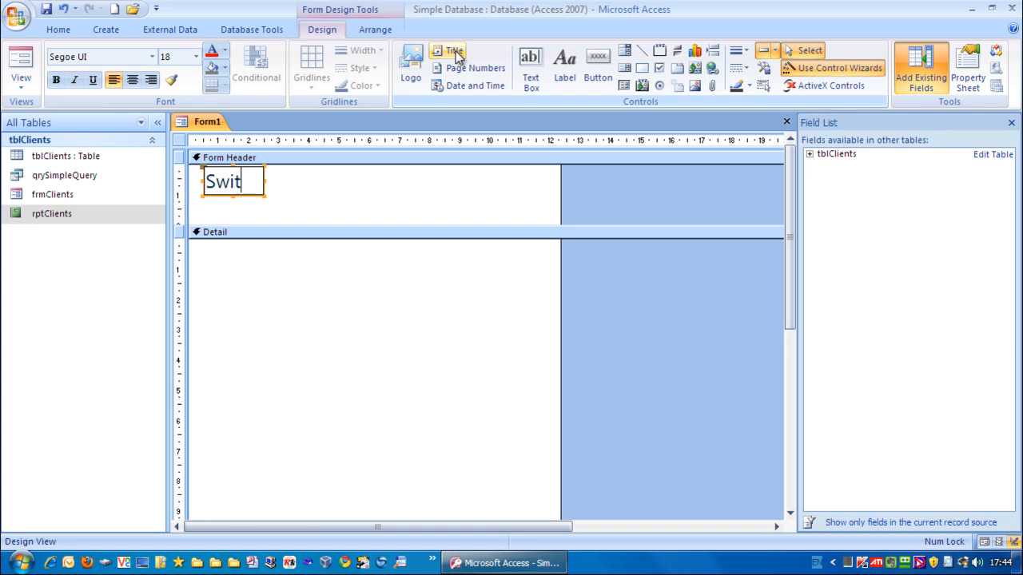
type("chboard")
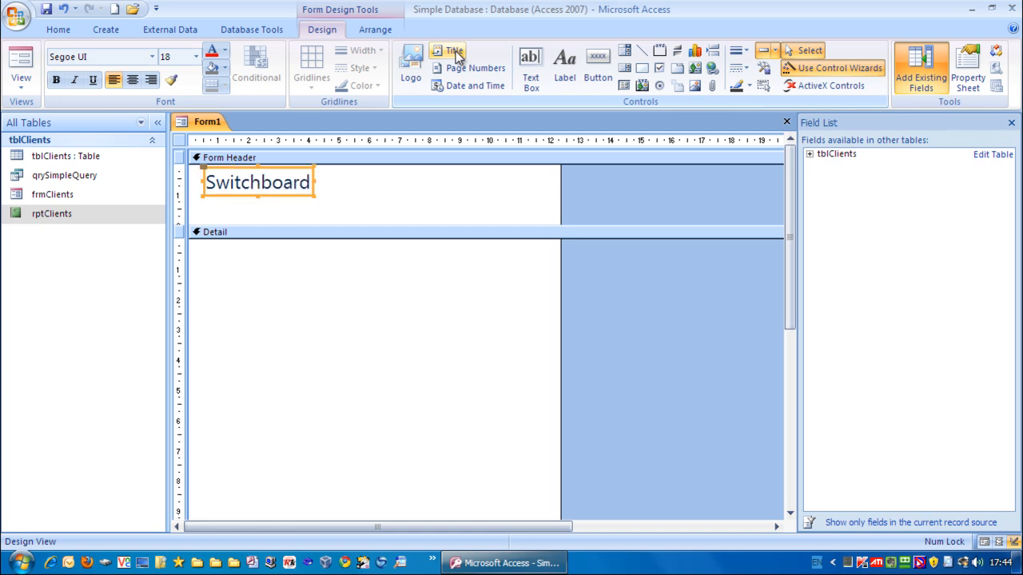
mouse_move(568, 429)
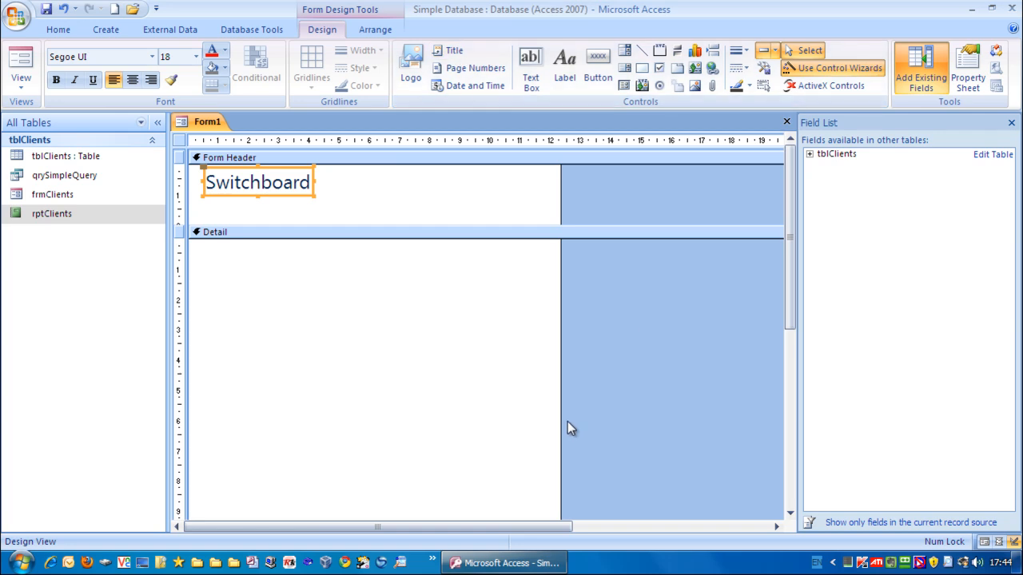
mouse_move(348, 326)
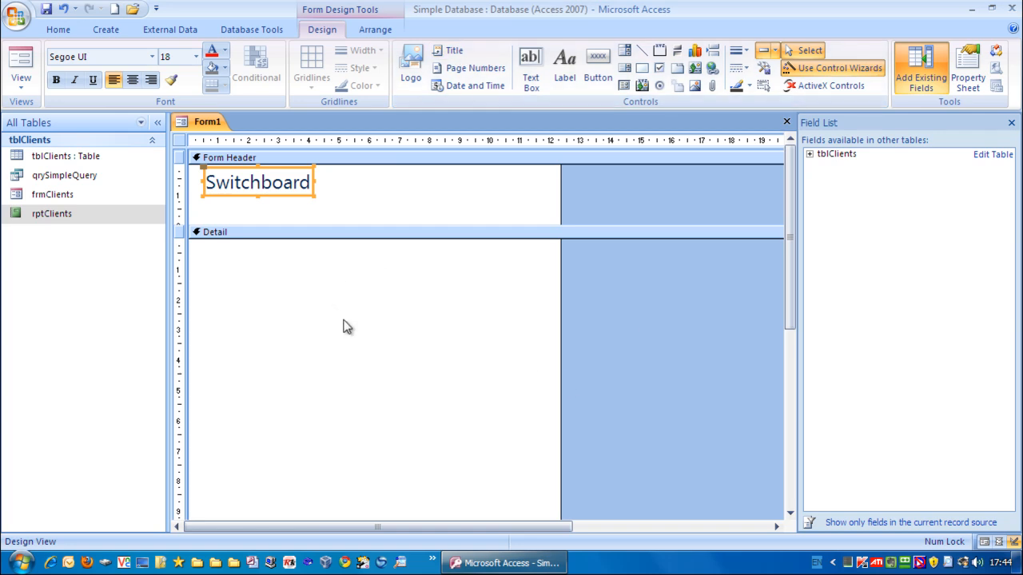
mouse_move(418, 323)
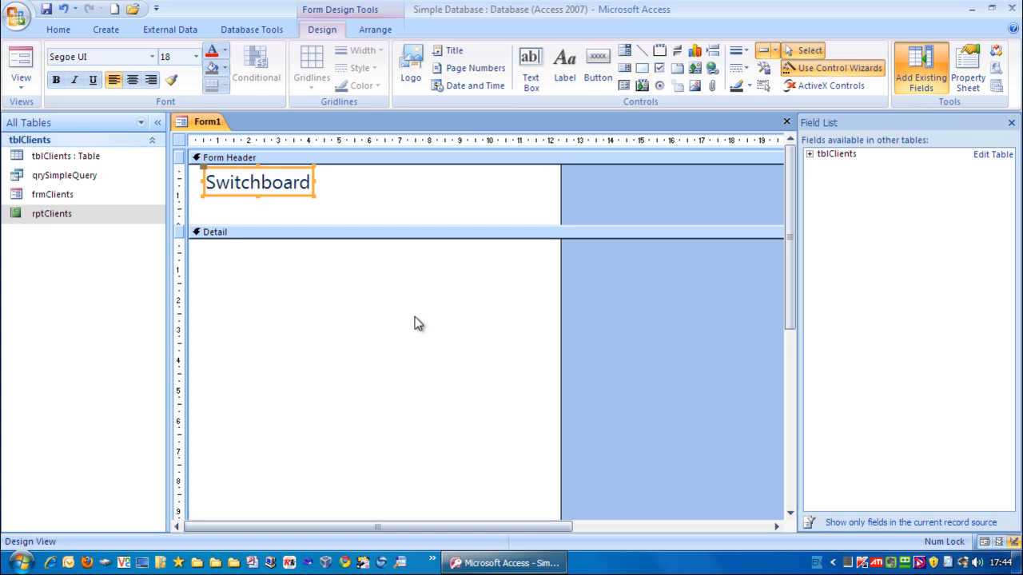
mouse_move(428, 314)
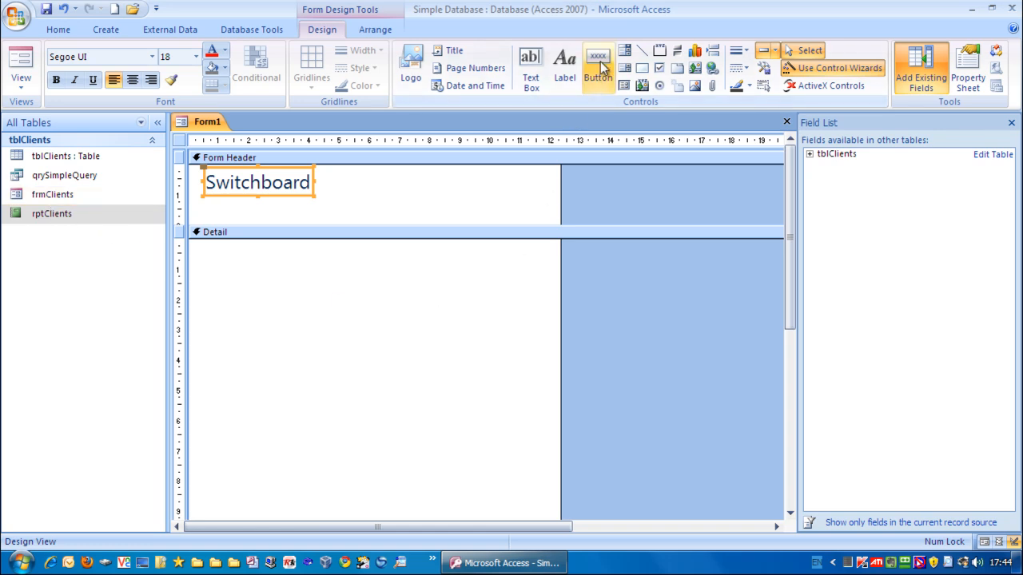
mouse_move(834, 67)
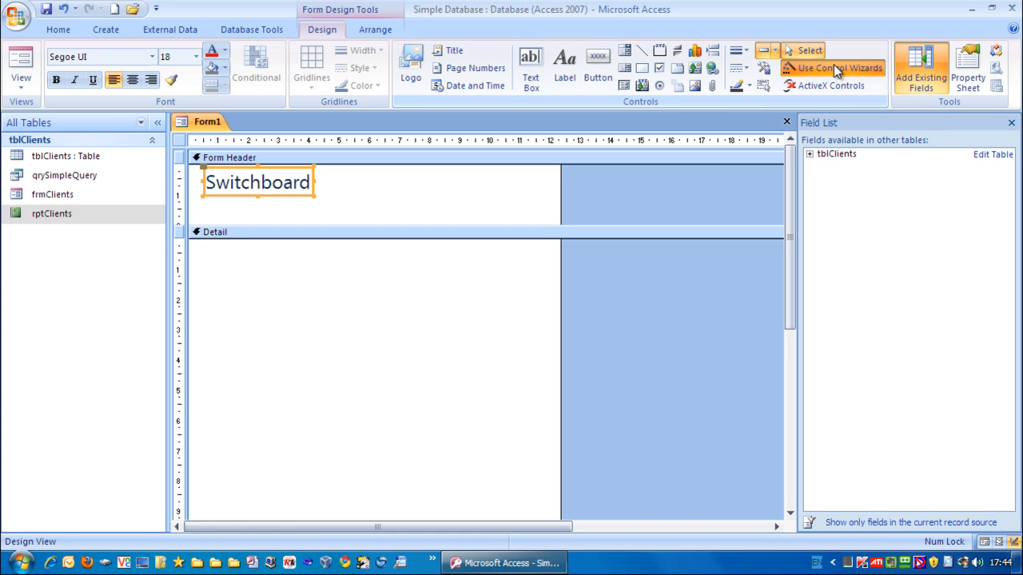
mouse_move(823, 106)
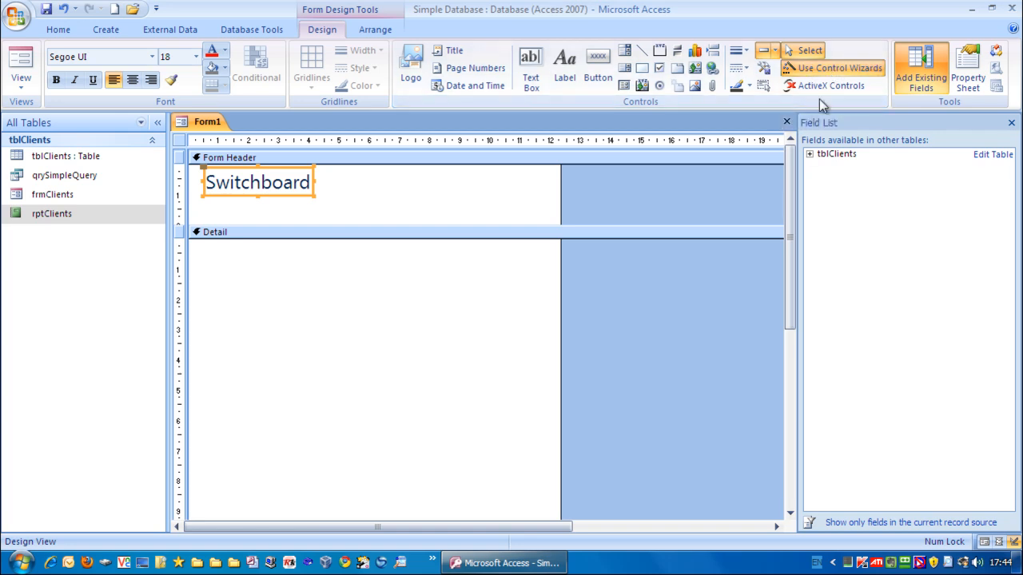
mouse_move(854, 72)
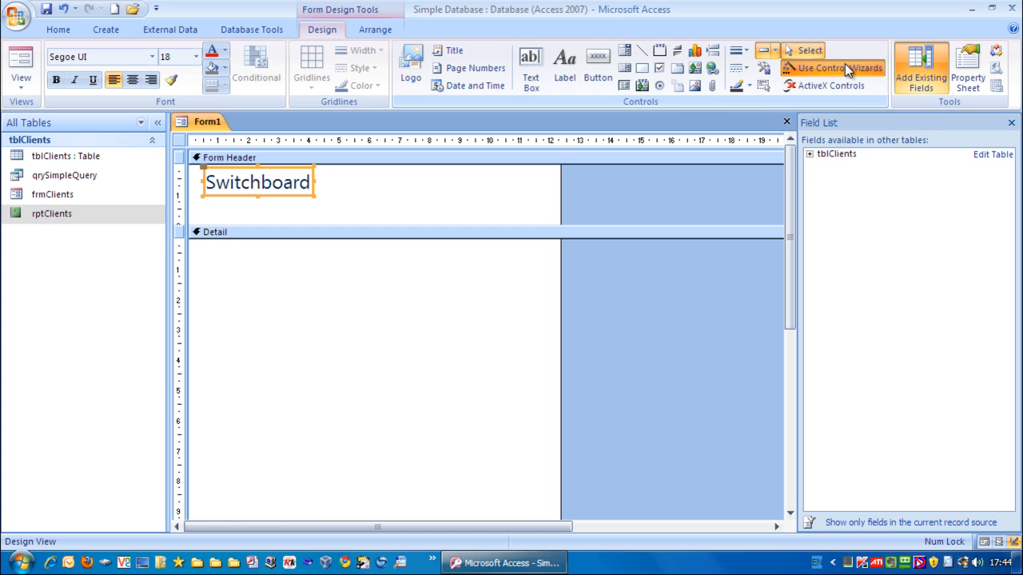
mouse_move(597, 67)
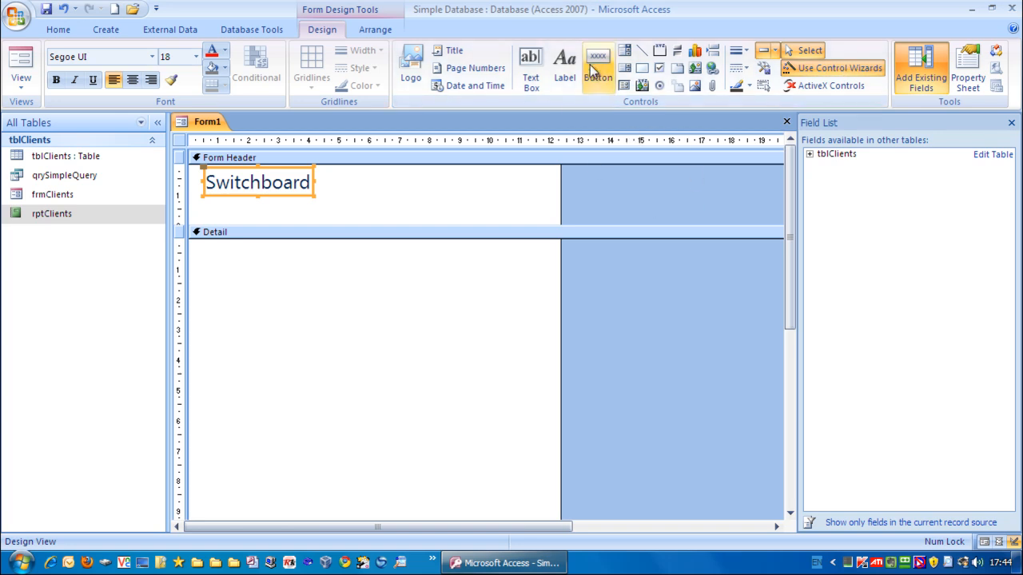
Place a button in the Detail area set to open frmClients showing all records
left_click(597, 62)
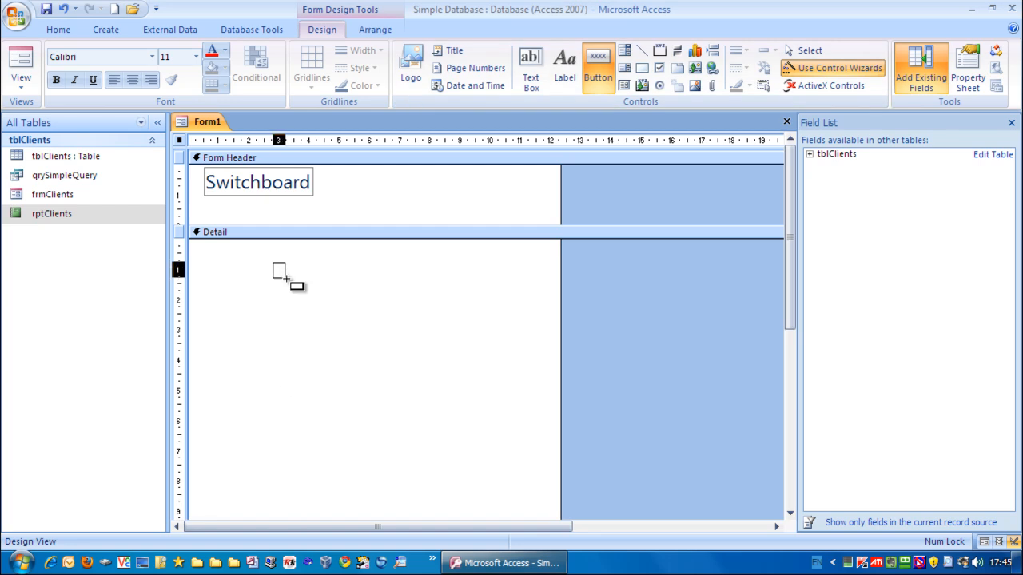
left_click(287, 280)
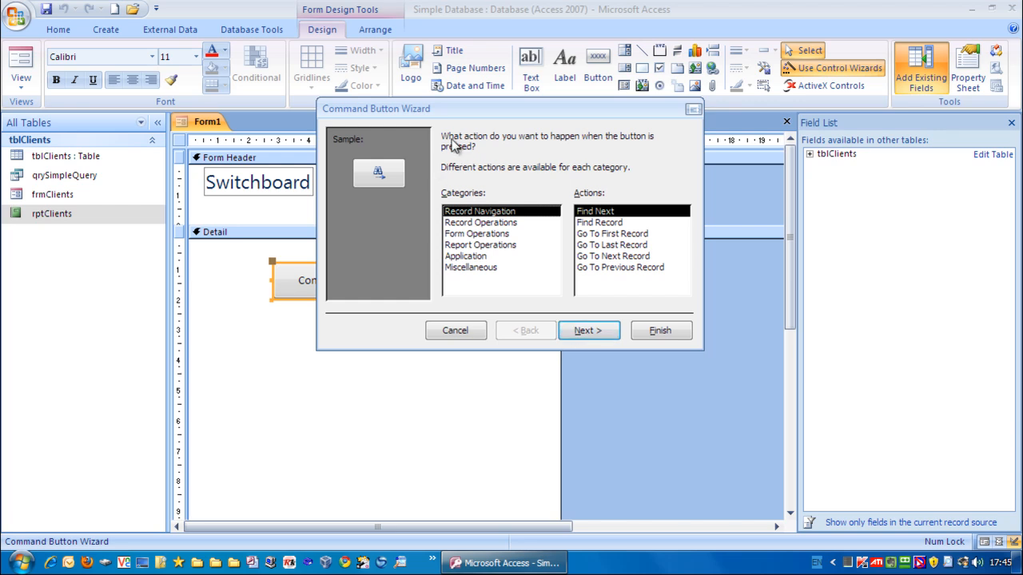
mouse_move(668, 147)
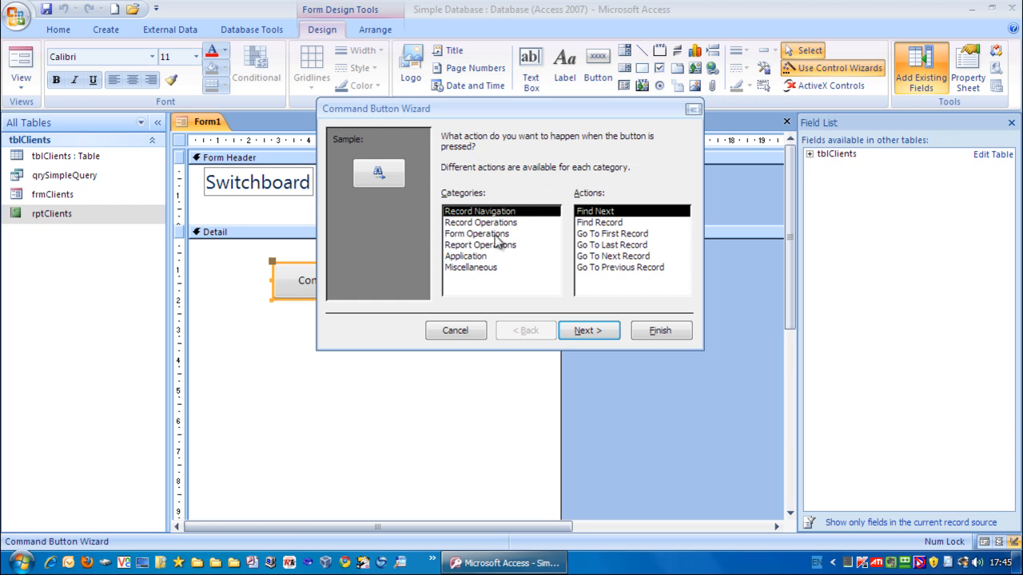
mouse_move(457, 243)
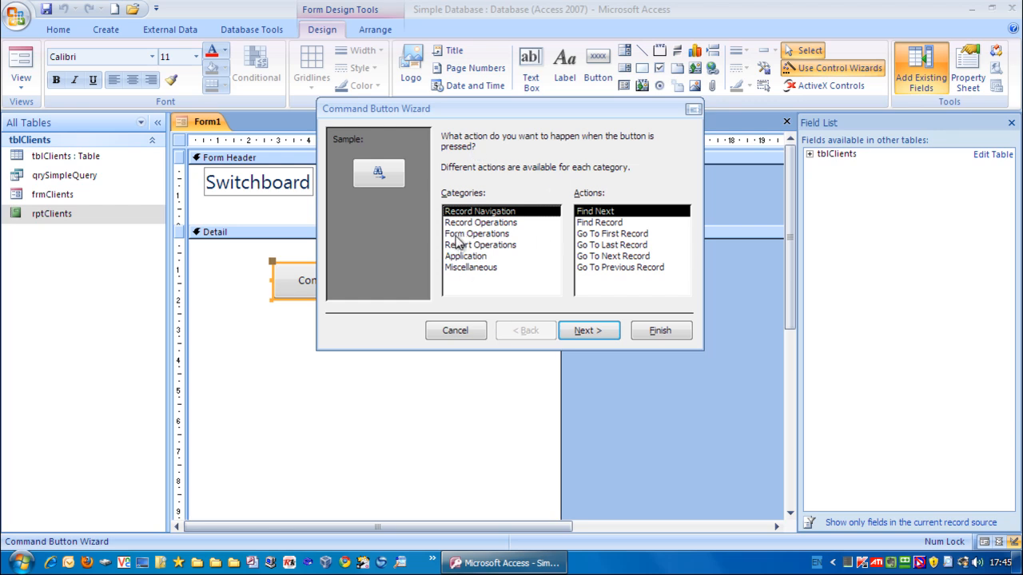
left_click(477, 233)
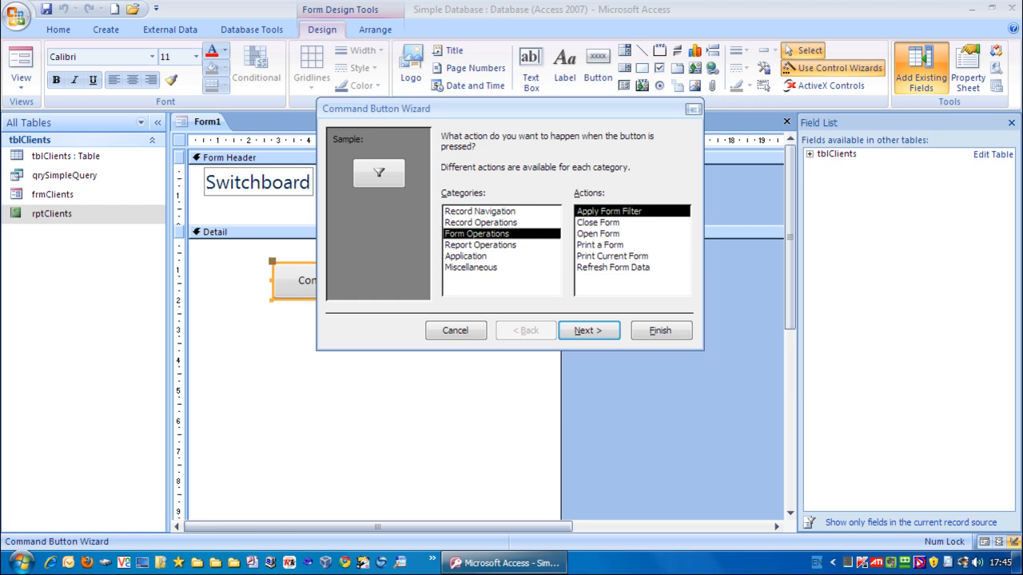
mouse_move(617, 245)
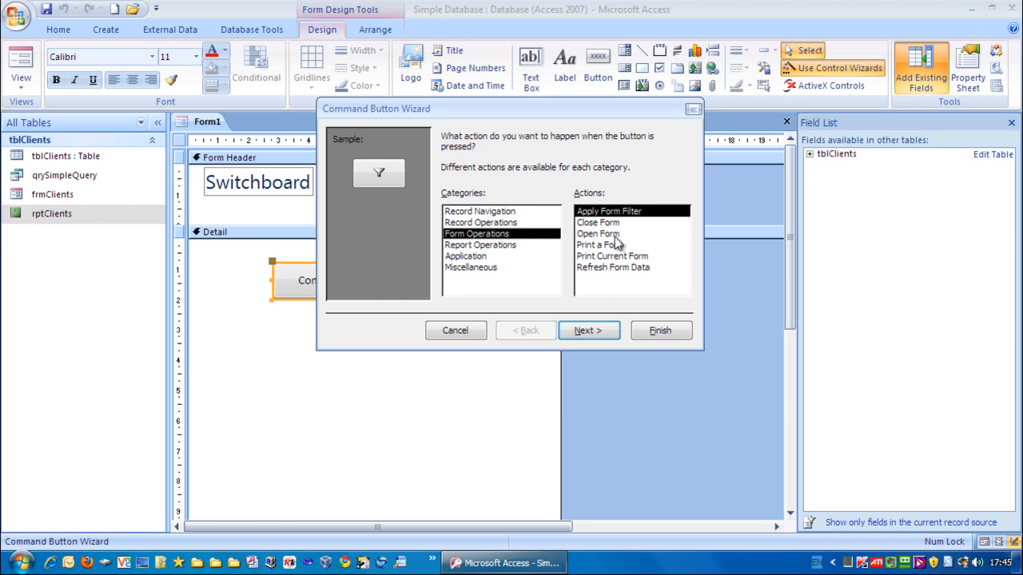
left_click(598, 233)
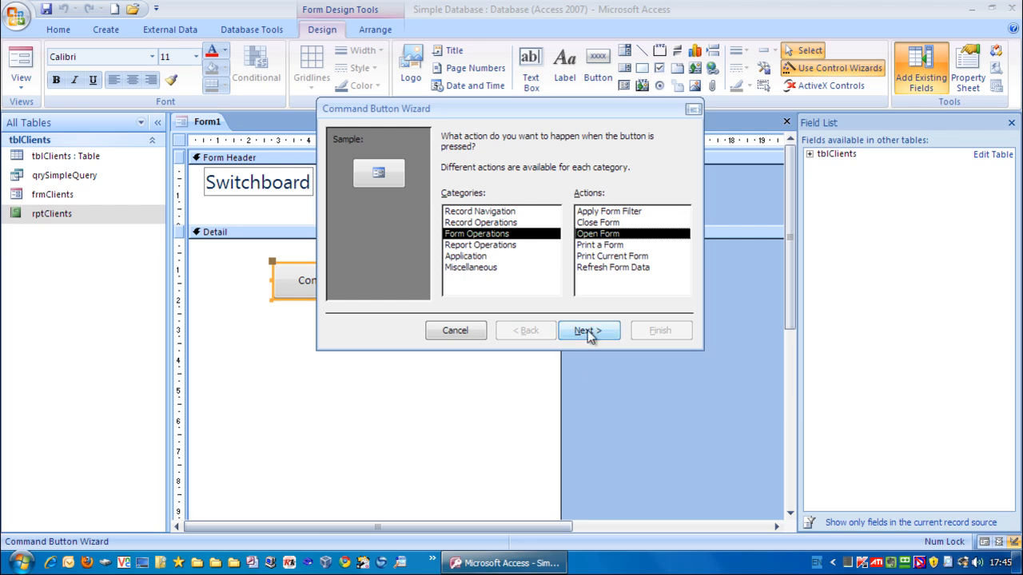
left_click(588, 330)
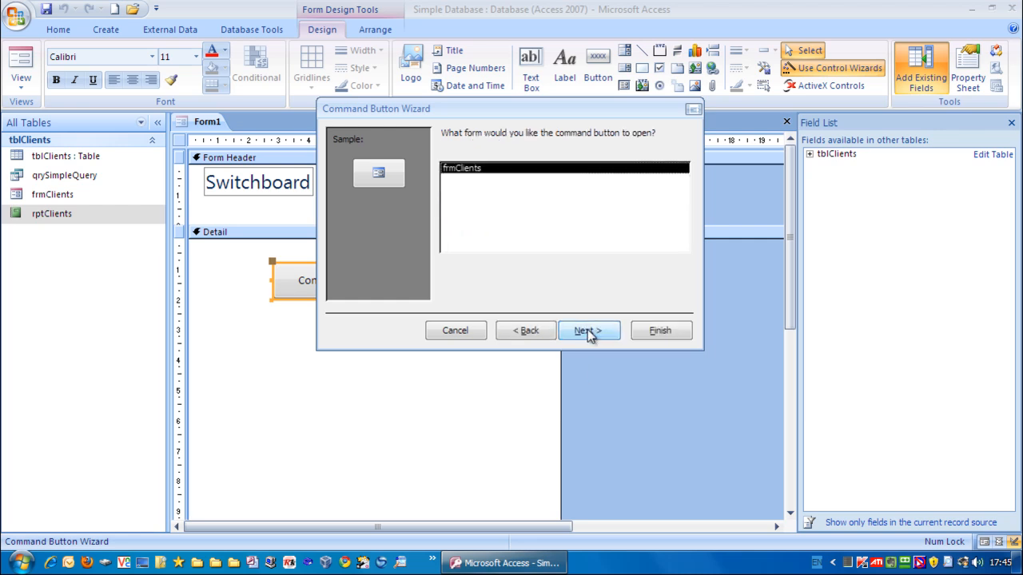
mouse_move(645, 147)
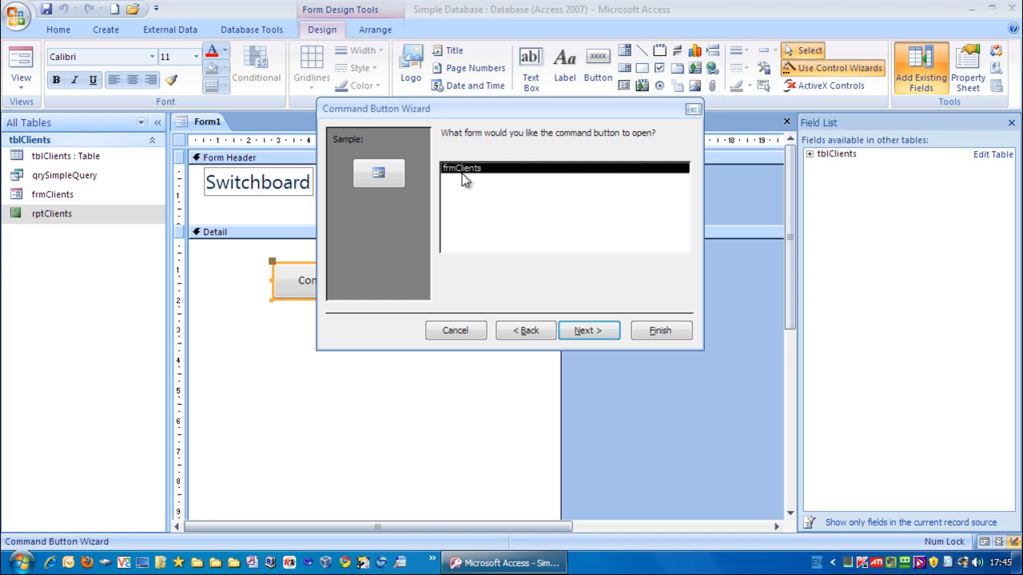
mouse_move(486, 175)
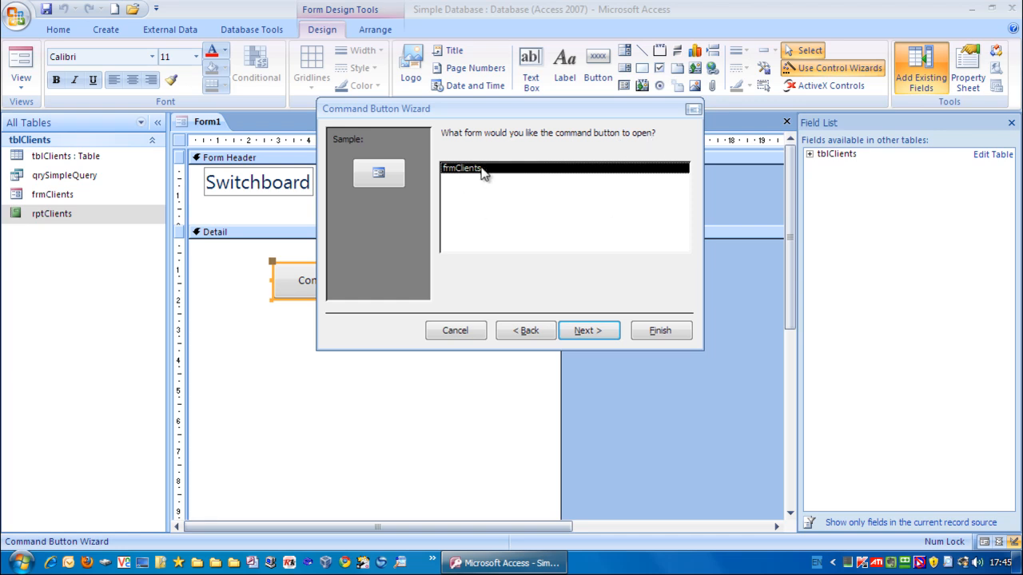
mouse_move(446, 172)
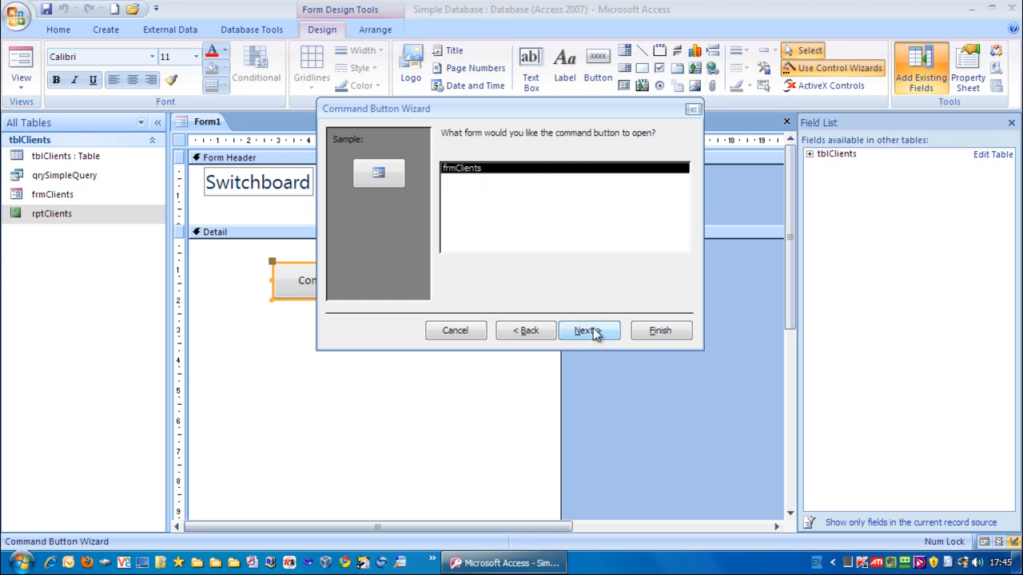
left_click(585, 329)
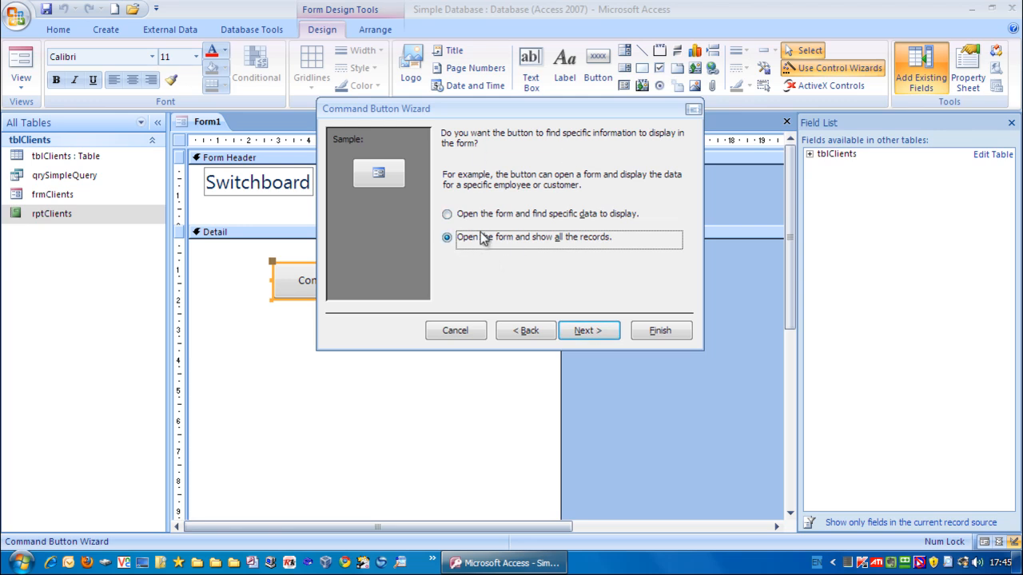
mouse_move(588, 224)
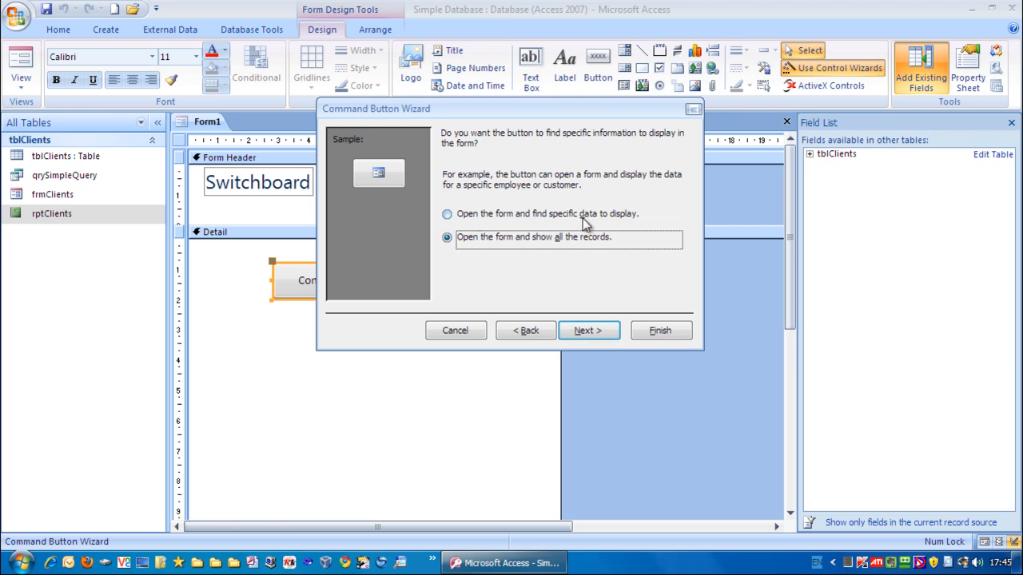
mouse_move(594, 285)
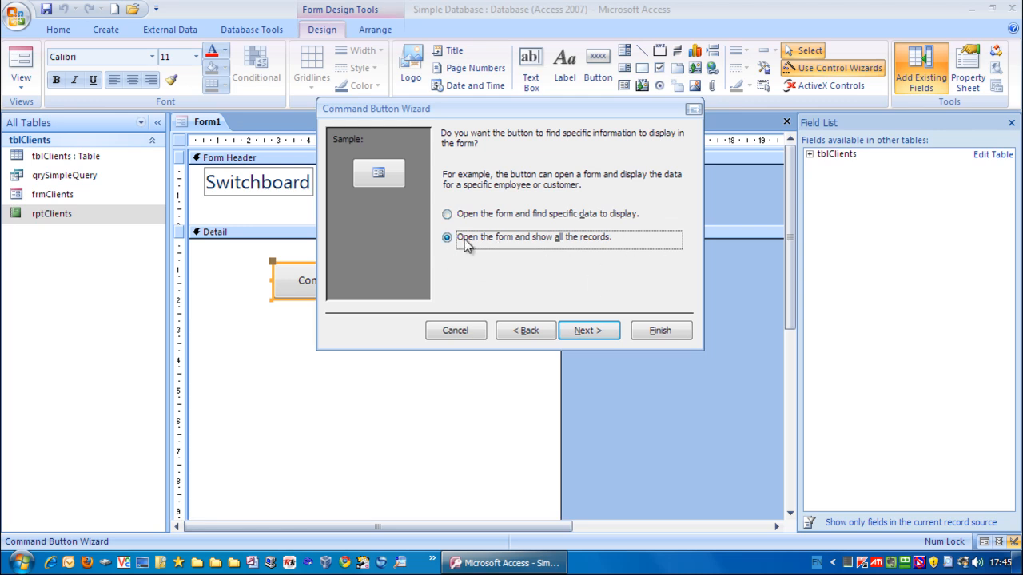
mouse_move(448, 249)
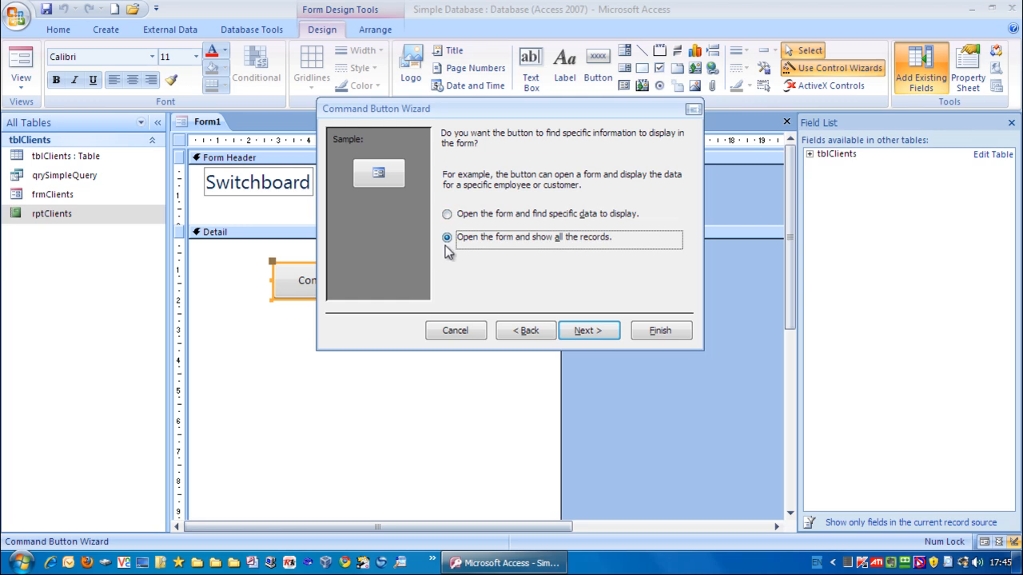
left_click(588, 329)
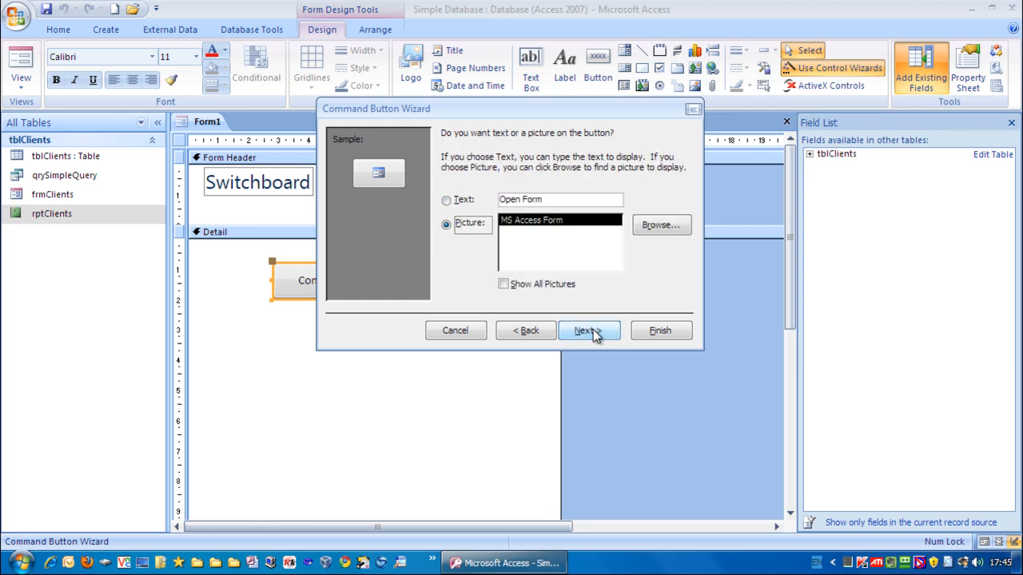
mouse_move(447, 145)
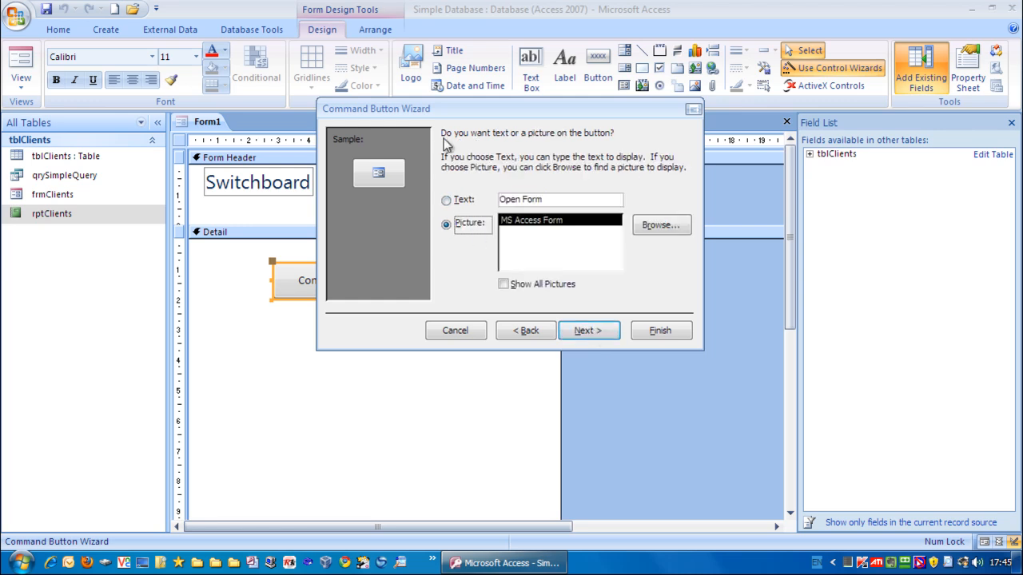
mouse_move(610, 137)
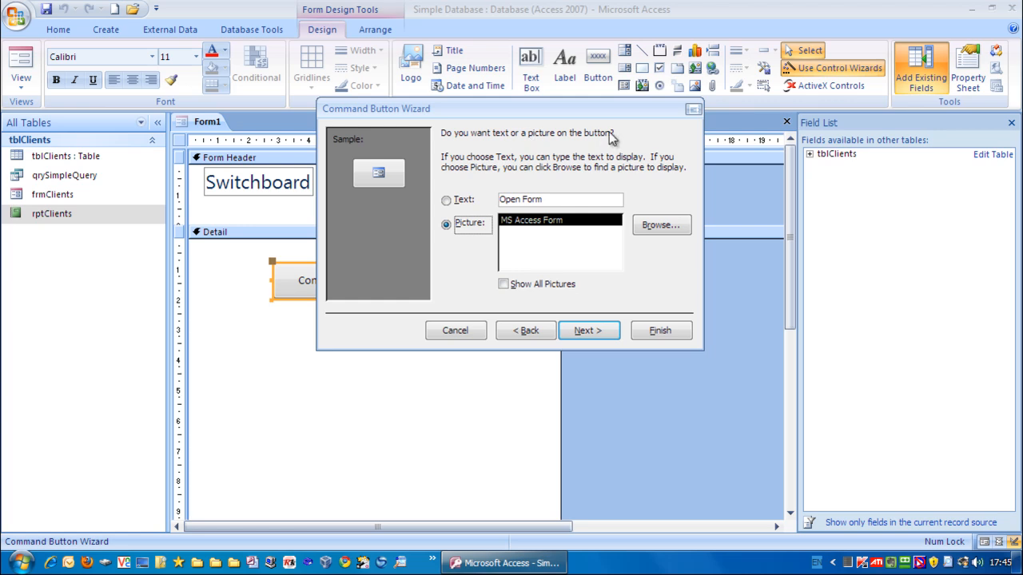
Caption the button 'Clients', name it cmdClients, and finish the wizard
left_click(446, 200)
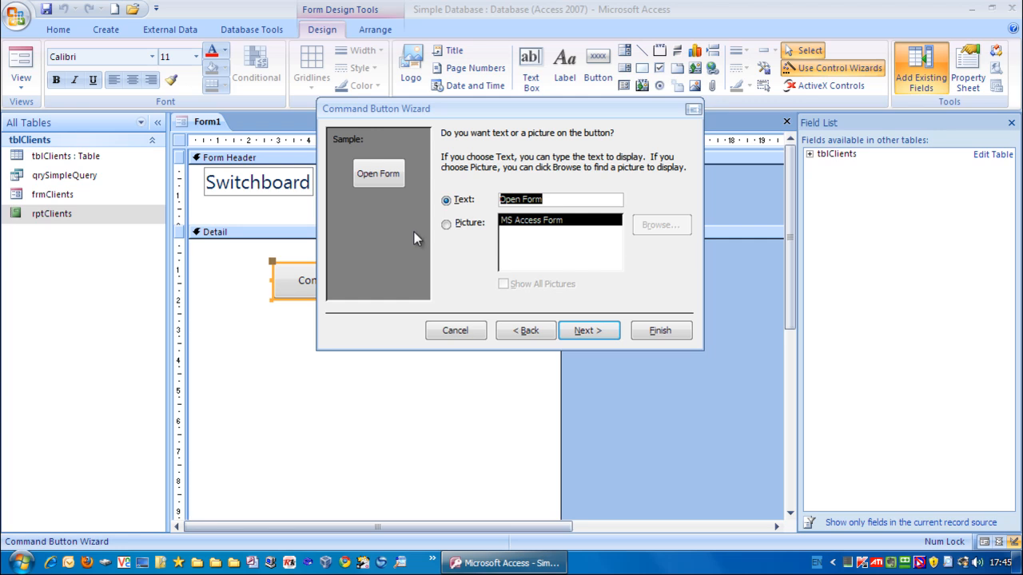
mouse_move(408, 240)
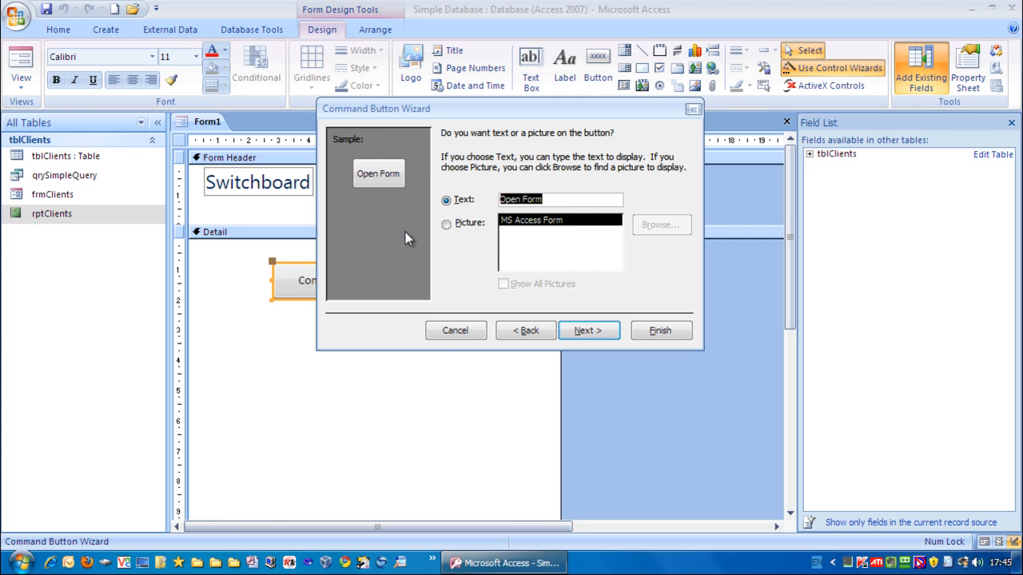
type("Clien")
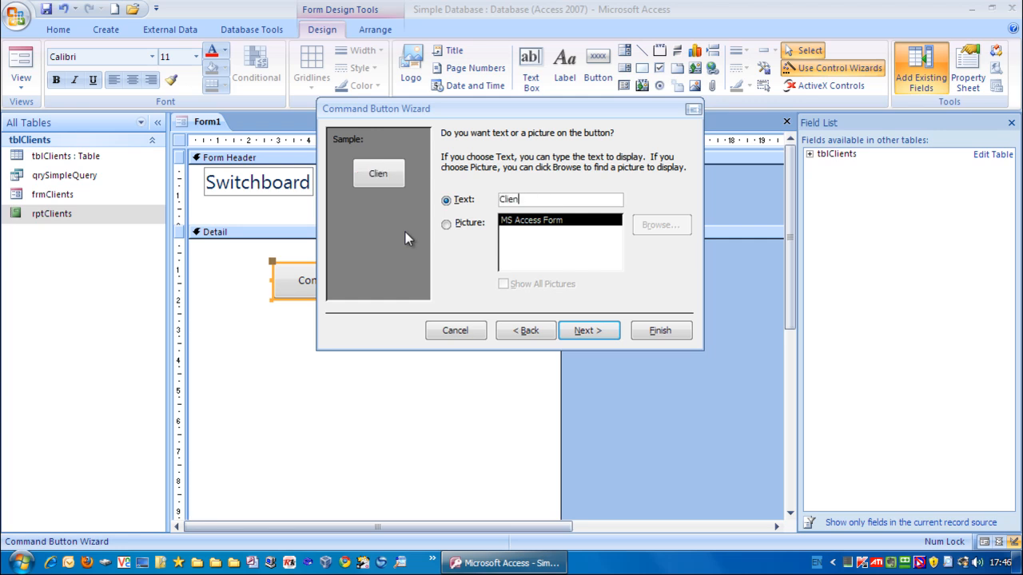
type("ts")
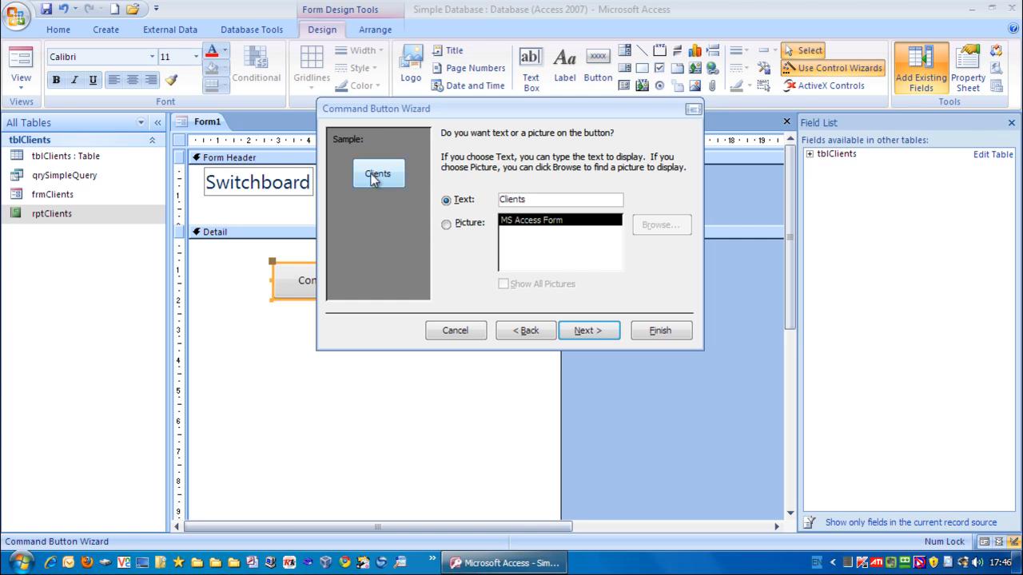
mouse_move(588, 329)
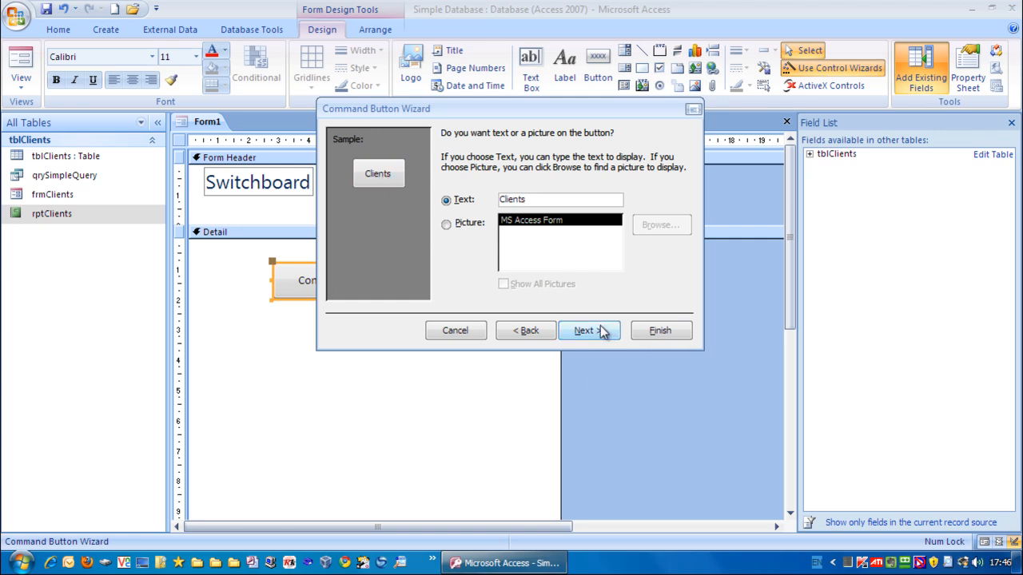
left_click(584, 329)
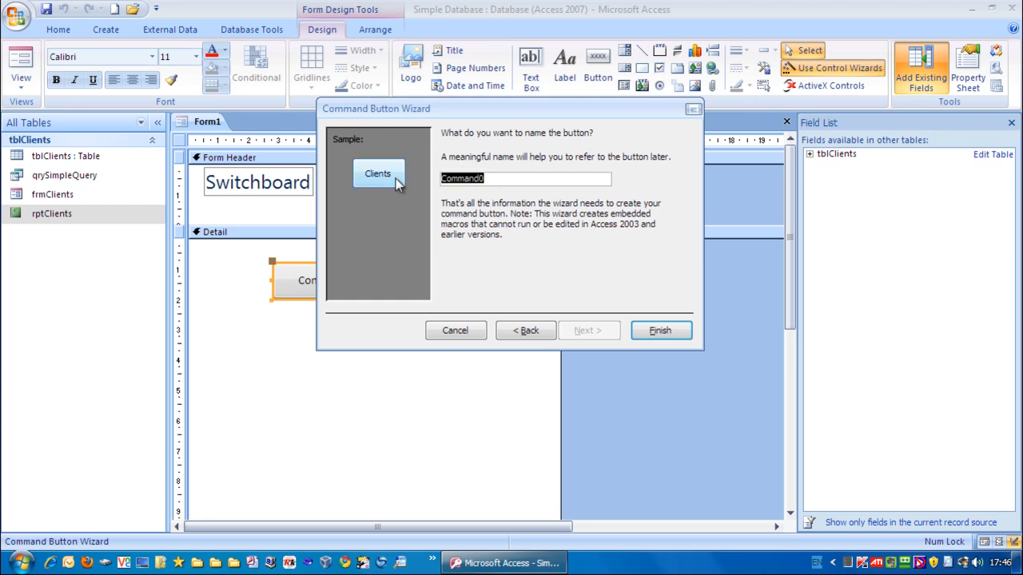
type("cmd")
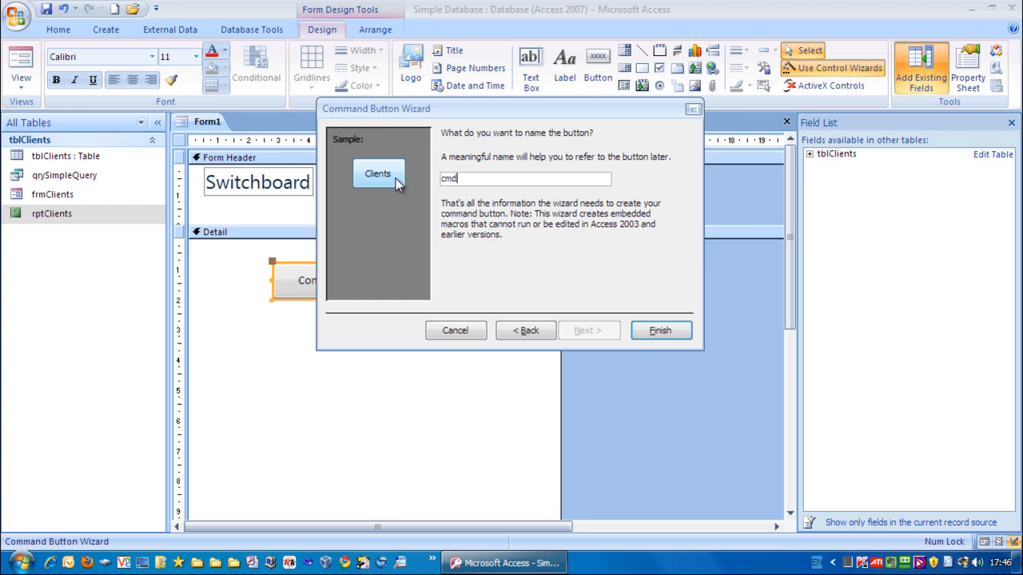
type("Clients")
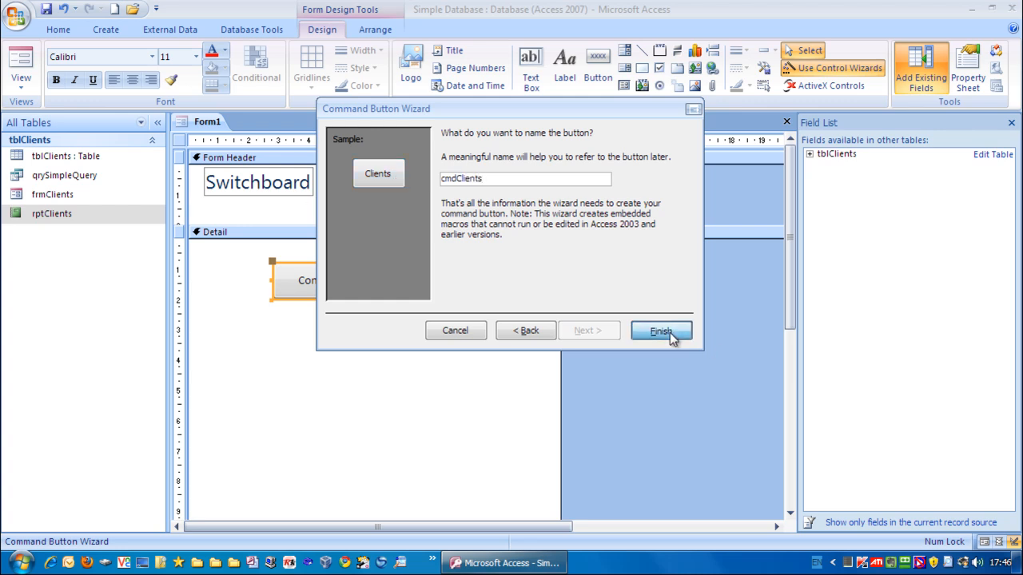
left_click(662, 331)
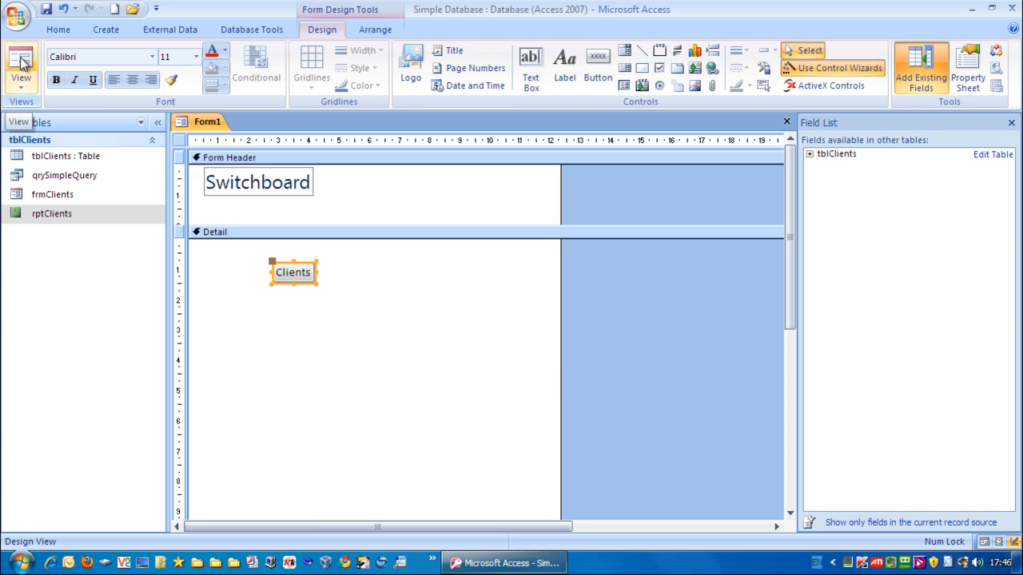
Preview the form in Form View, test the Clients button opening frmClients, then close it
left_click(21, 67)
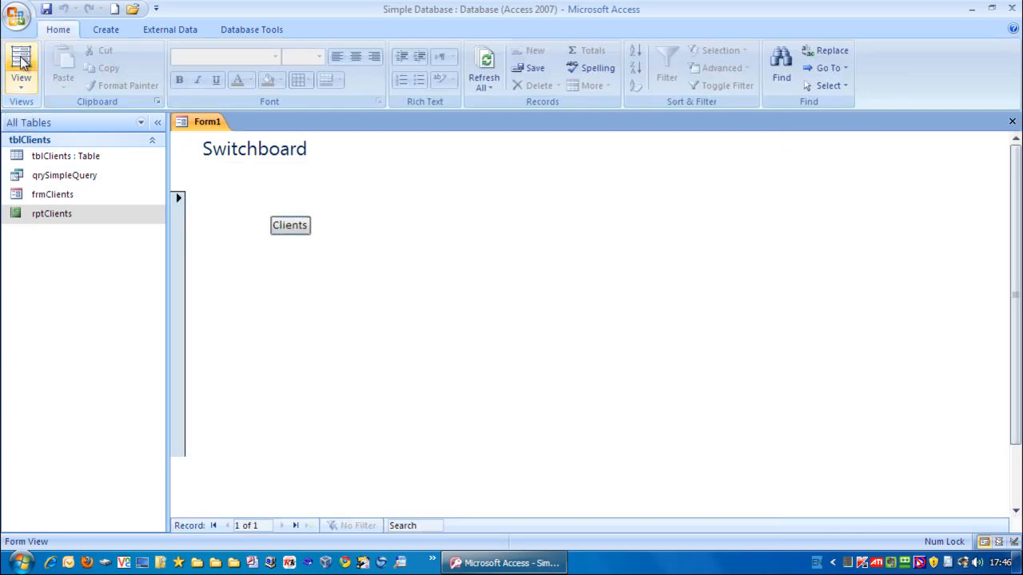
mouse_move(335, 312)
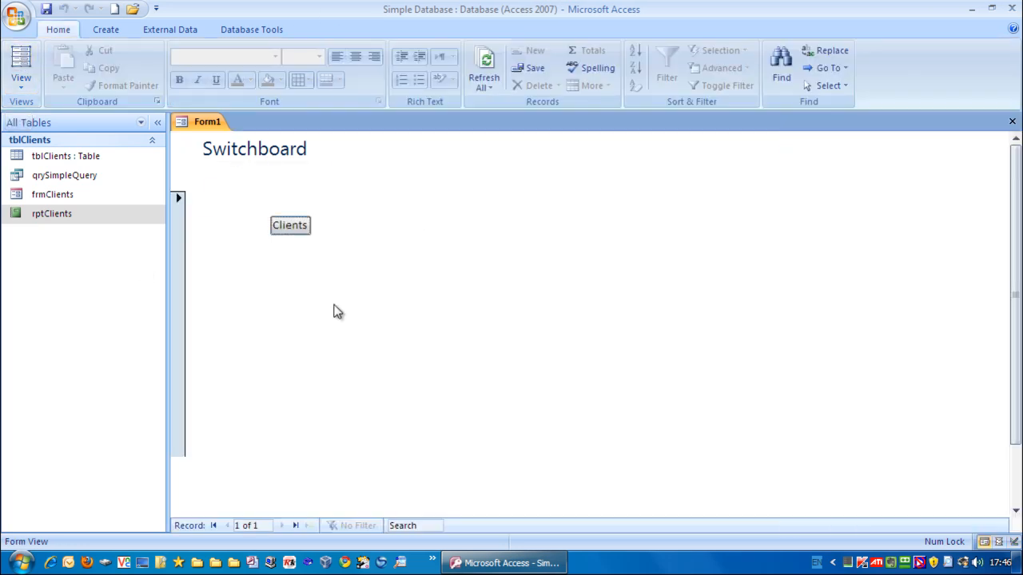
mouse_move(371, 227)
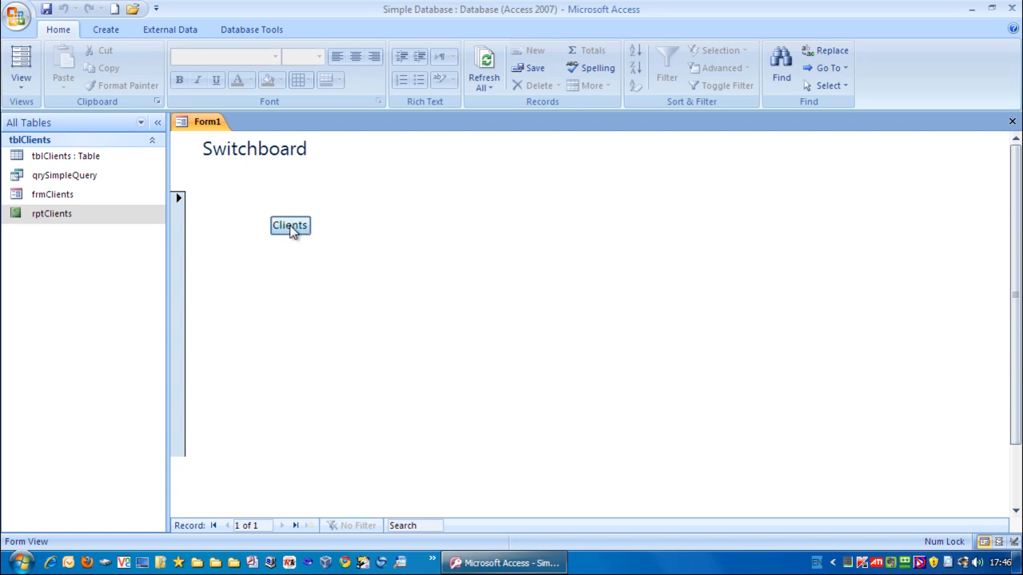
left_click(289, 225)
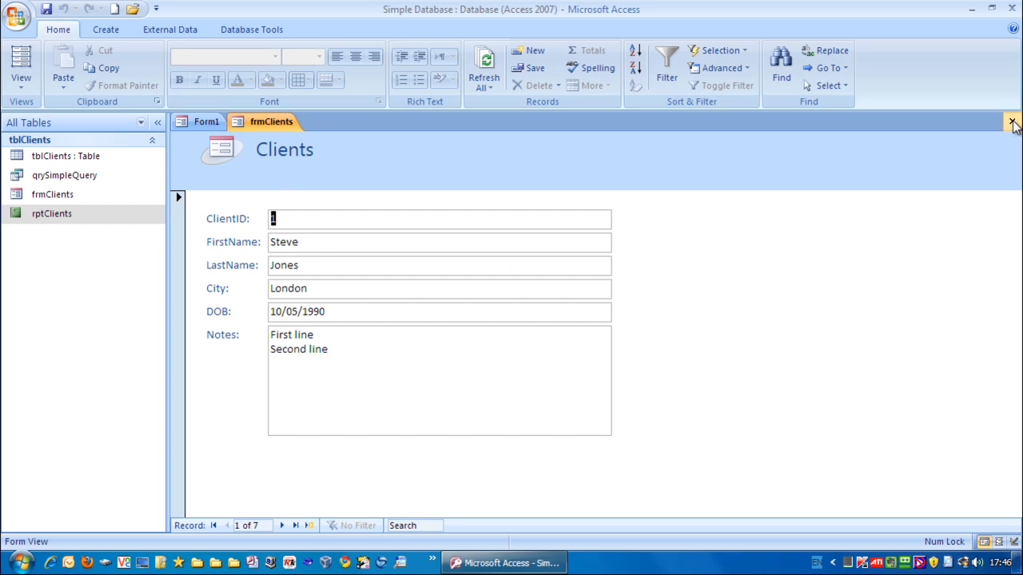
left_click(1013, 121)
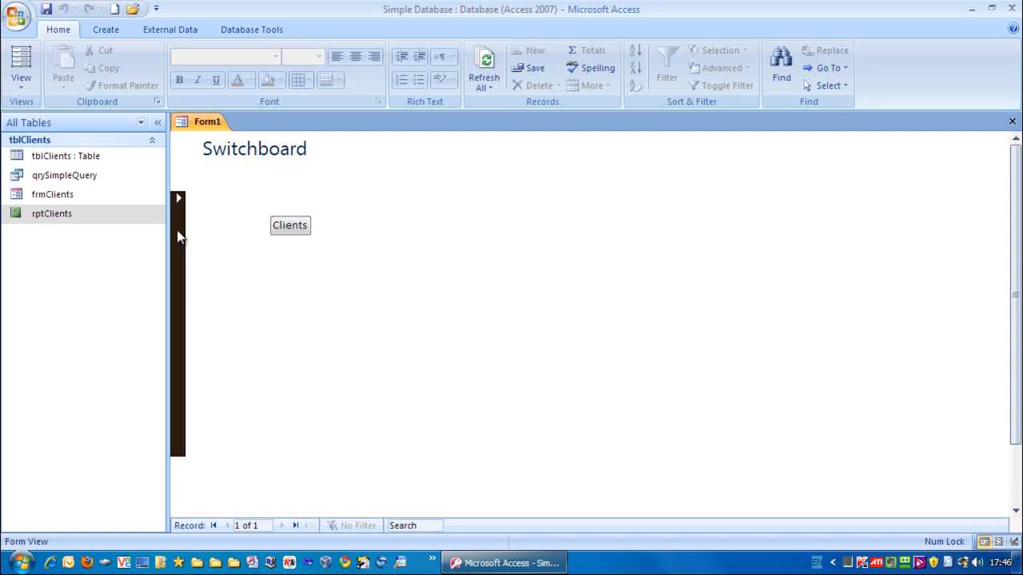
mouse_move(265, 281)
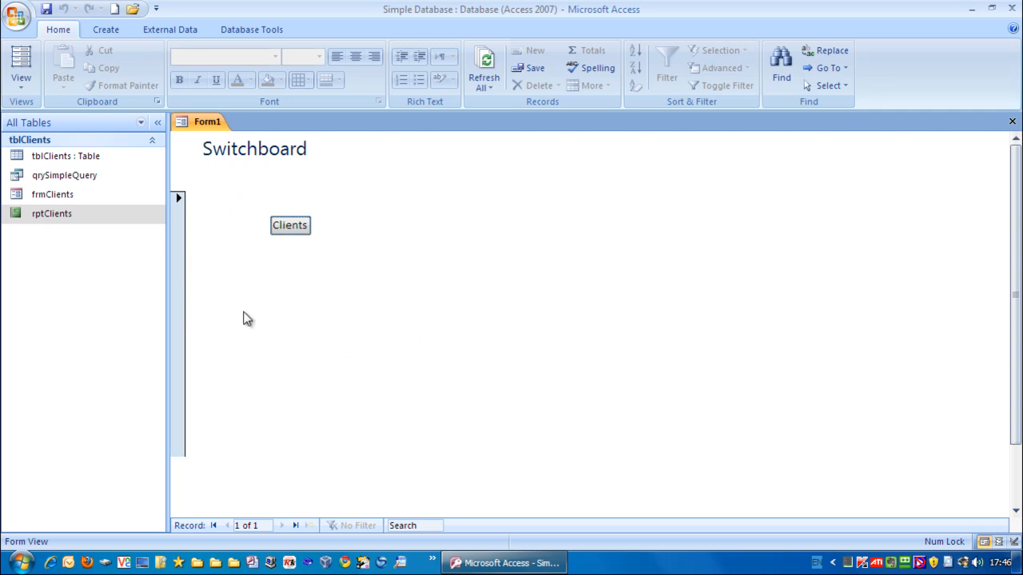
mouse_move(377, 377)
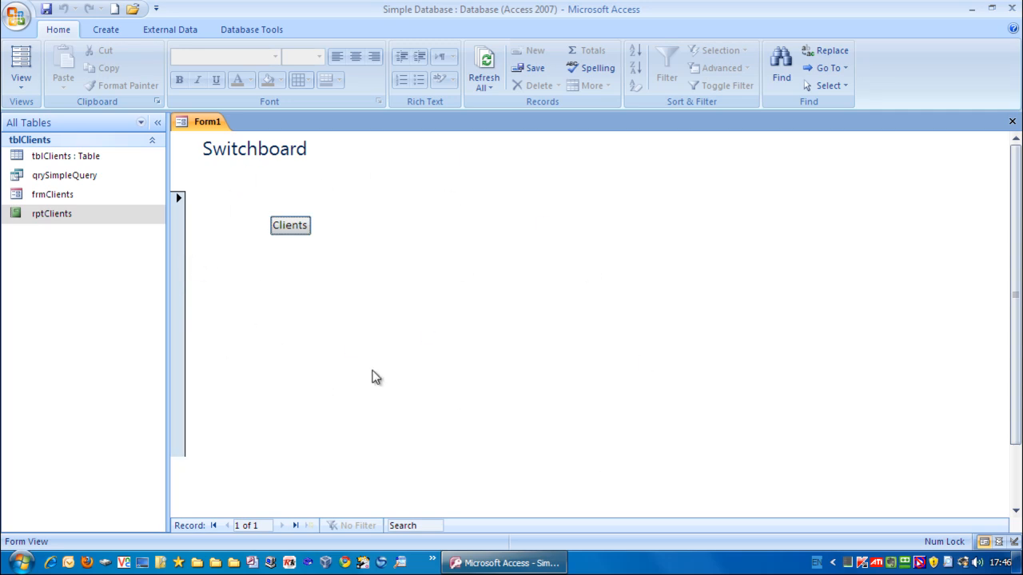
mouse_move(182, 256)
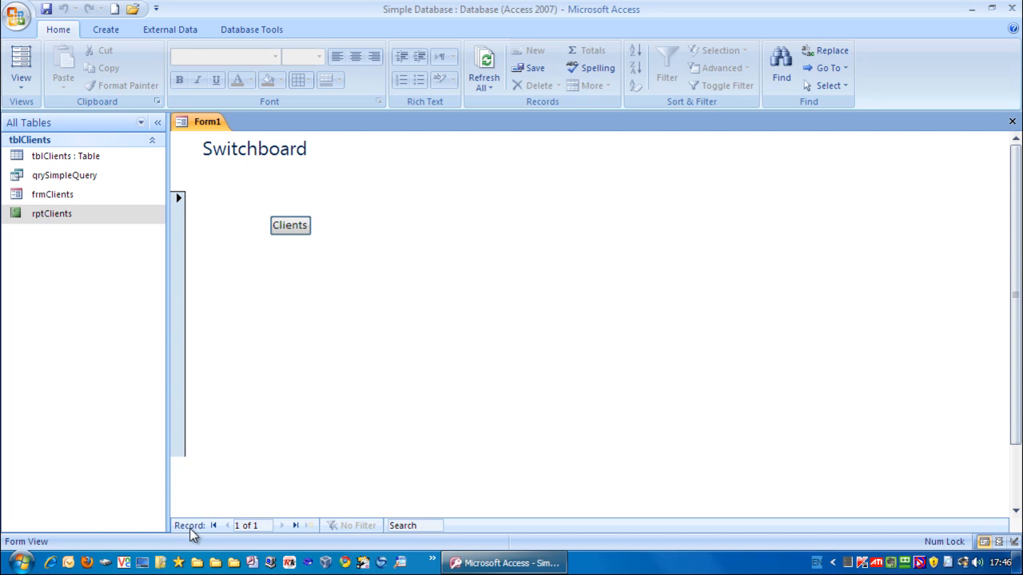
mouse_move(201, 530)
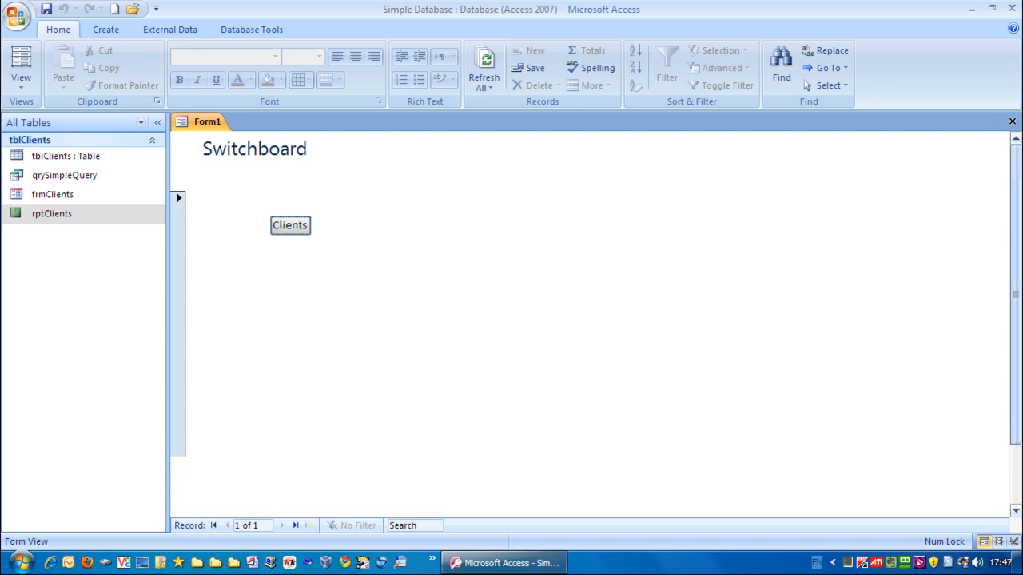
mouse_move(553, 264)
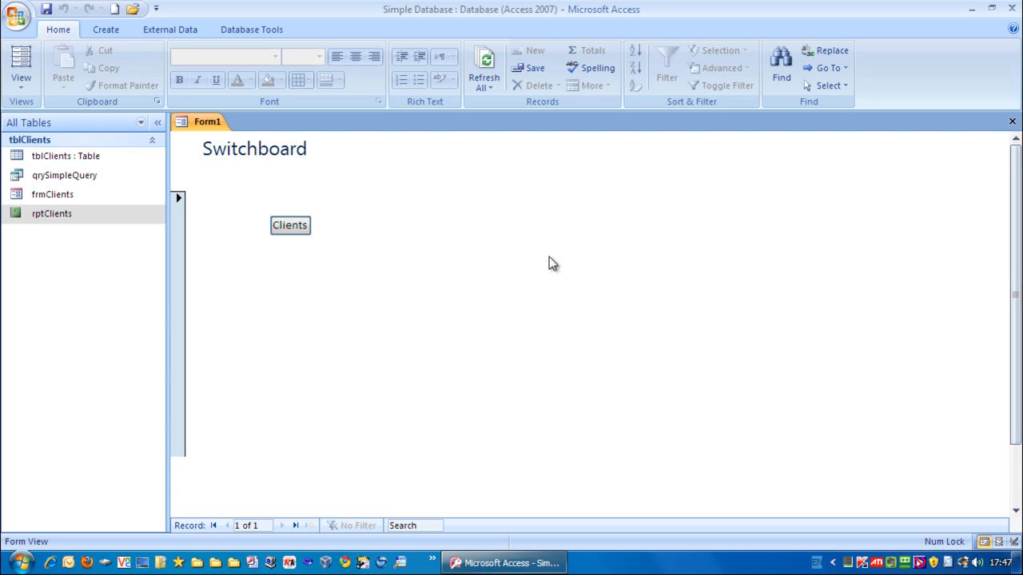
Return to Design View and scroll to the form's Format properties
left_click(20, 64)
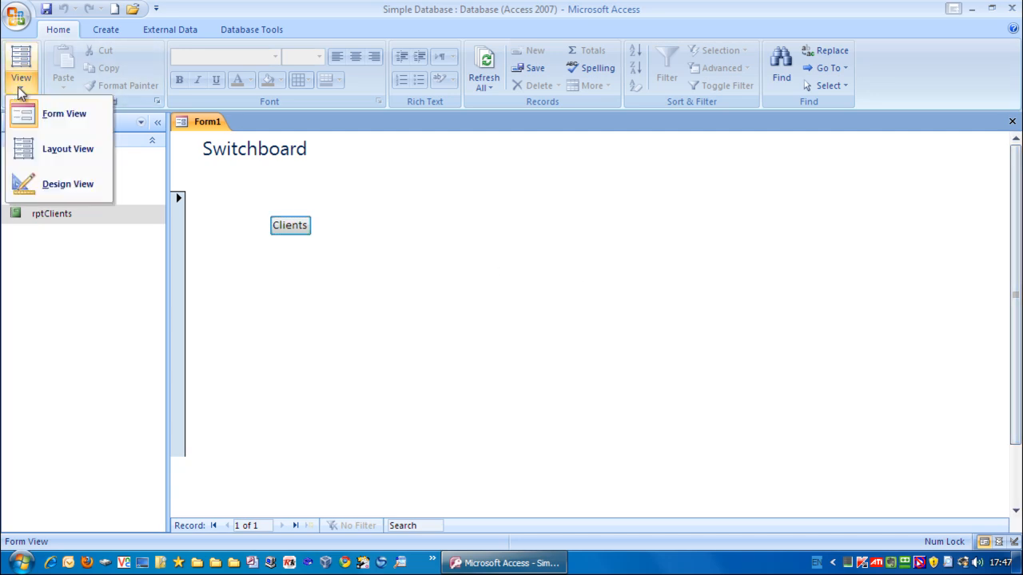
mouse_move(50, 184)
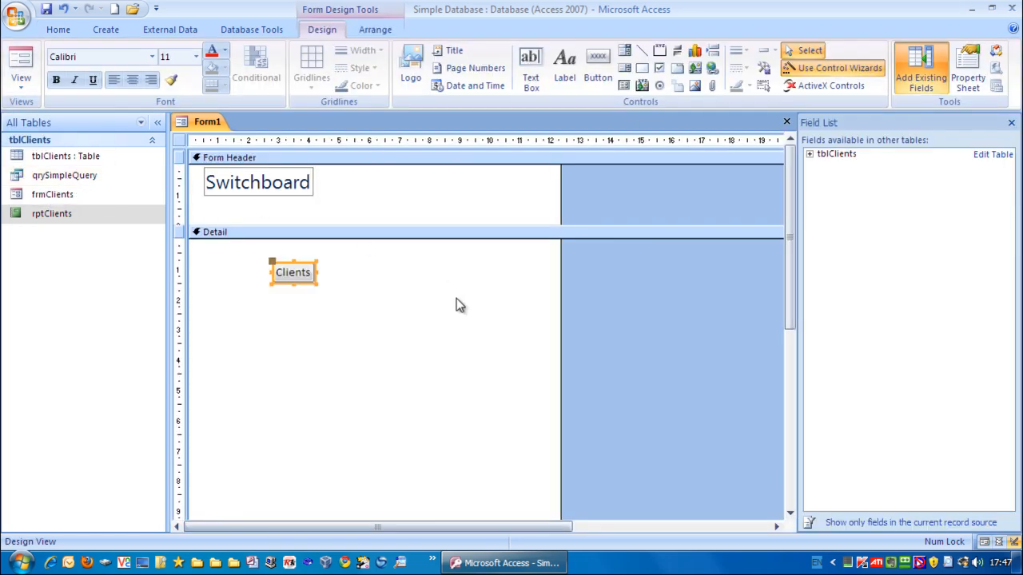
mouse_move(530, 304)
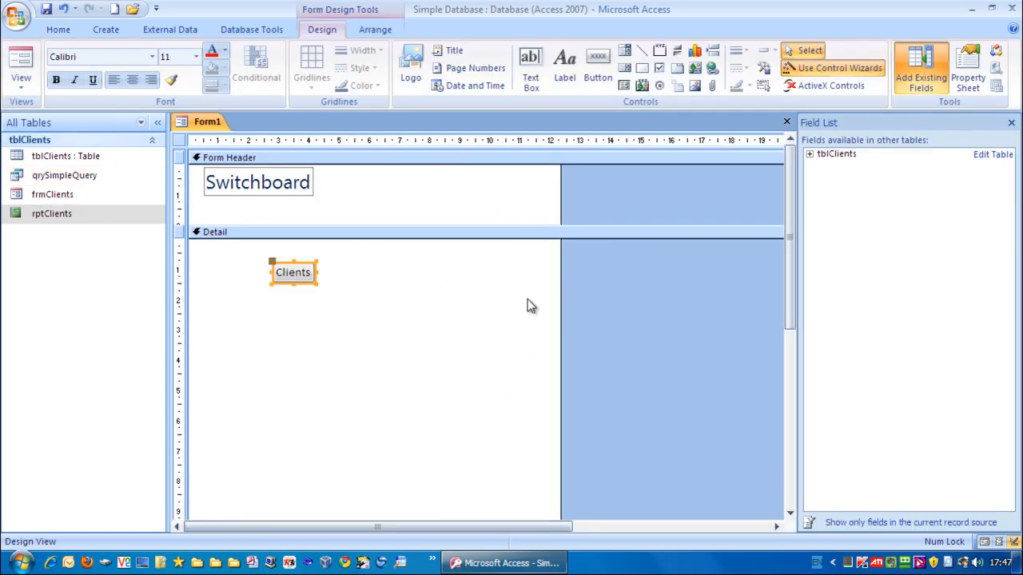
mouse_move(186, 152)
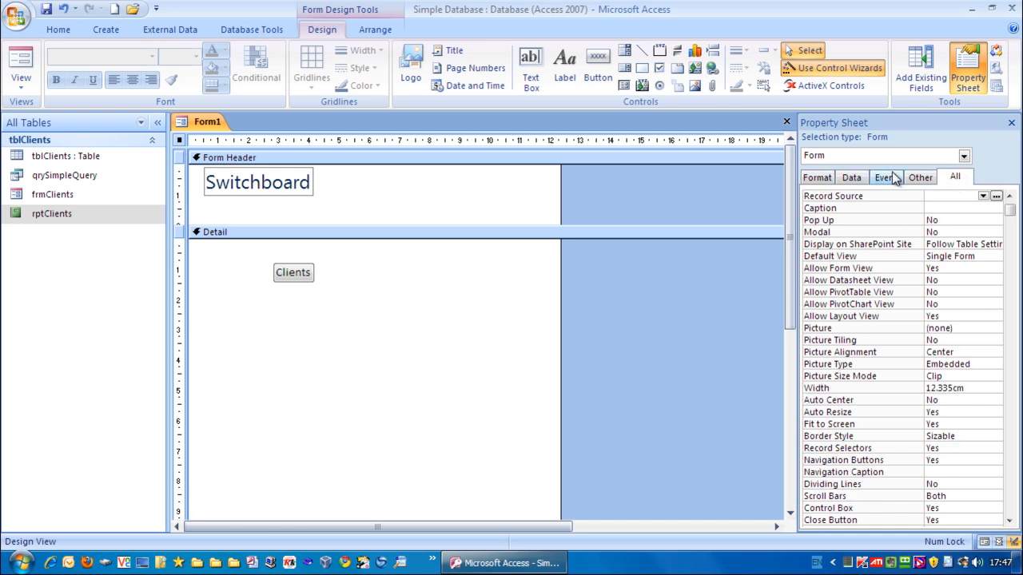
mouse_move(555, 275)
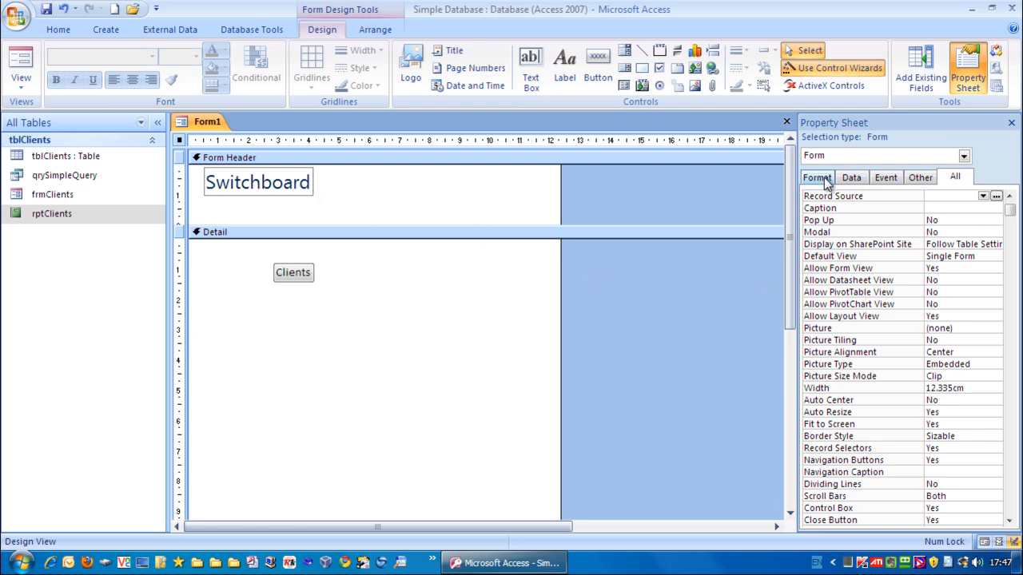
scroll("down", 3)
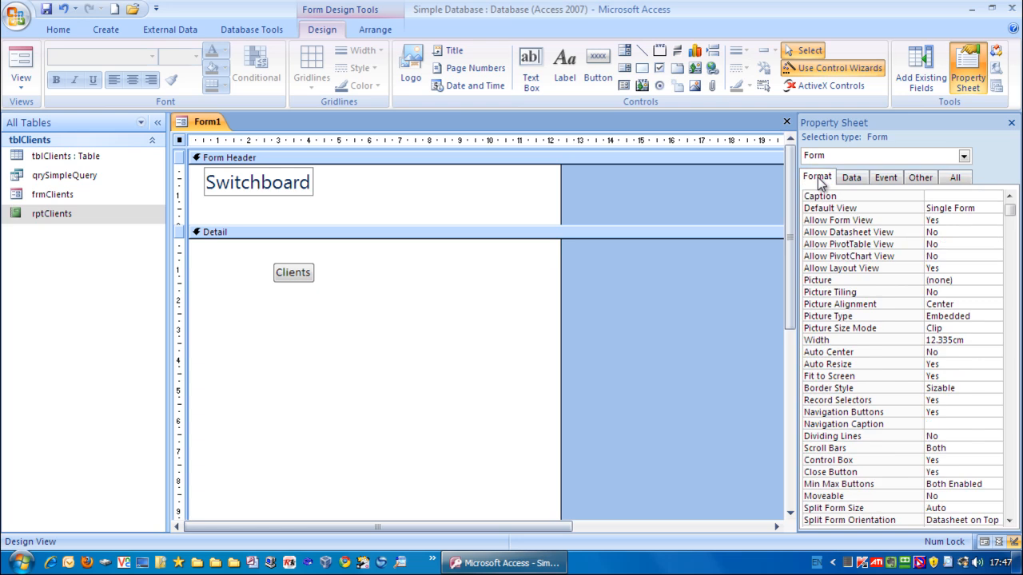
mouse_move(956, 380)
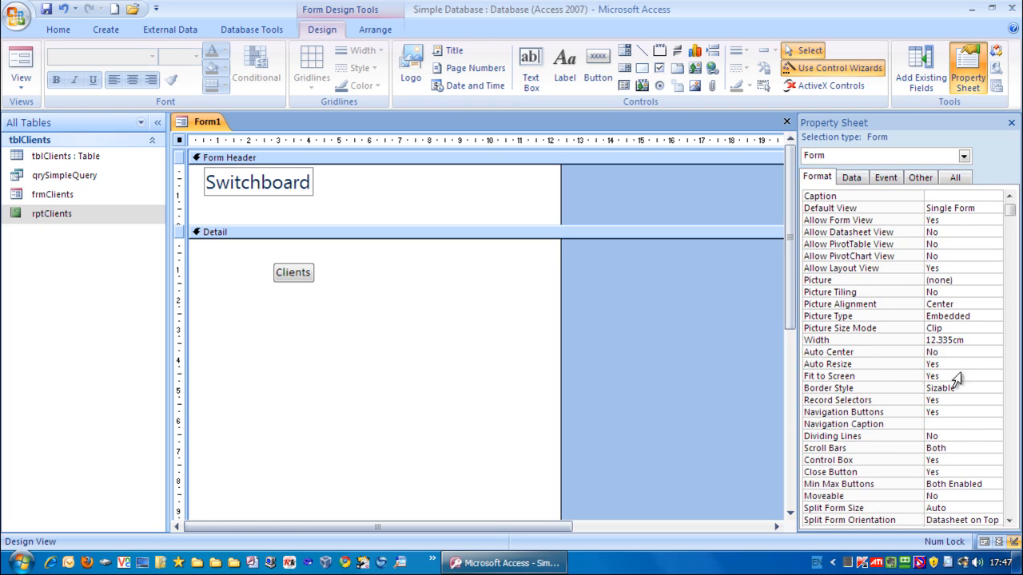
mouse_move(799, 434)
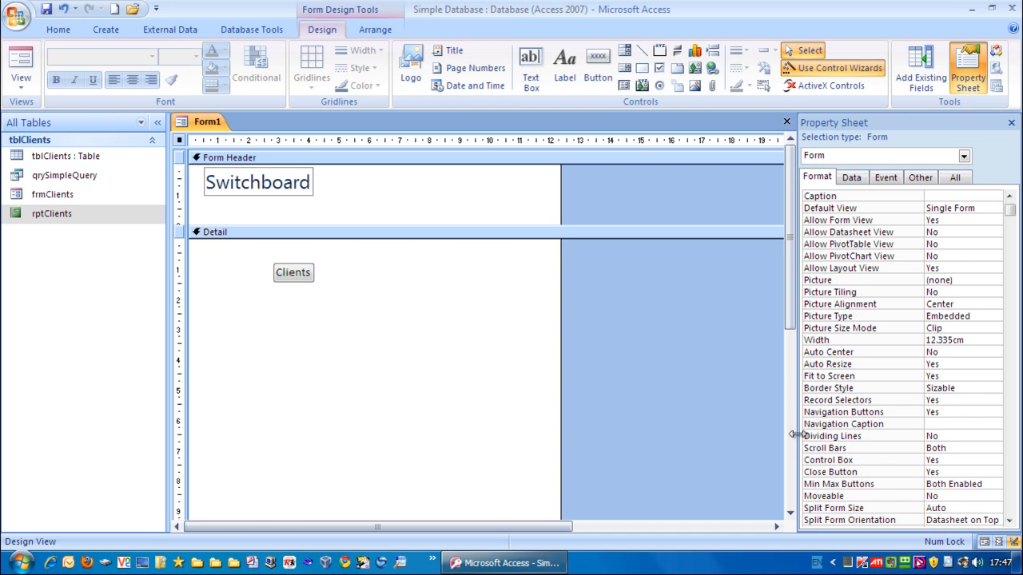
mouse_move(850, 406)
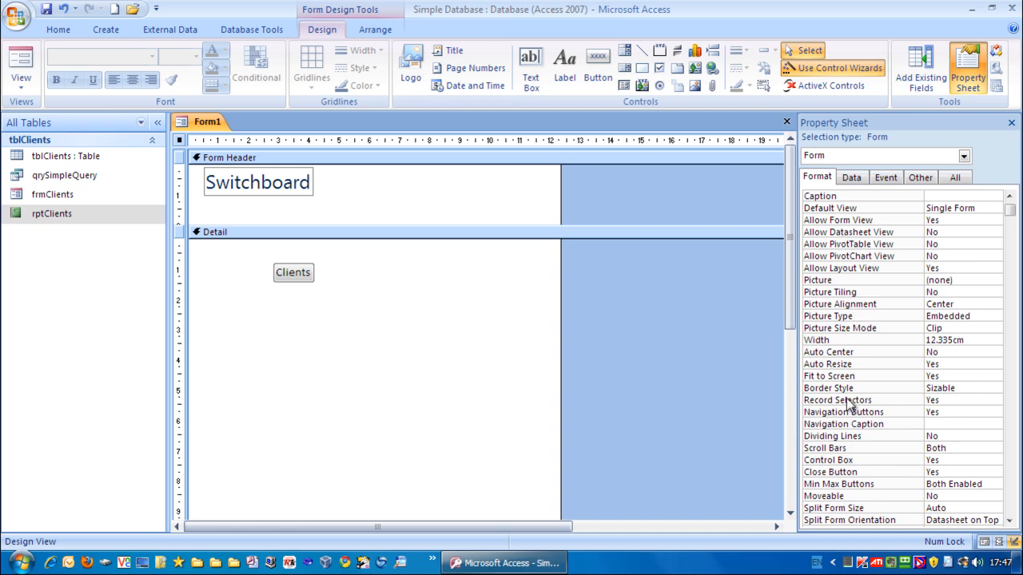
mouse_move(862, 390)
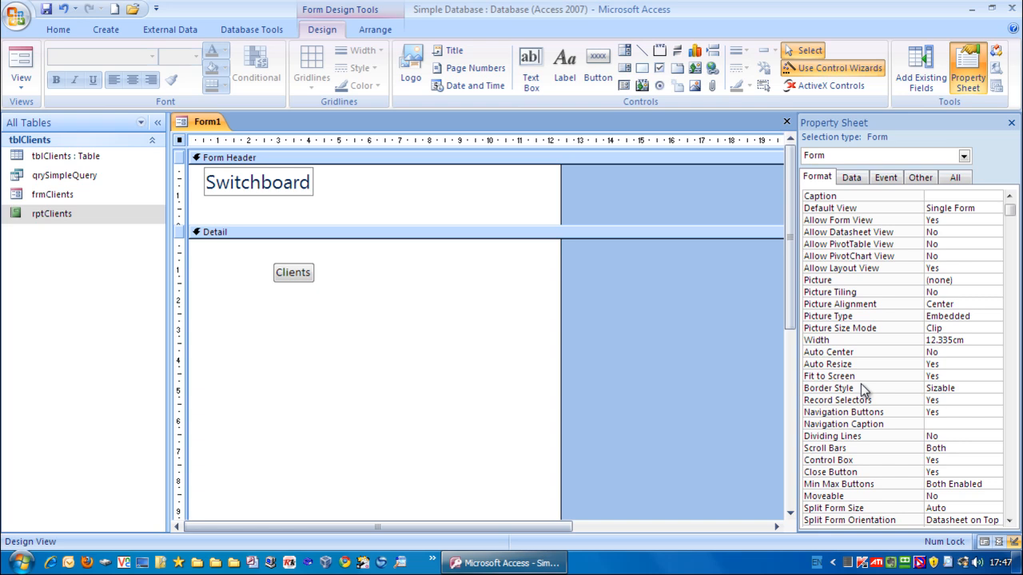
mouse_move(875, 421)
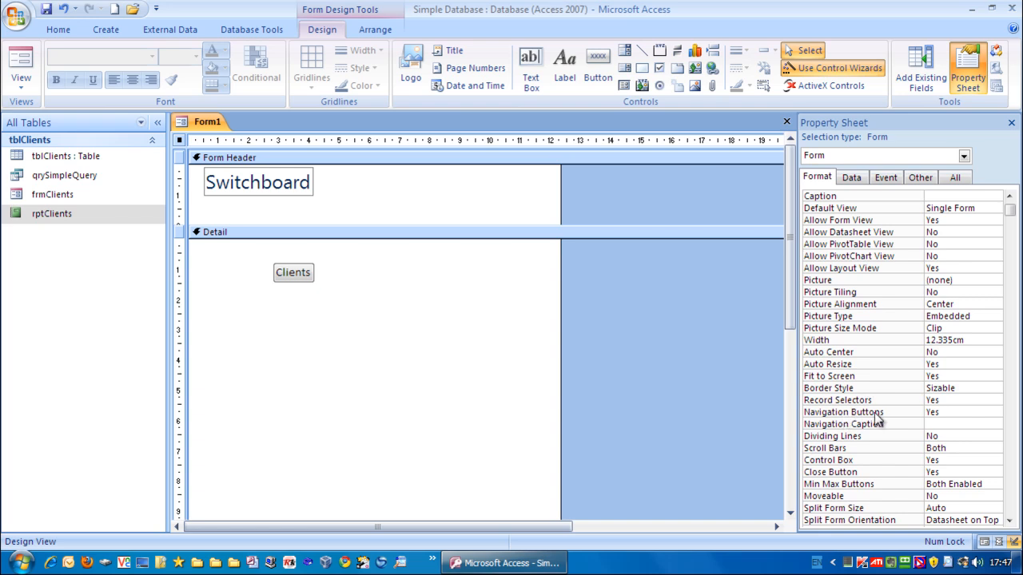
Set Navigation Buttons to No and Scroll Bars to Neither
left_click(959, 413)
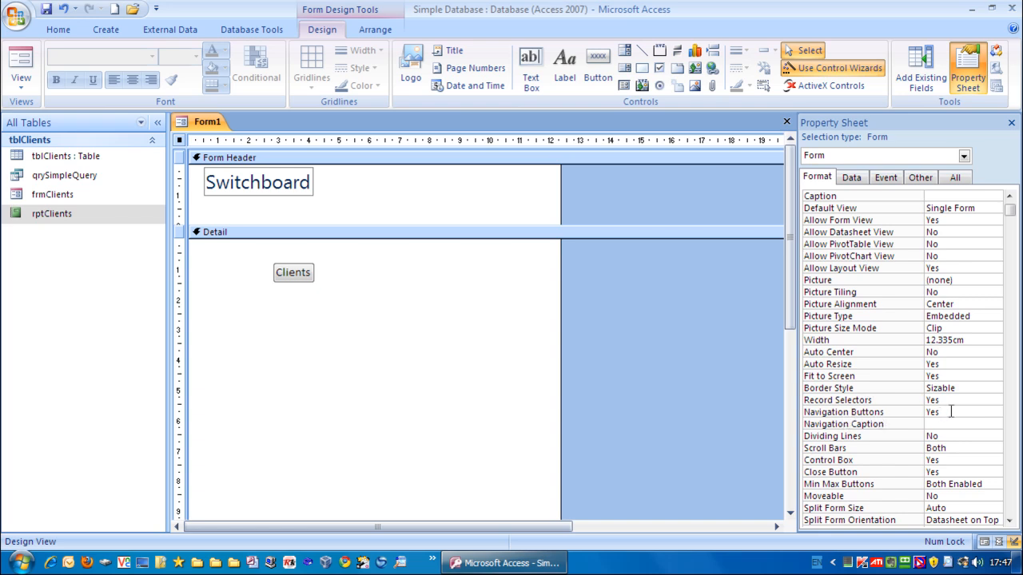
left_click(962, 412)
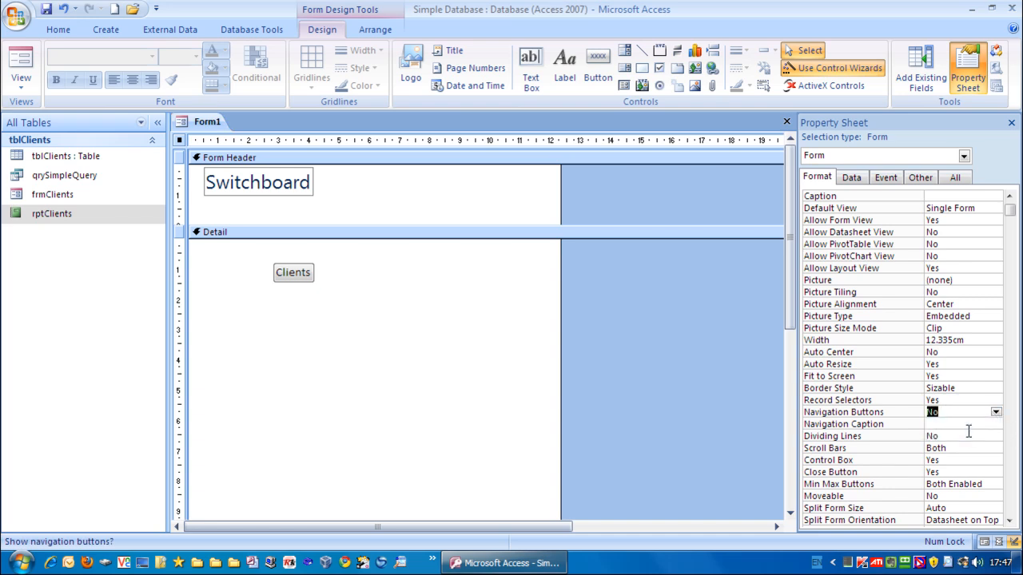
mouse_move(876, 419)
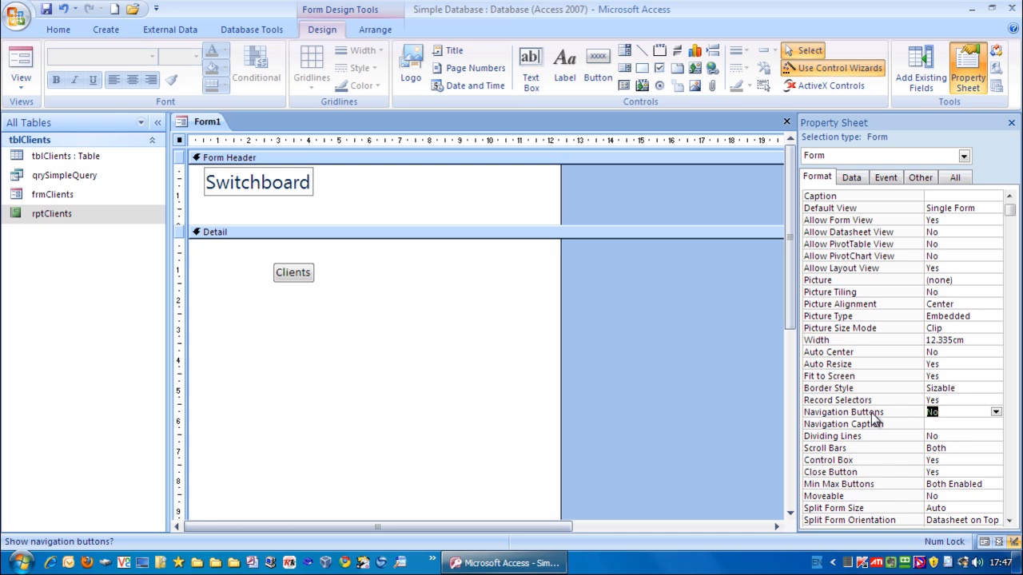
mouse_move(896, 412)
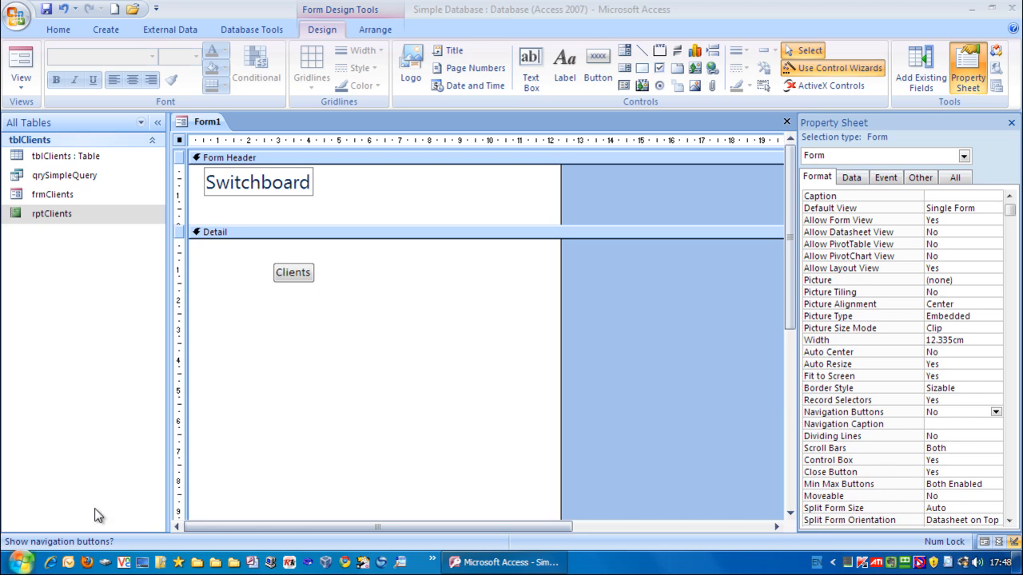
mouse_move(935, 456)
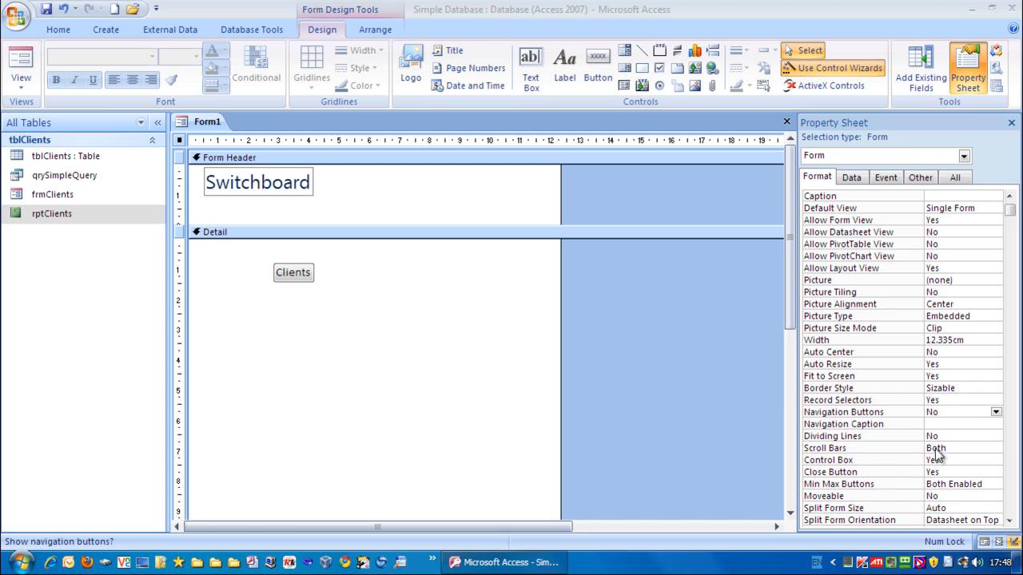
left_click(934, 448)
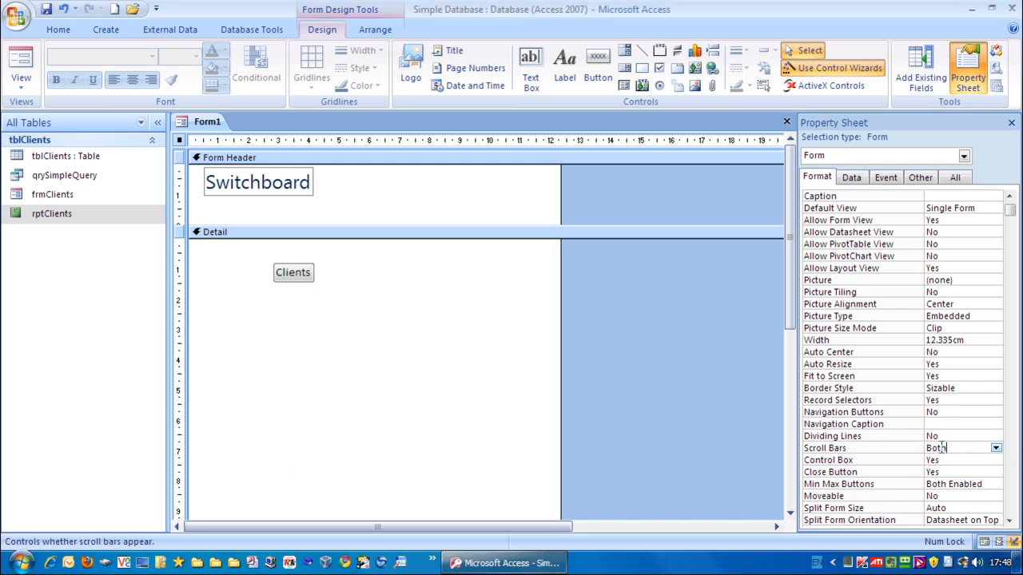
left_click(996, 448)
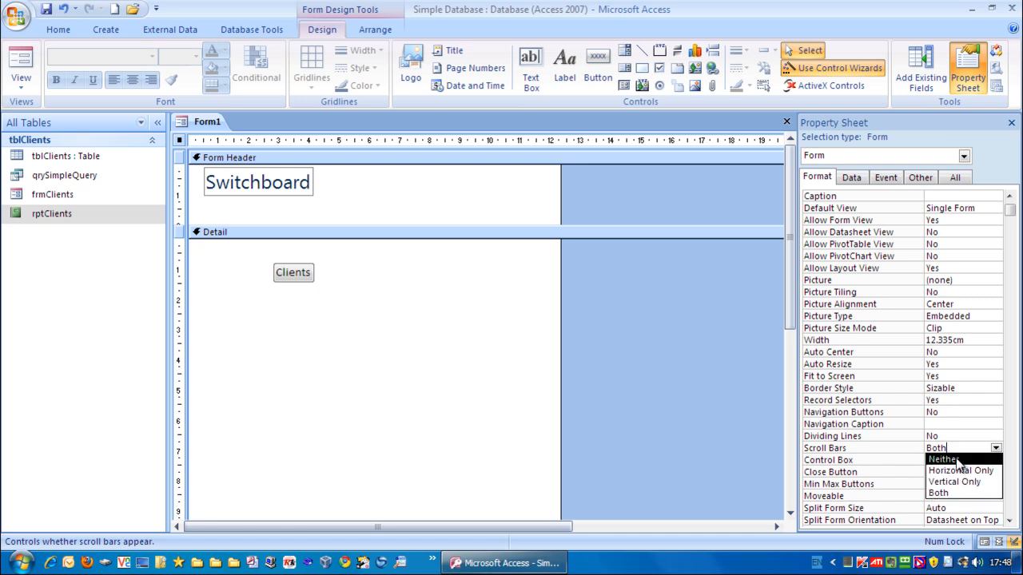
left_click(943, 460)
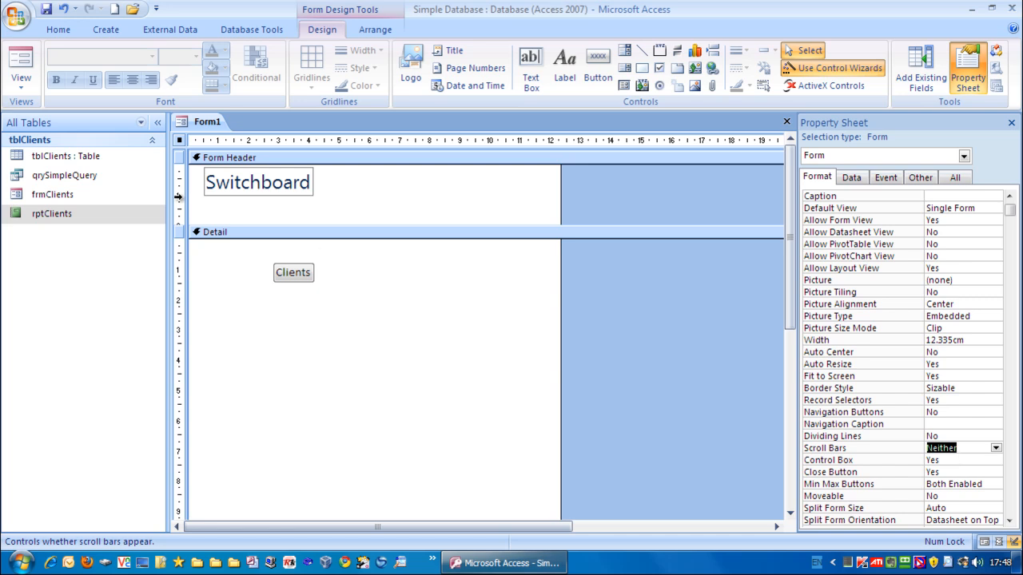
Preview the form without navigation buttons or scroll bars, return to design and select Record Selectors
left_click(21, 67)
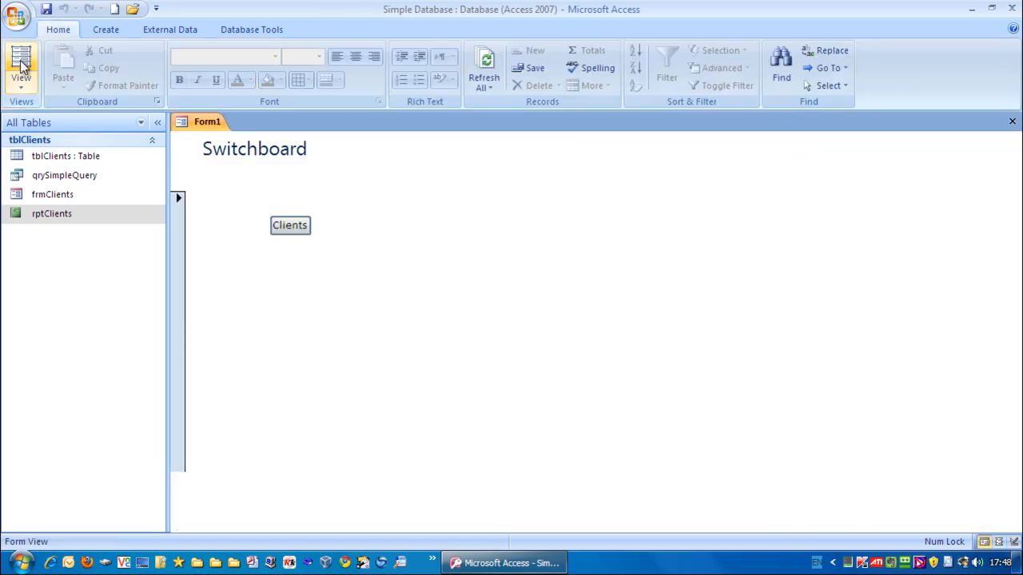
mouse_move(174, 222)
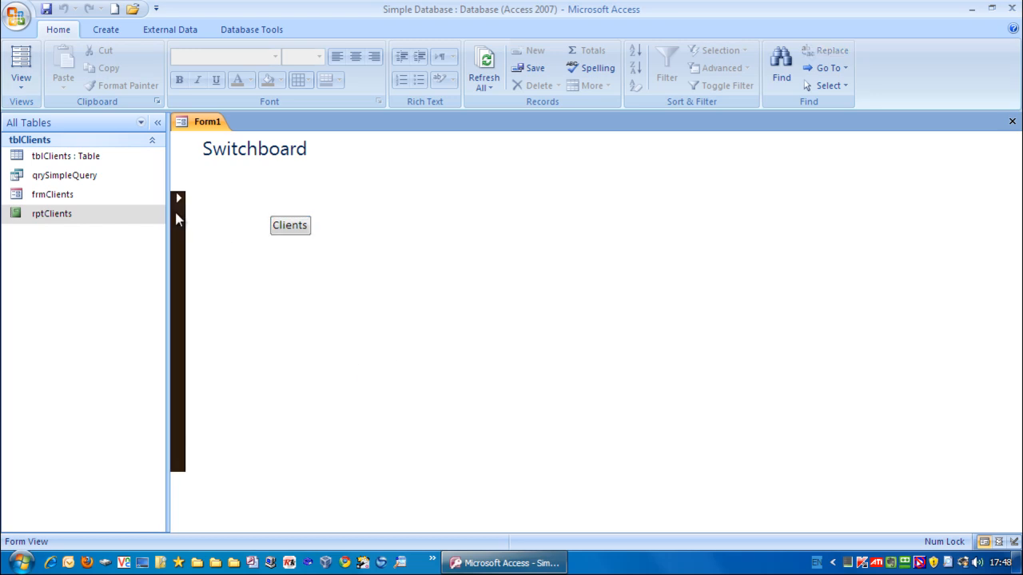
mouse_move(318, 536)
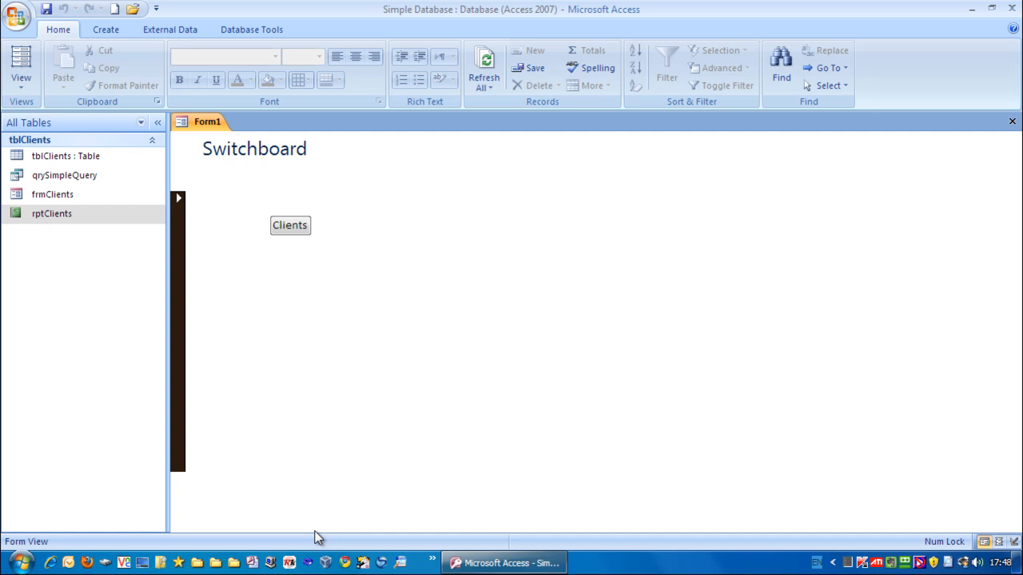
mouse_move(622, 496)
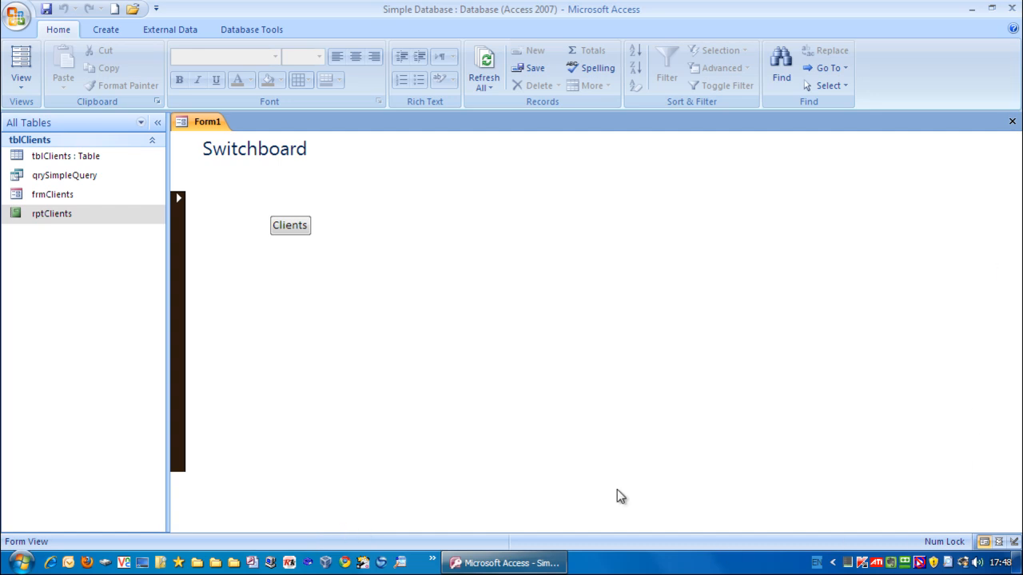
mouse_move(21, 67)
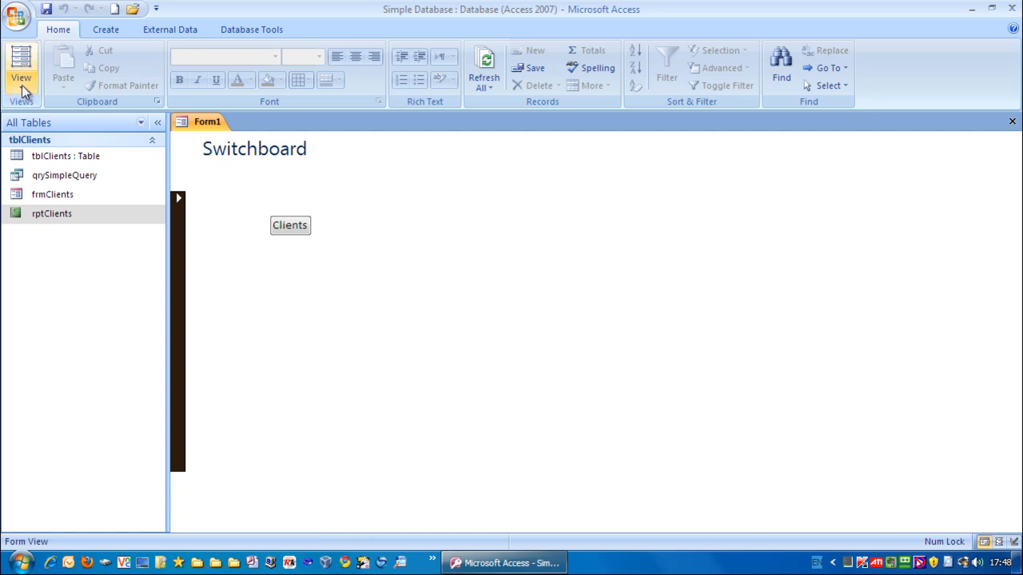
left_click(20, 68)
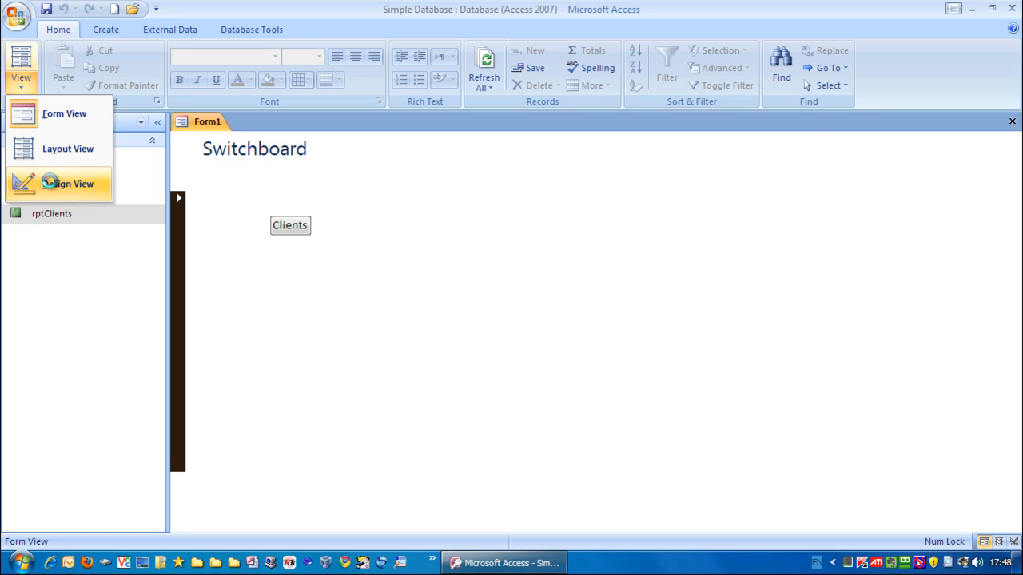
left_click(75, 182)
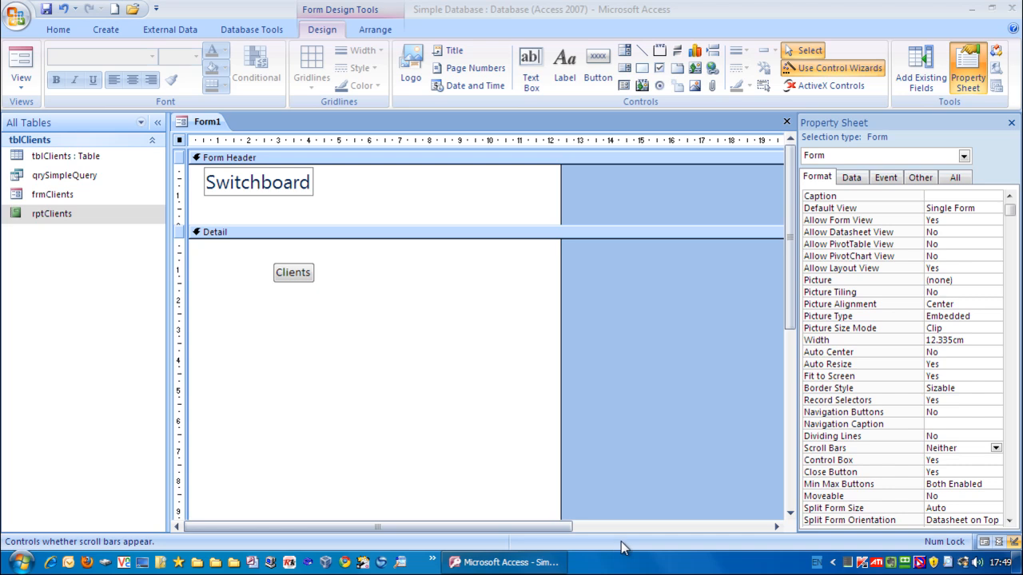
mouse_move(876, 409)
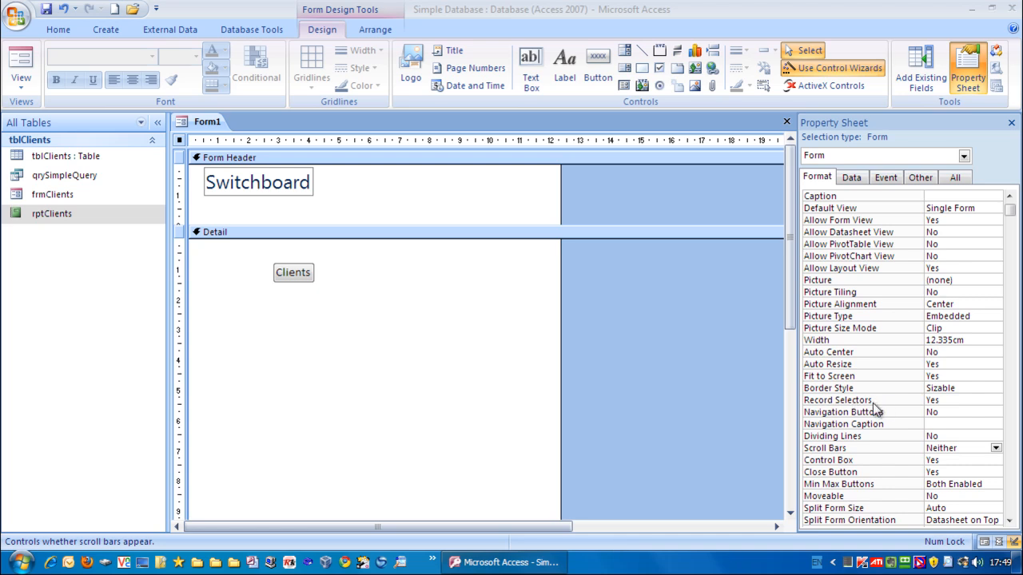
mouse_move(896, 406)
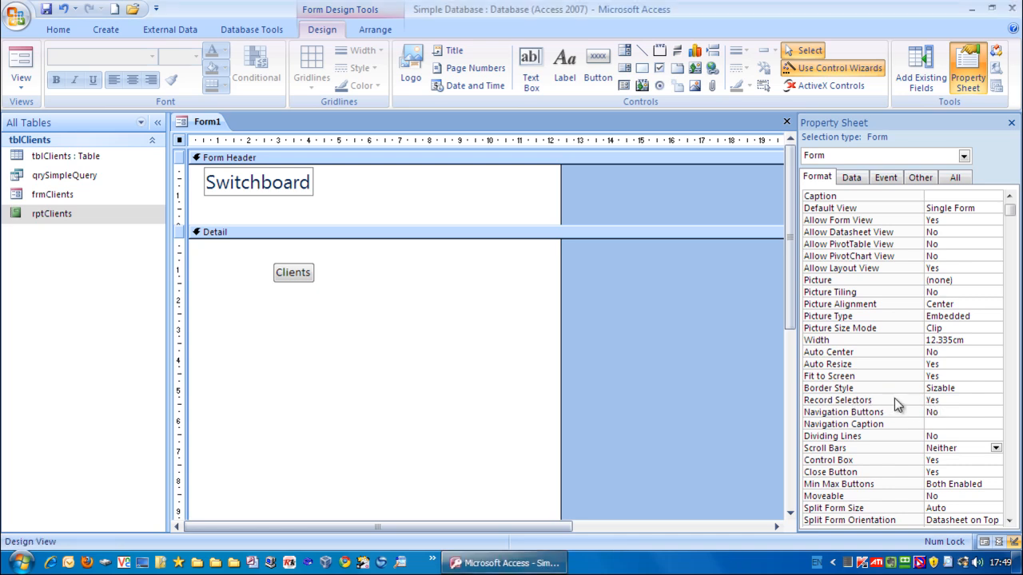
left_click(958, 400)
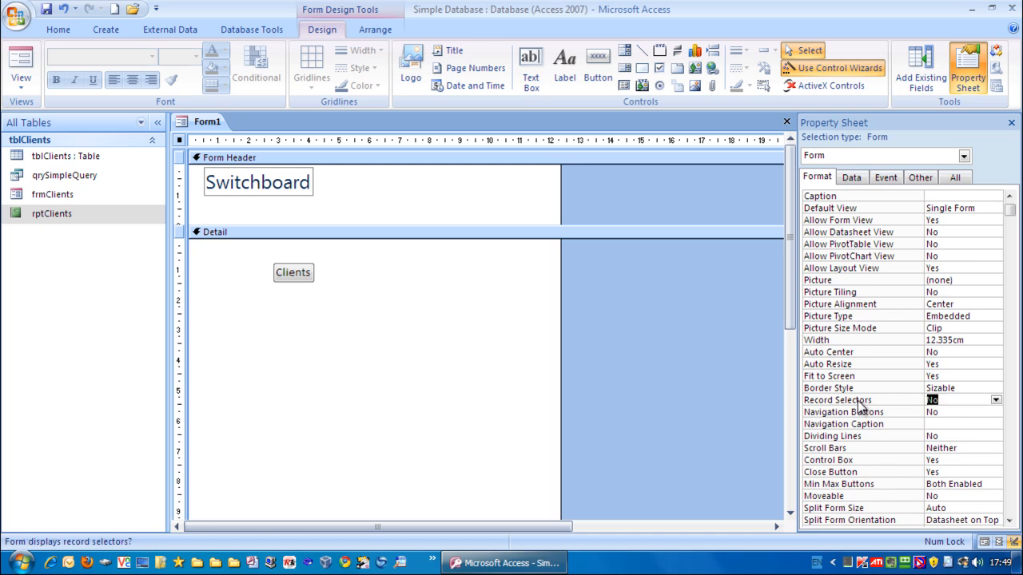
mouse_move(663, 370)
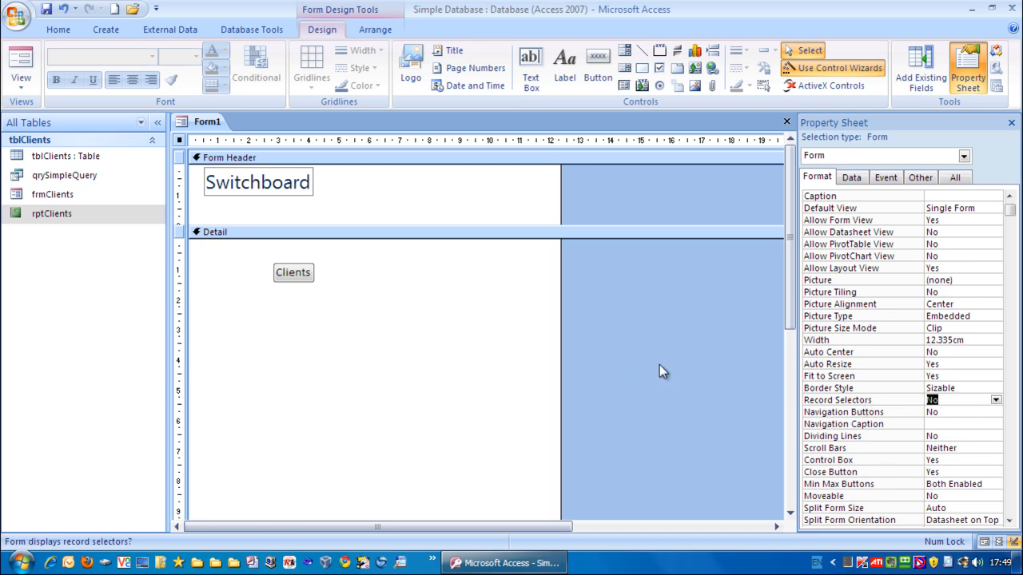
Show the switchboard in Form View with only its title and Clients button
left_click(23, 67)
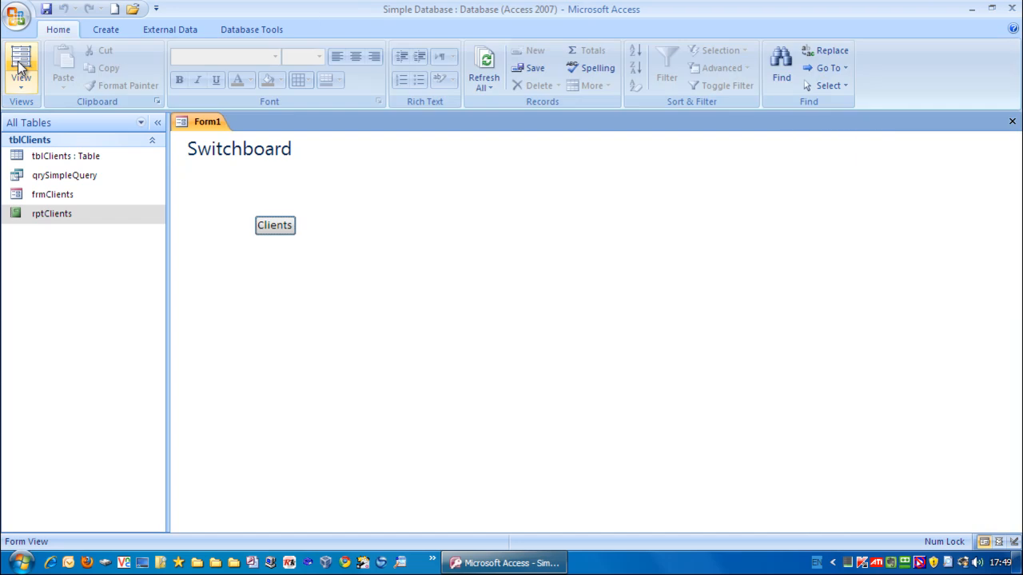
mouse_move(251, 334)
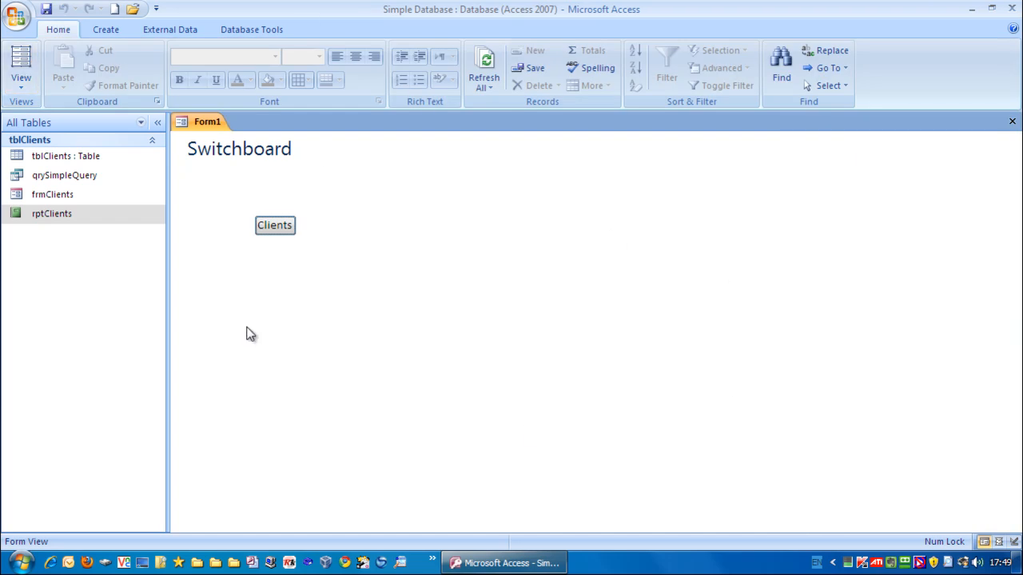
mouse_move(222, 204)
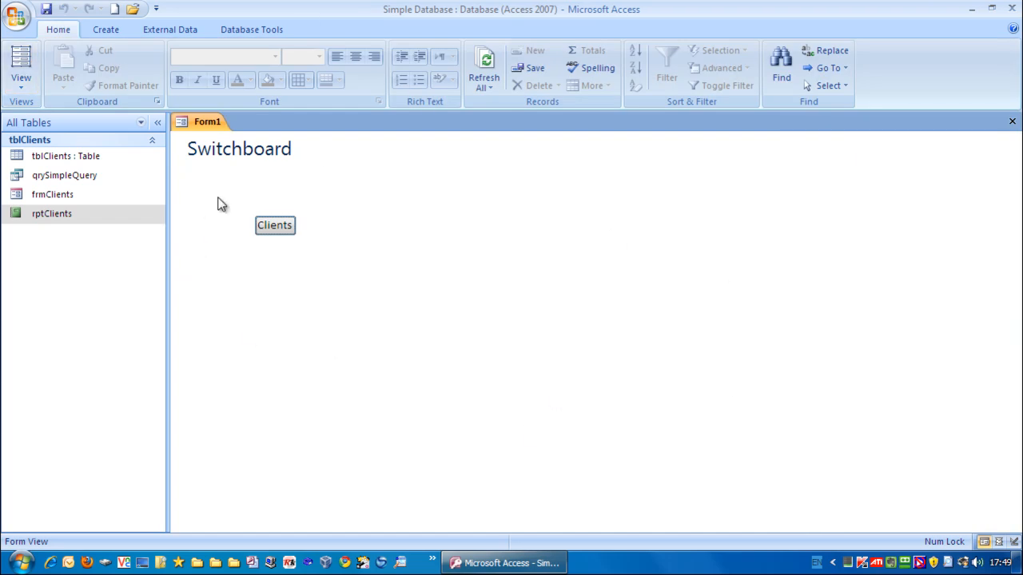
mouse_move(246, 369)
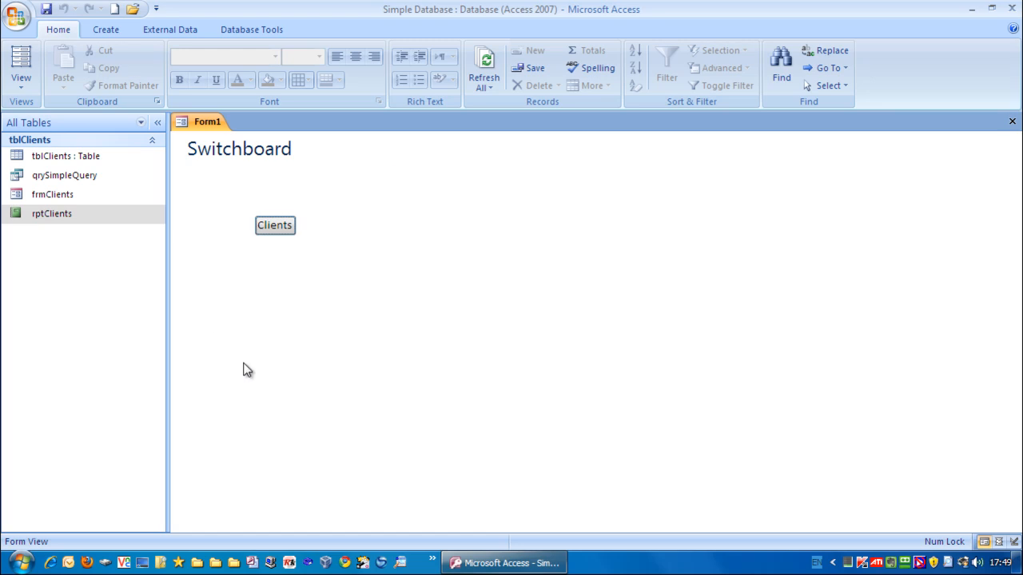
mouse_move(21, 64)
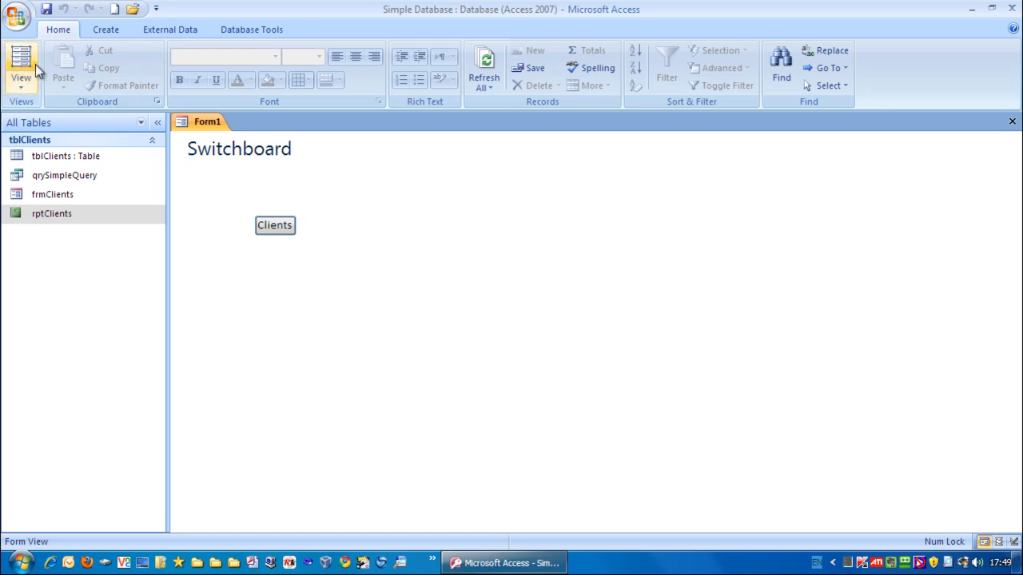
mouse_move(291, 288)
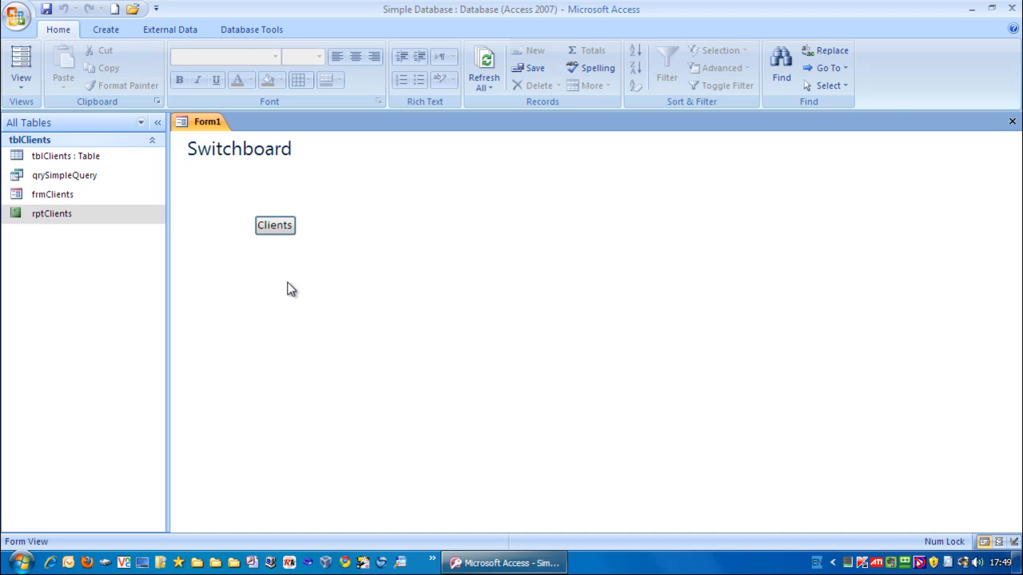
mouse_move(301, 281)
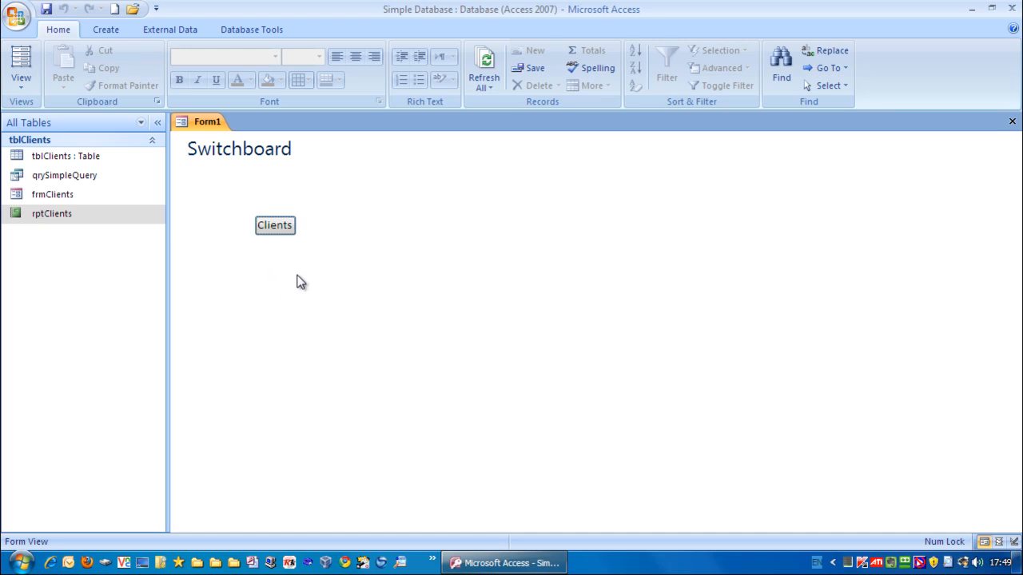
mouse_move(310, 289)
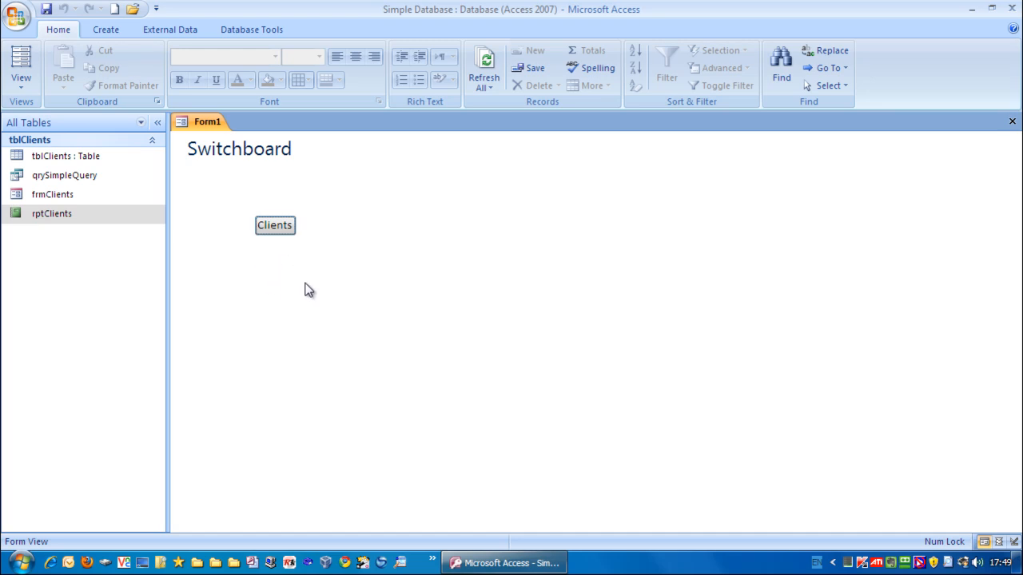
mouse_move(288, 272)
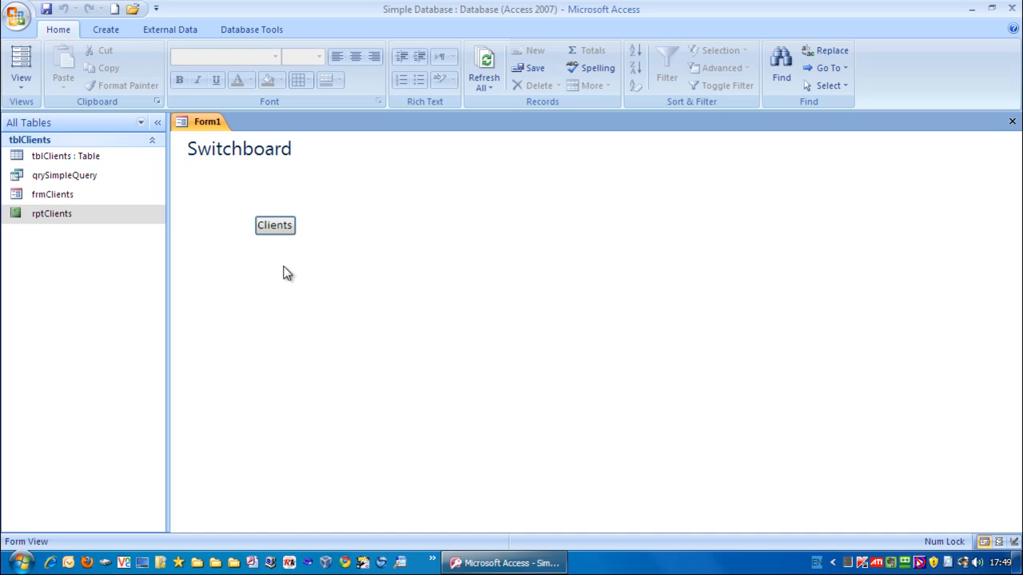
mouse_move(345, 177)
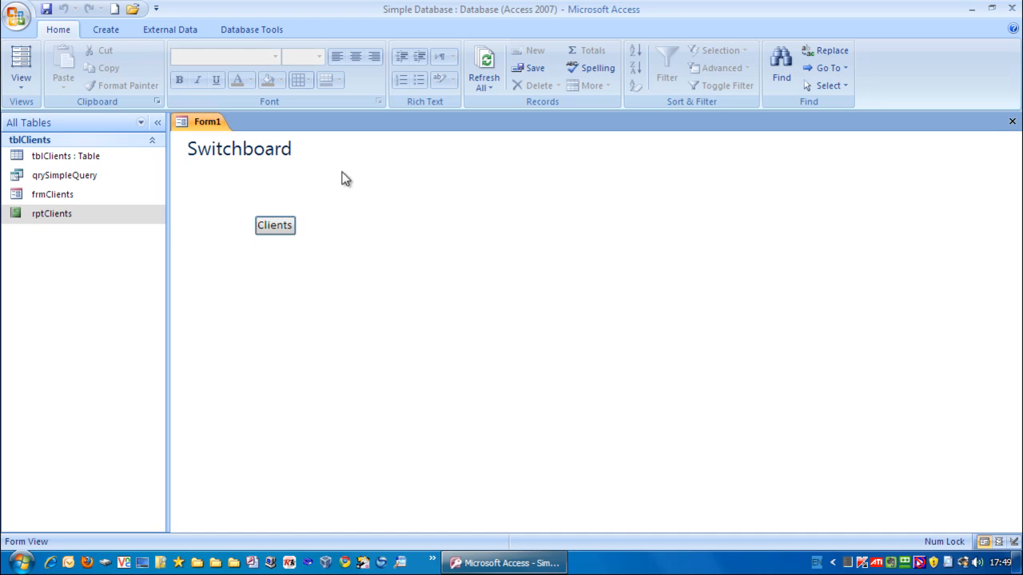
mouse_move(237, 159)
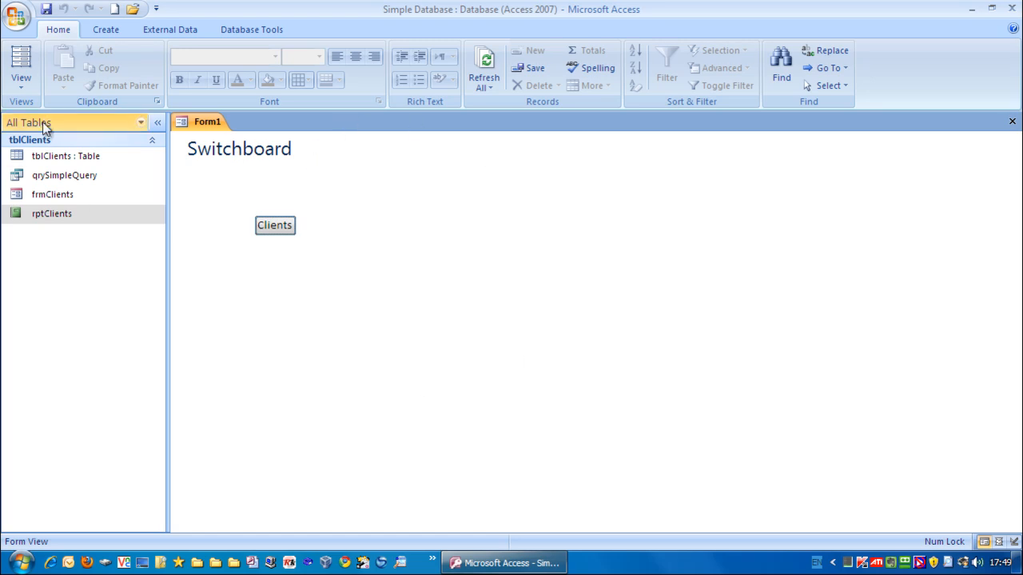
Draw a button below Clients set to Application > Quit Application
left_click(20, 67)
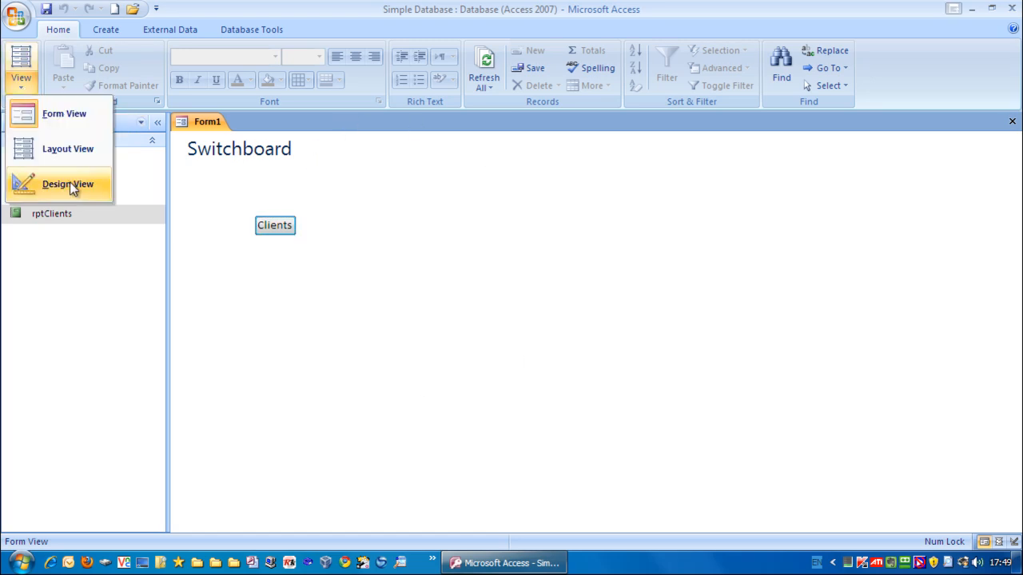
left_click(67, 184)
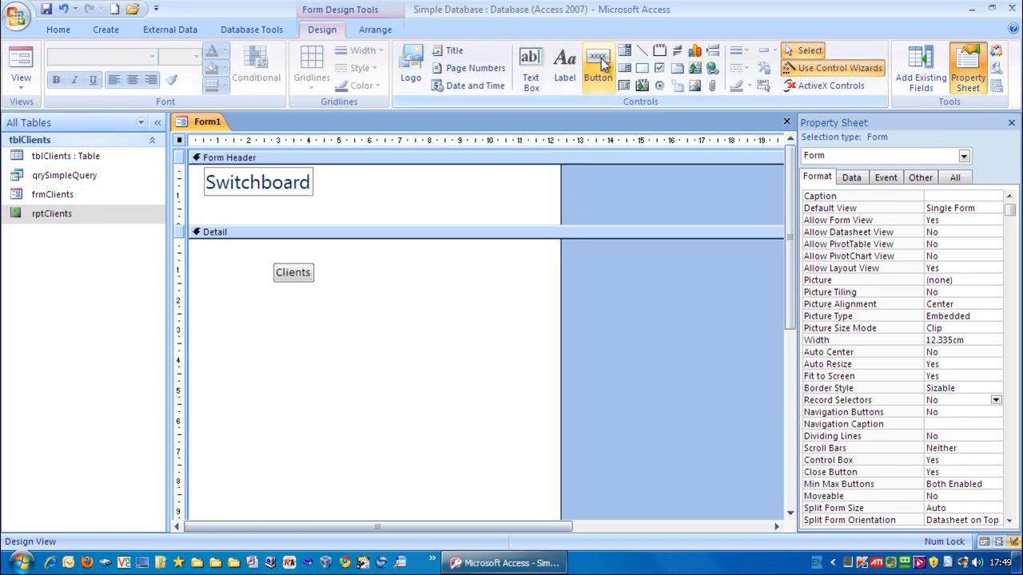
mouse_move(597, 67)
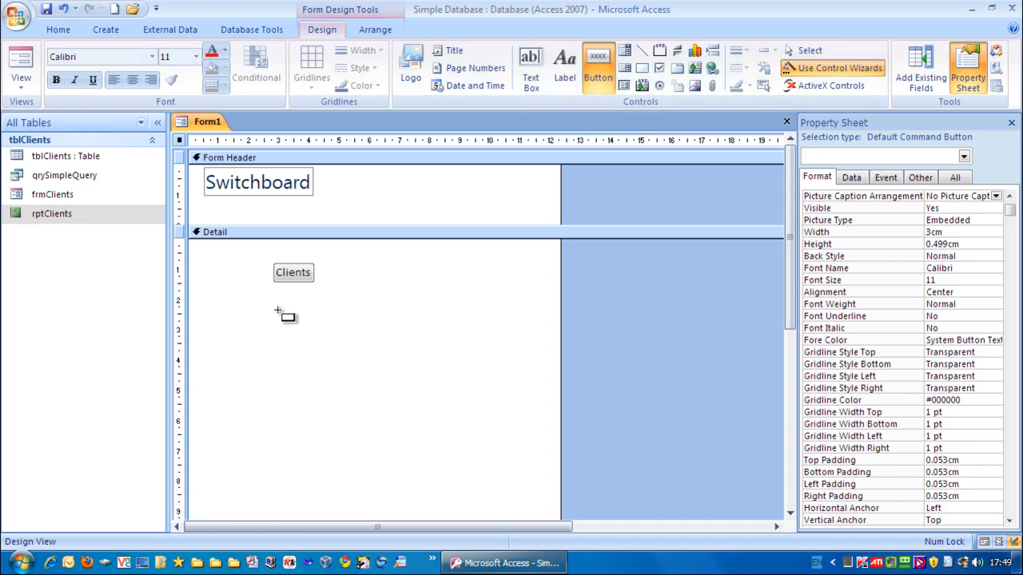
left_click_drag(278, 312, 345, 350)
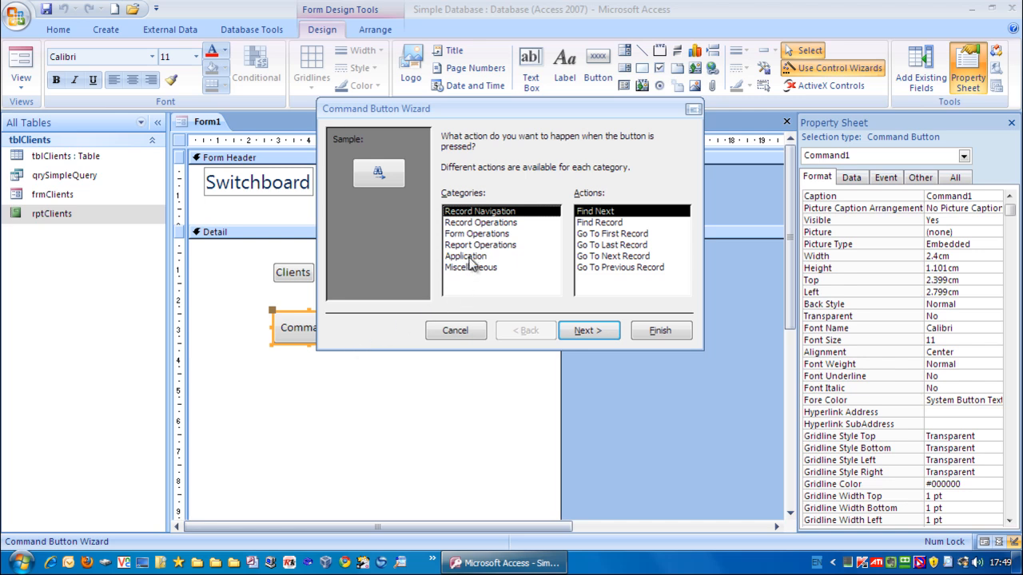
left_click(467, 256)
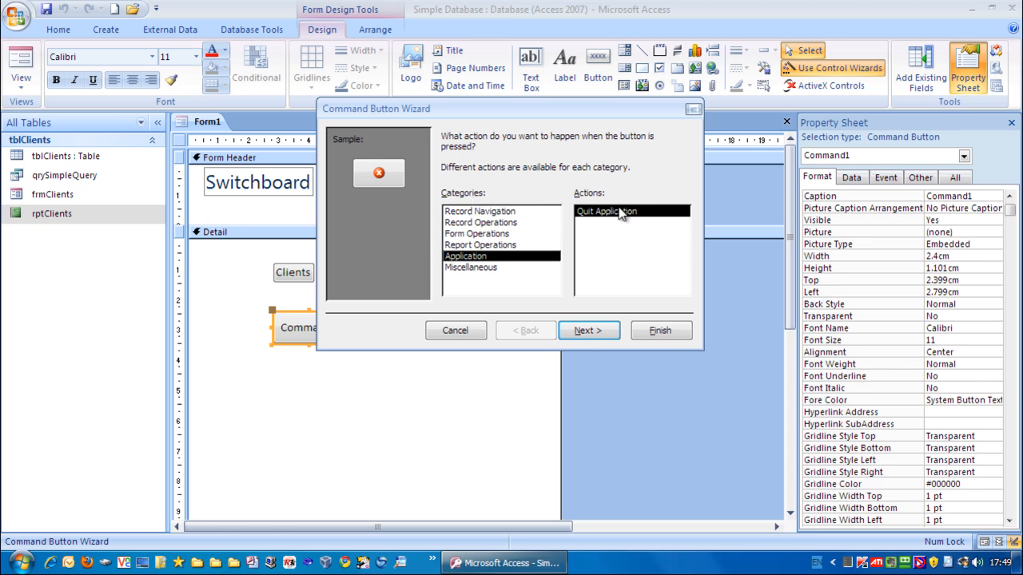
mouse_move(600, 370)
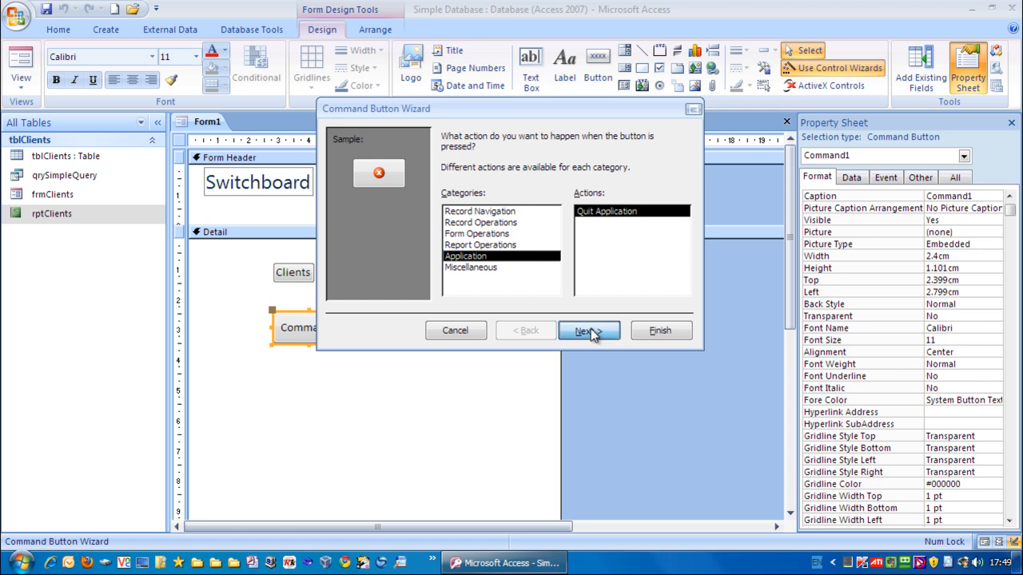
left_click(588, 329)
type("E")
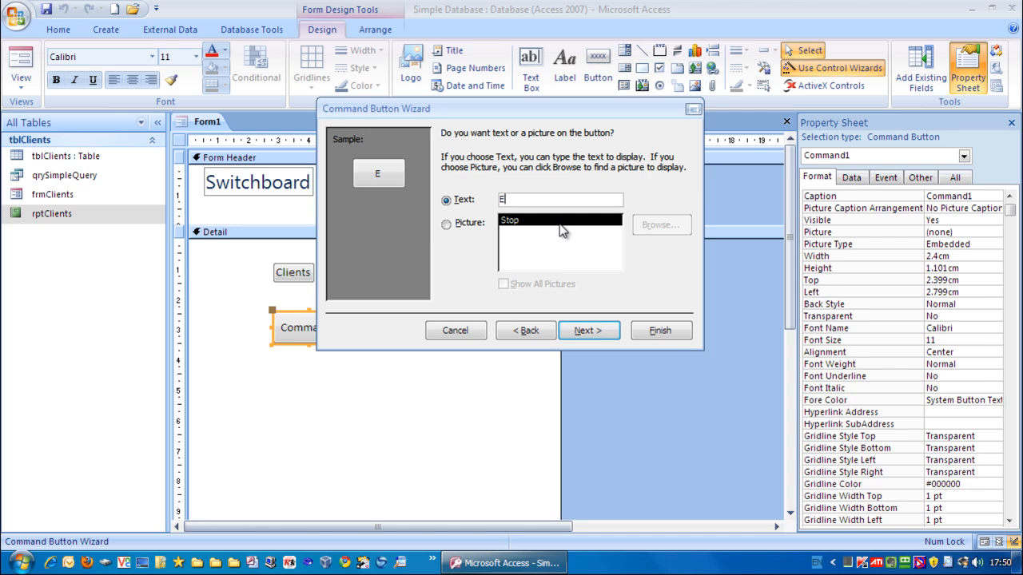
Caption the button 'Exit', name it cmdExit, and finish the wizard
type("xit")
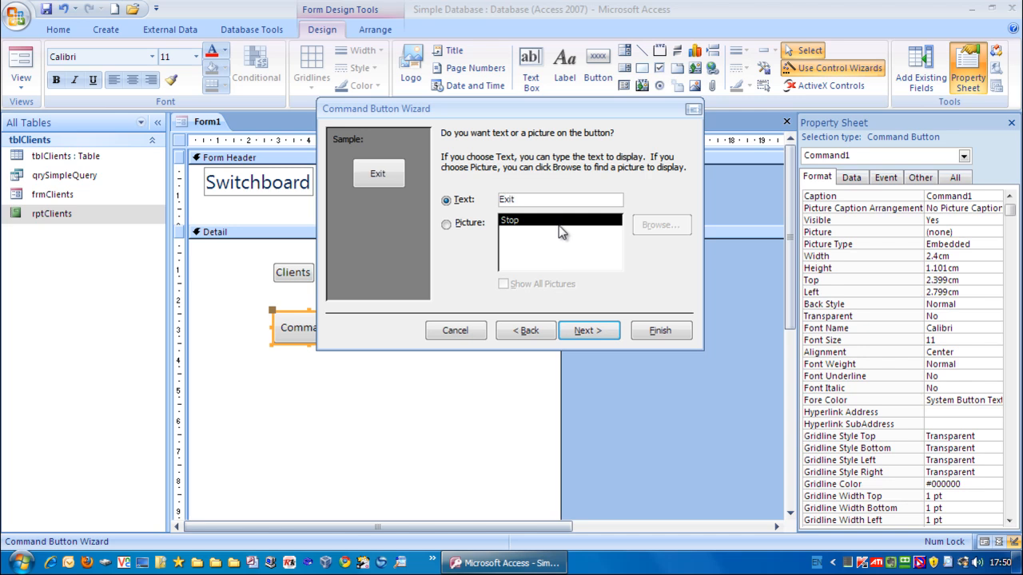
left_click(588, 330)
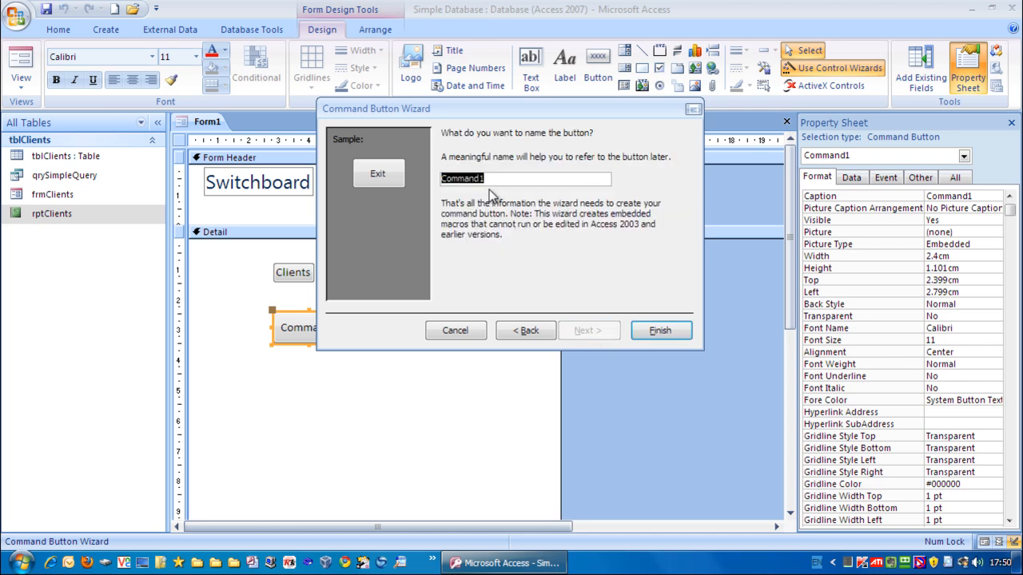
type("cmdExit")
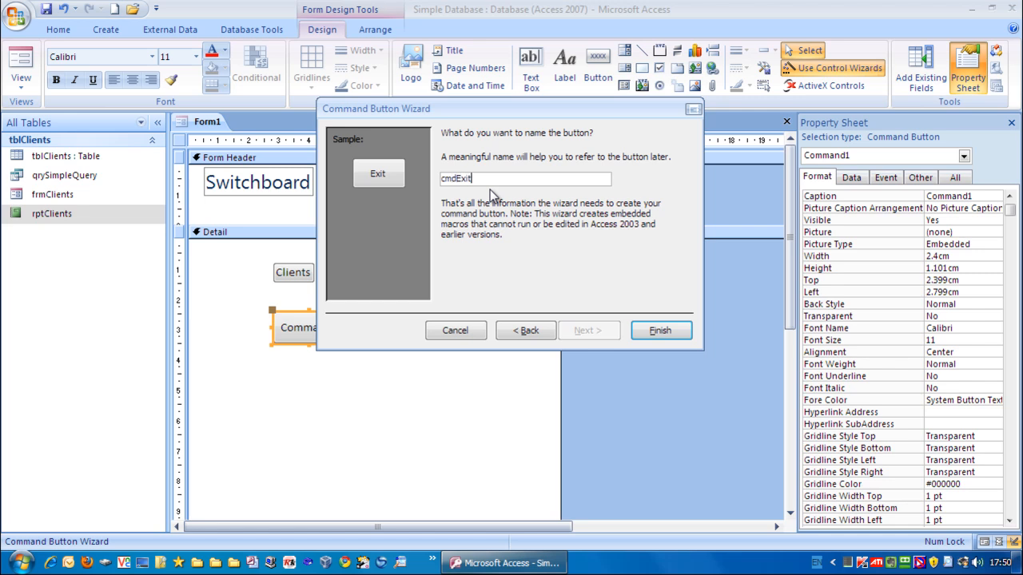
left_click(660, 330)
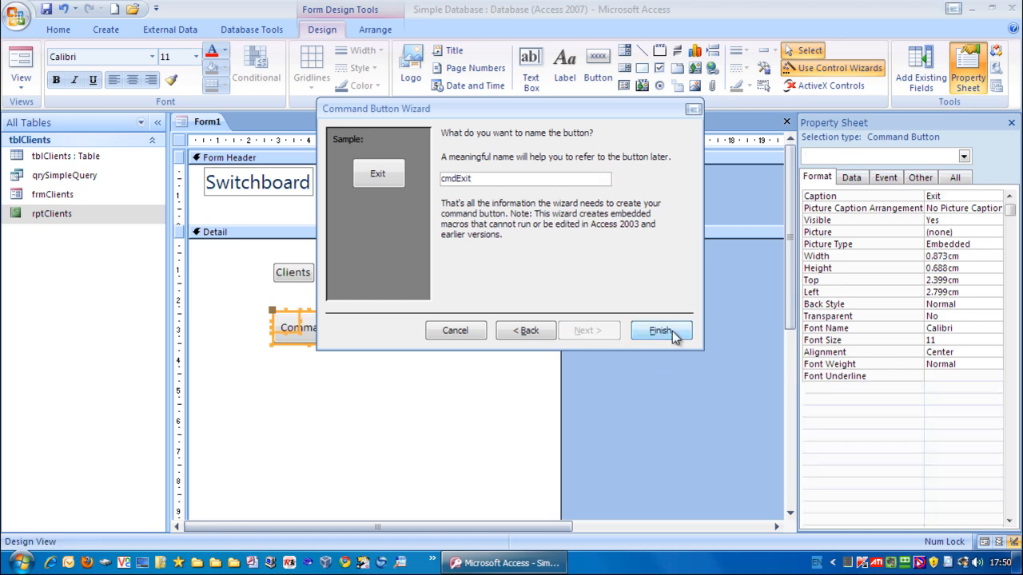
left_click(660, 331)
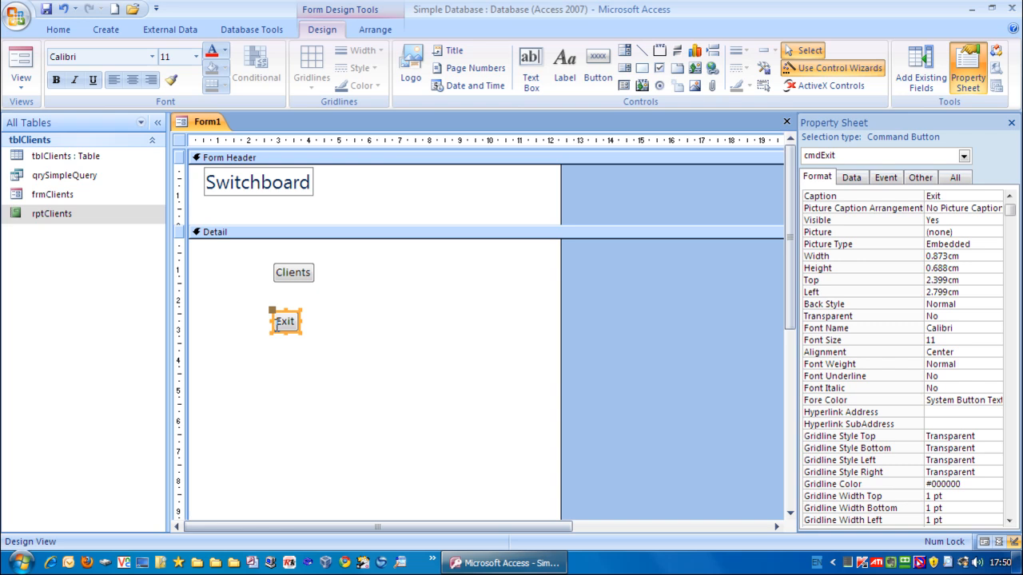
mouse_move(332, 326)
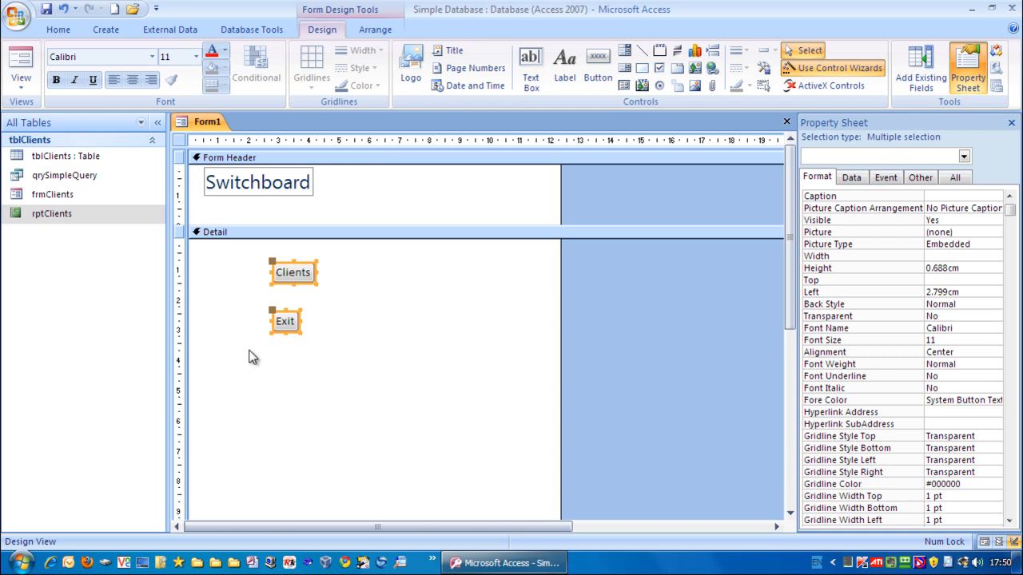
mouse_move(389, 326)
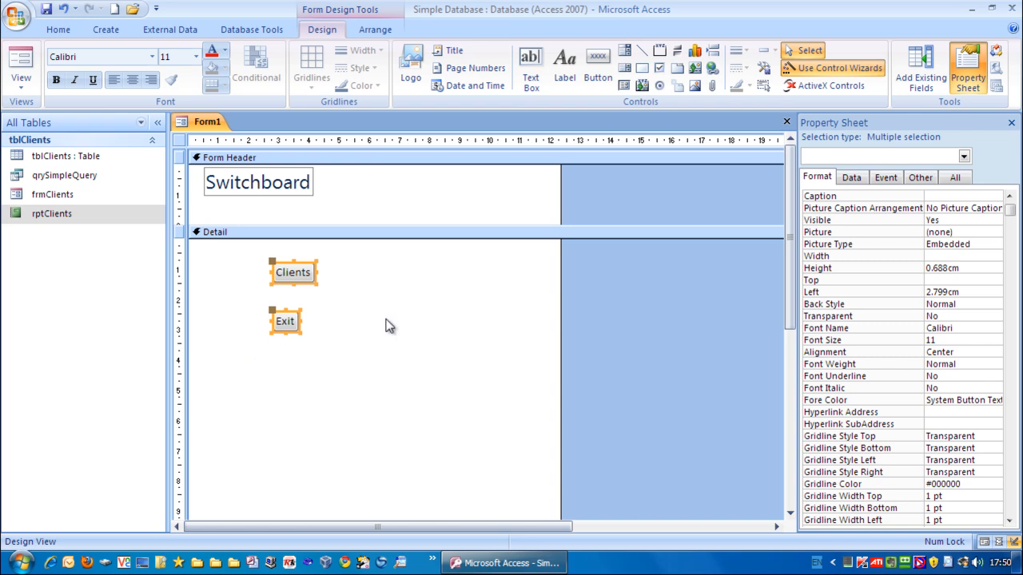
Select the Clients and Exit buttons together and size both To Widest
left_click(249, 351)
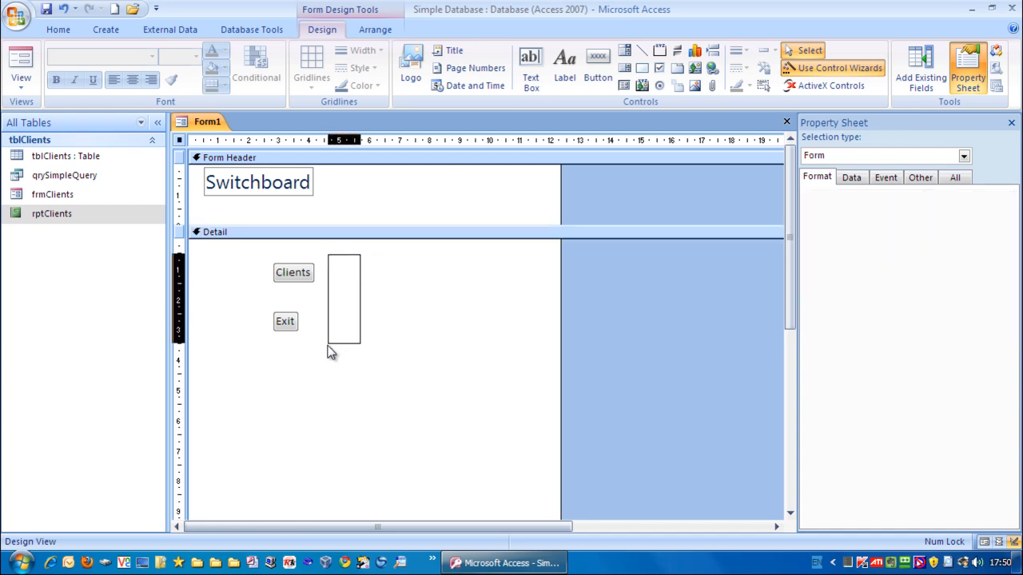
left_click_drag(332, 353, 246, 367)
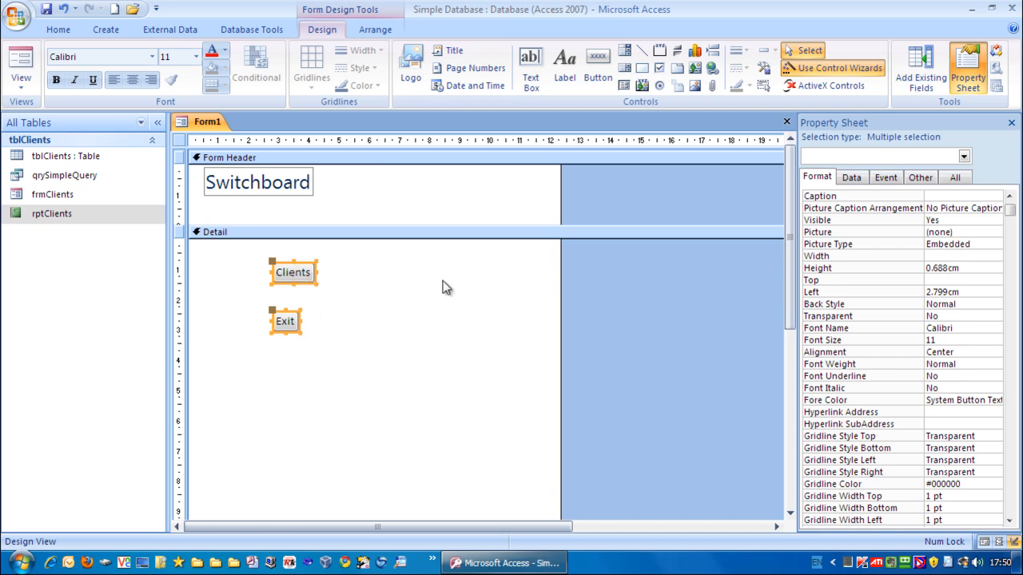
right_click(293, 272)
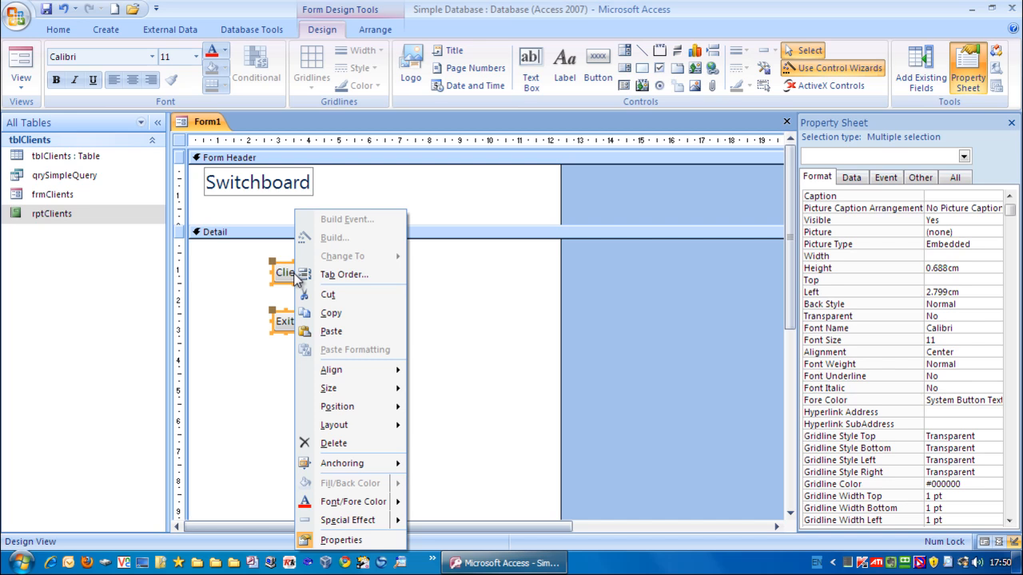
mouse_move(329, 389)
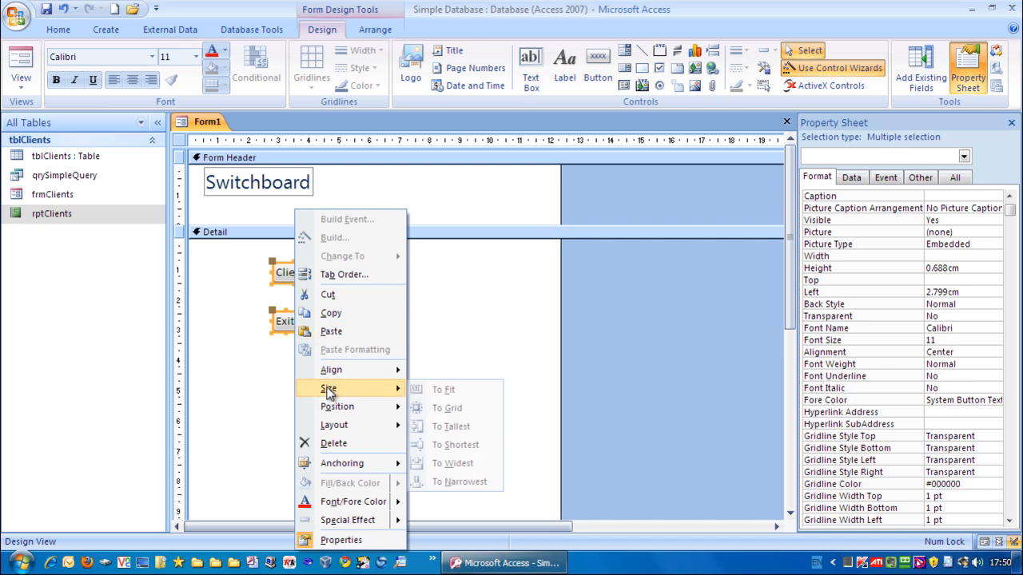
mouse_move(327, 388)
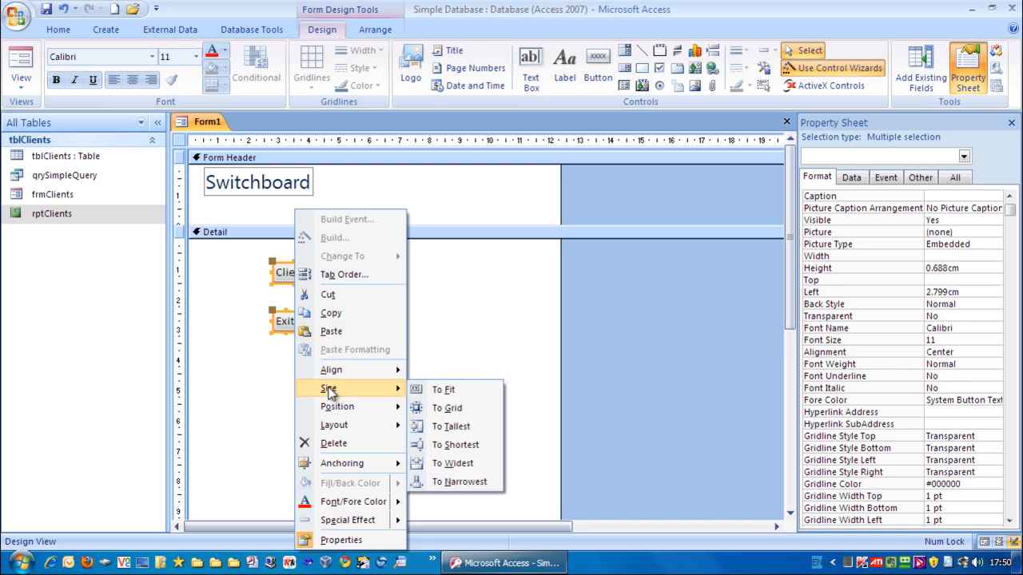
mouse_move(452, 463)
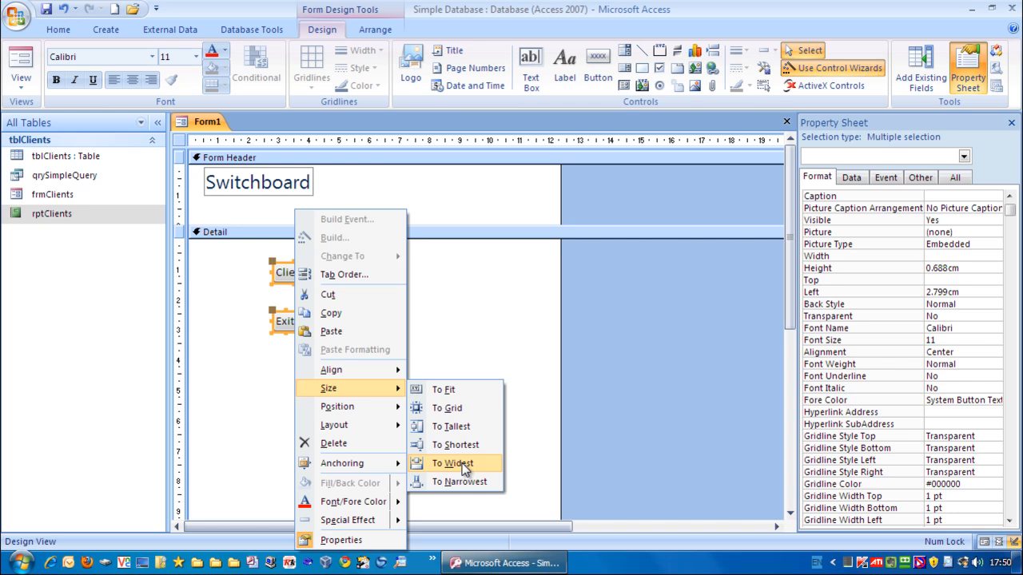
left_click(452, 463)
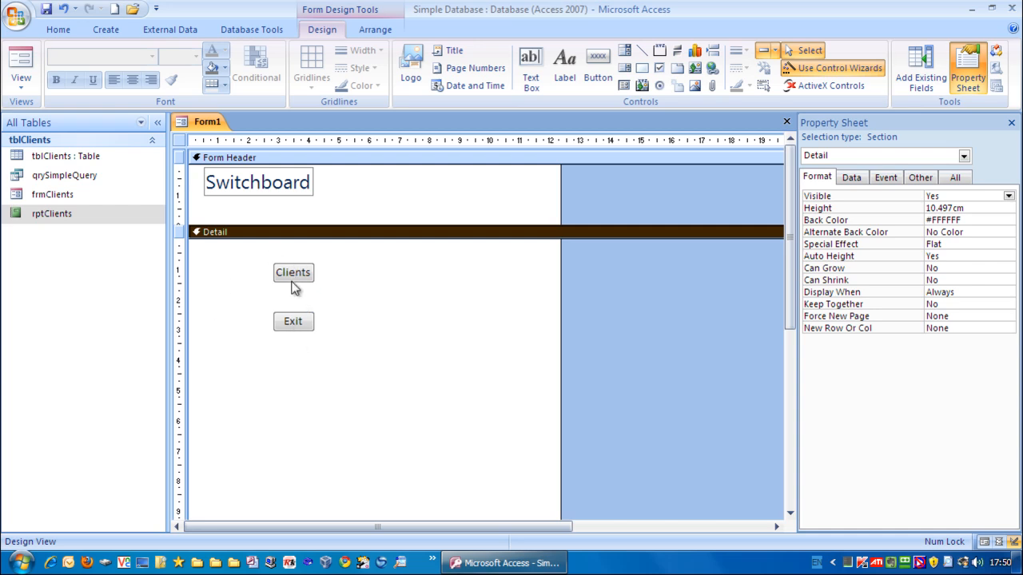
mouse_move(338, 268)
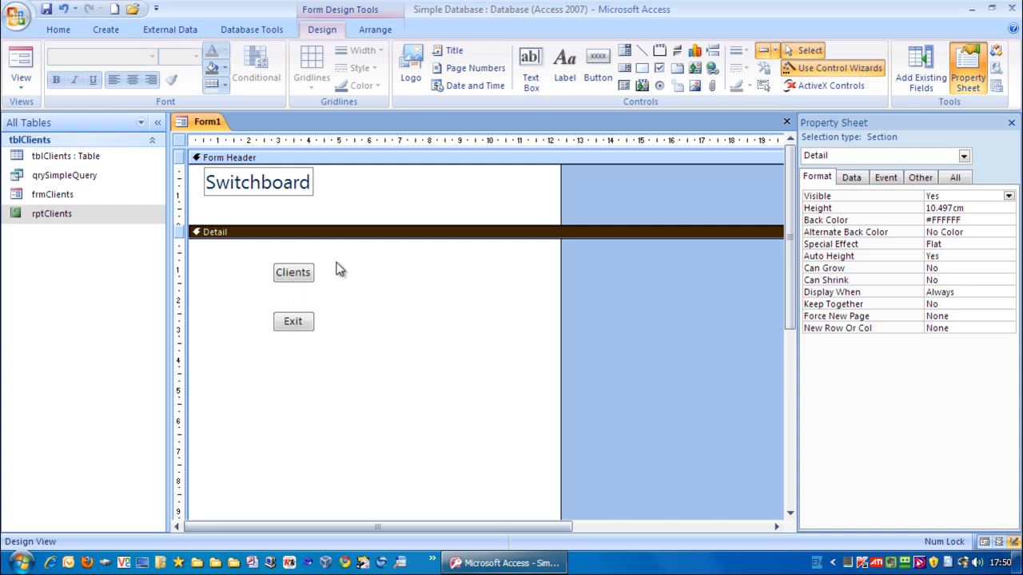
mouse_move(438, 392)
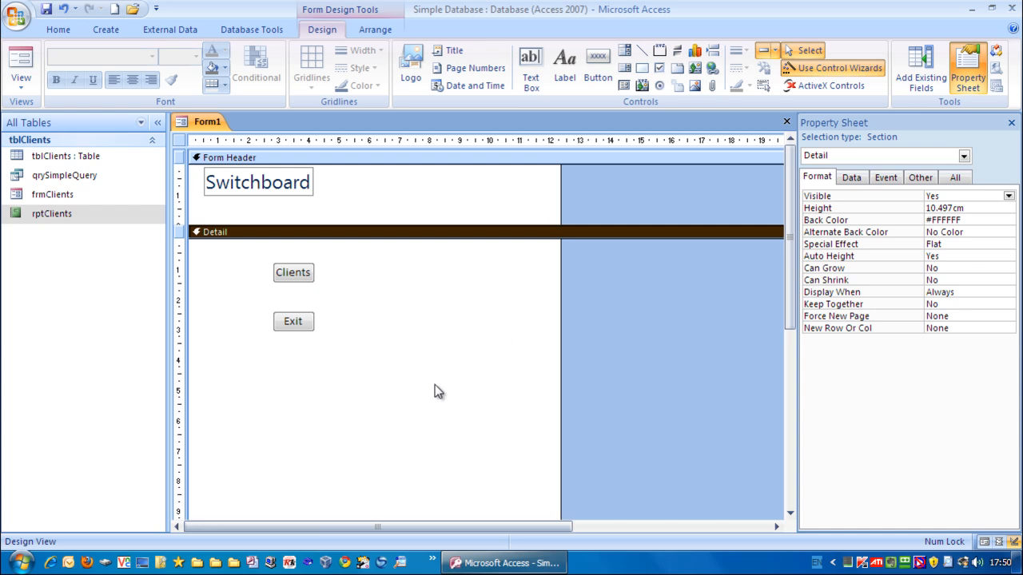
mouse_move(743, 257)
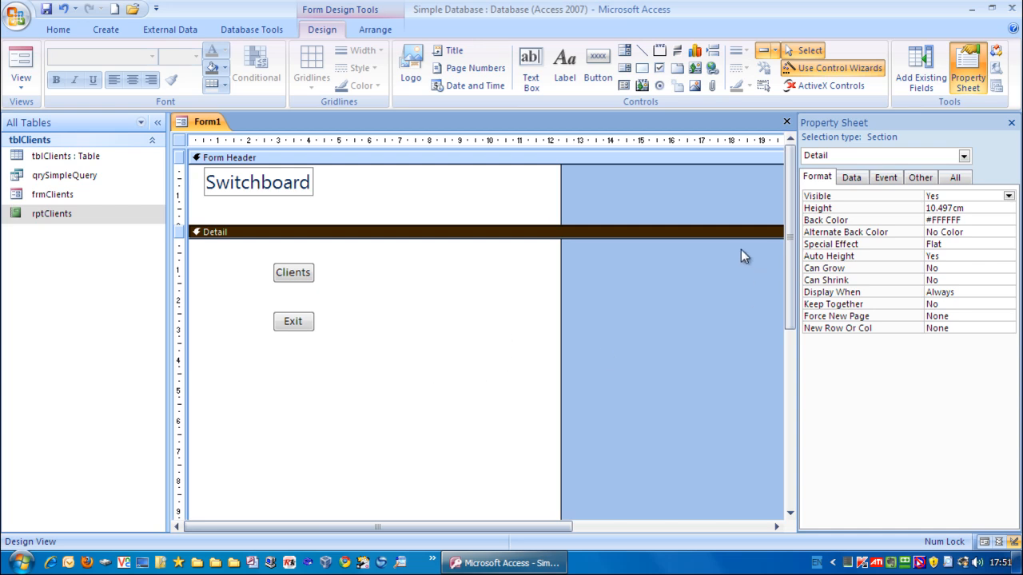
mouse_move(687, 168)
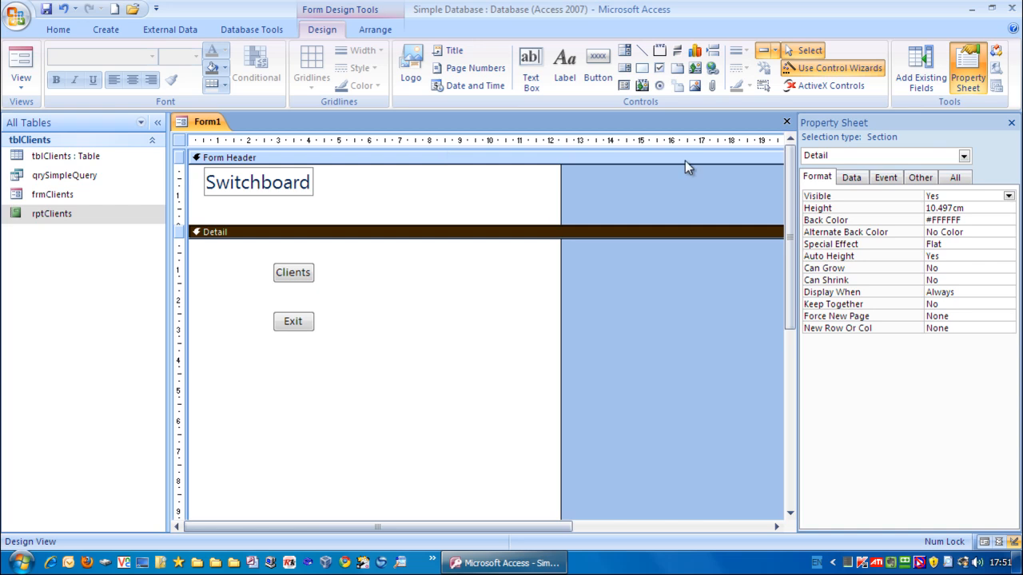
Close the switchboard form, saving it under the name frmSwitchboard
left_click(786, 122)
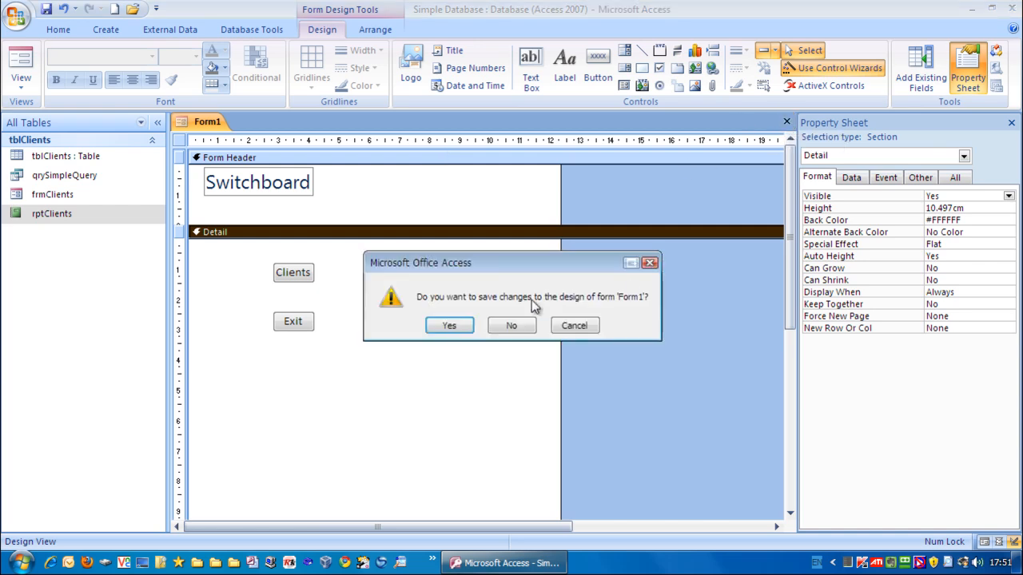
left_click(447, 326)
type("frmSwit")
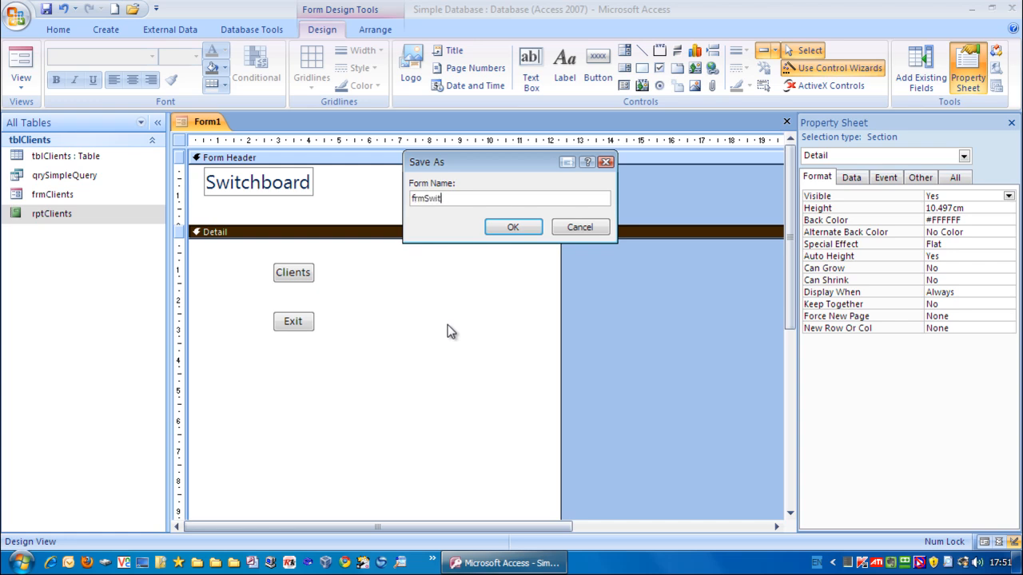
type("chb")
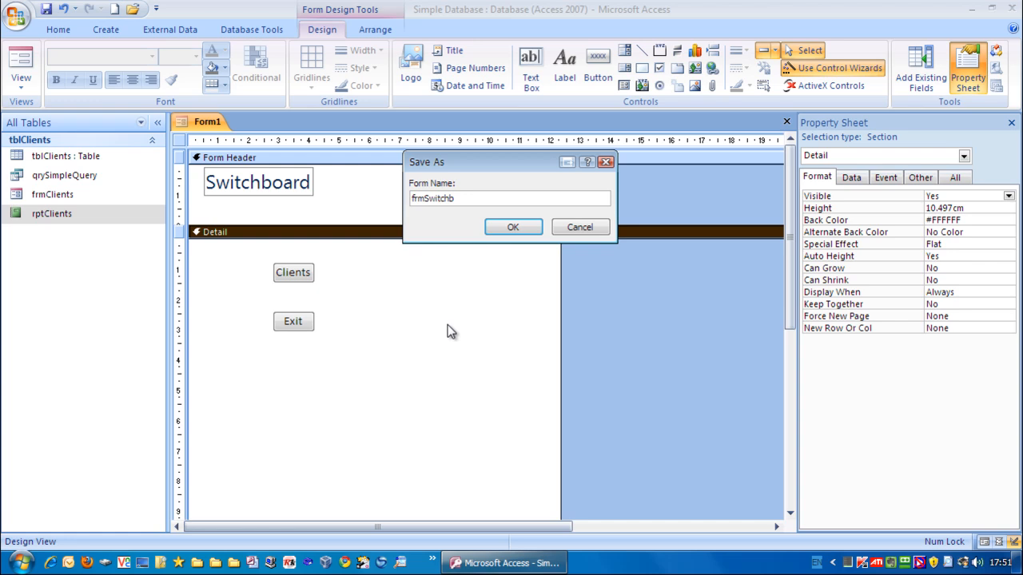
type("oard")
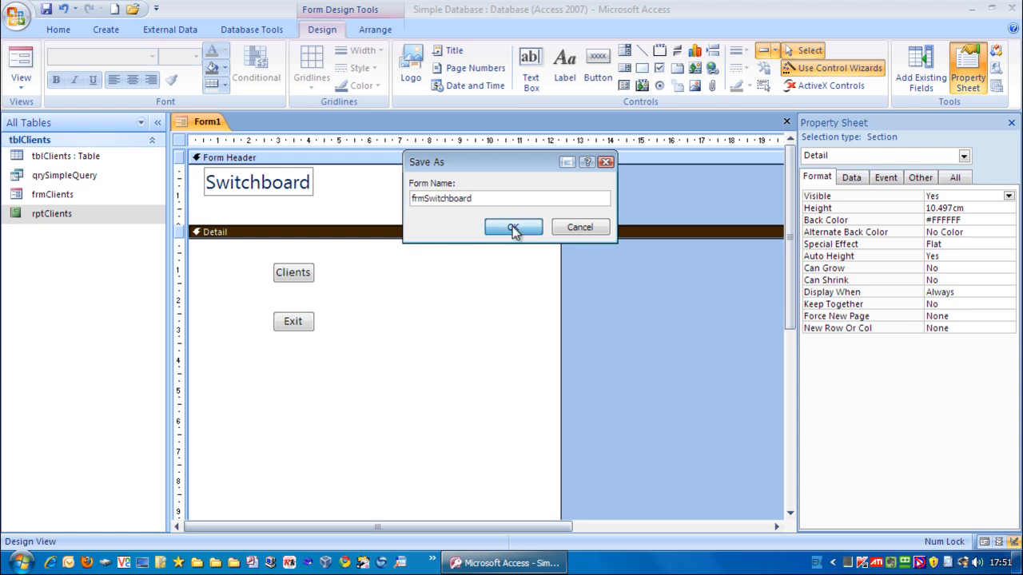
left_click(513, 227)
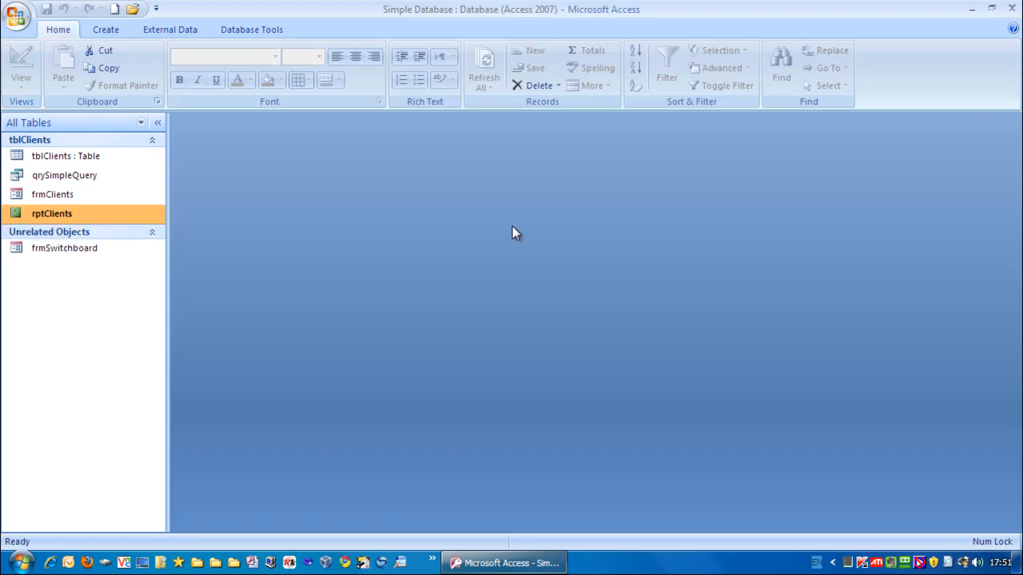
left_click(64, 247)
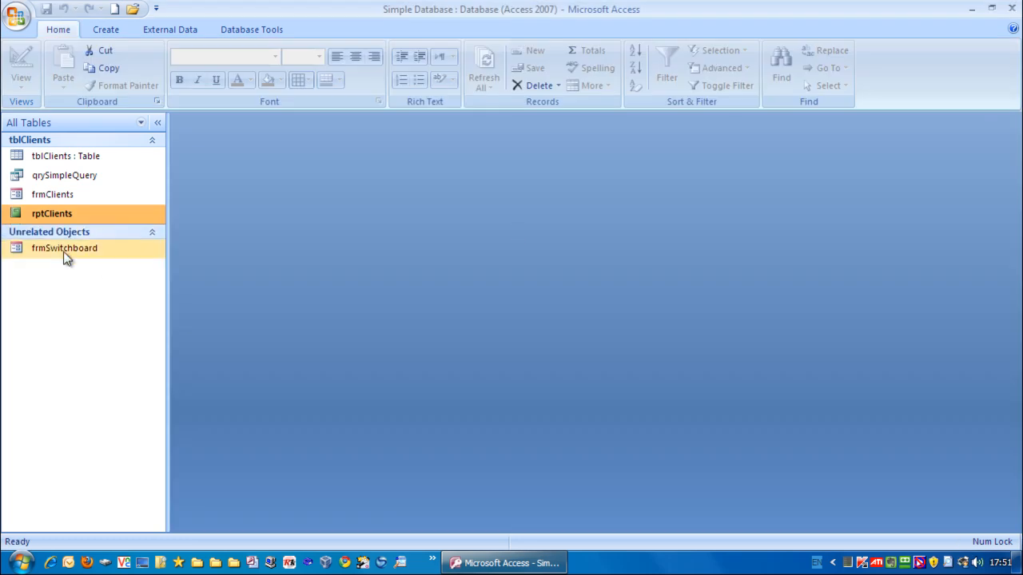
mouse_move(64, 249)
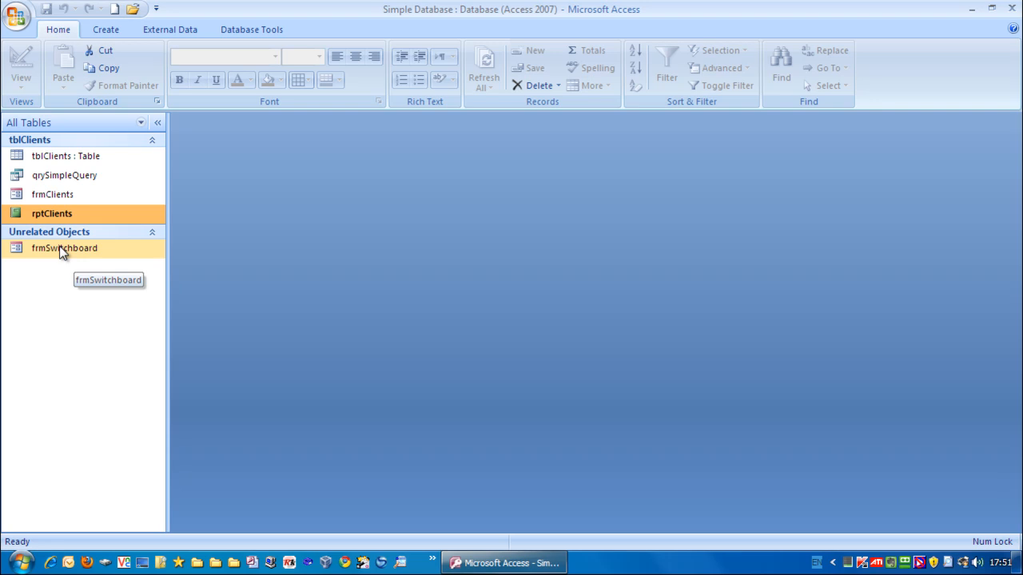
double_click(64, 248)
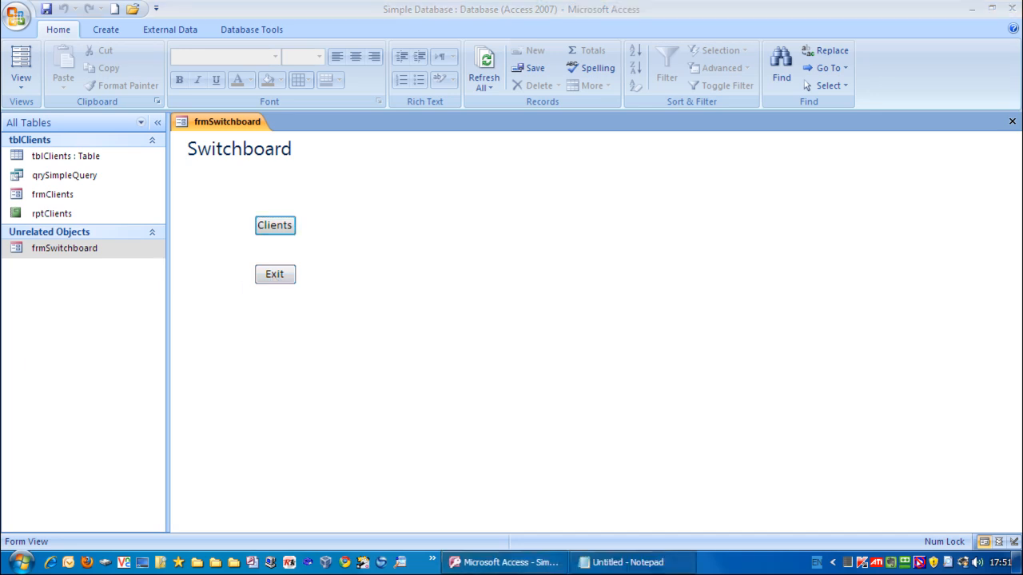
mouse_move(291, 262)
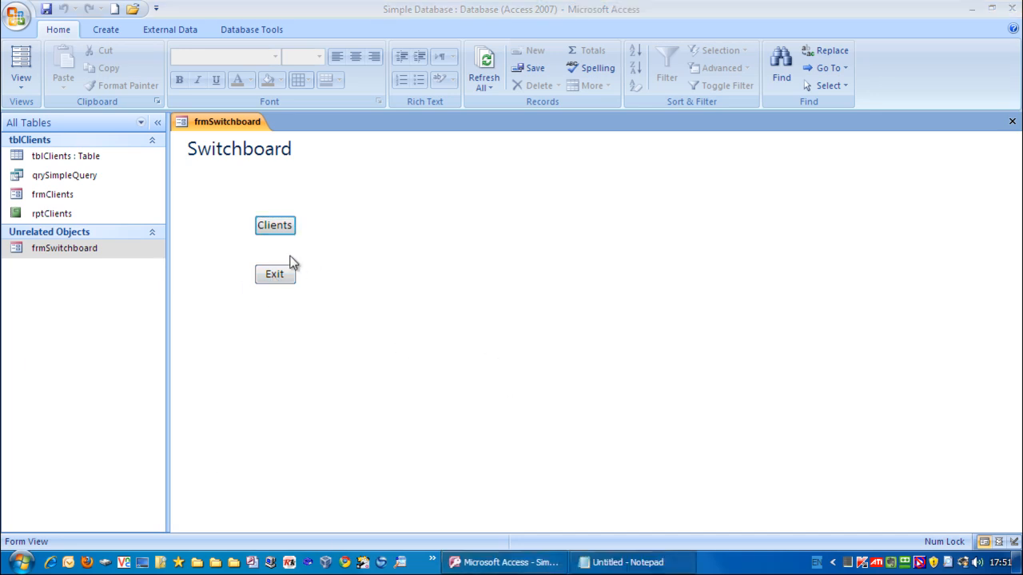
left_click(274, 224)
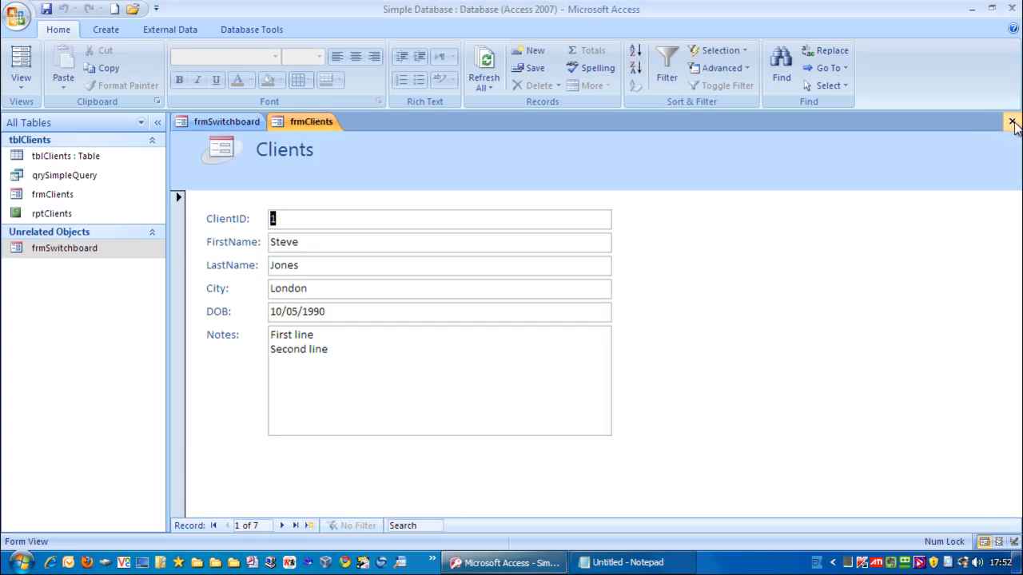
left_click(1013, 121)
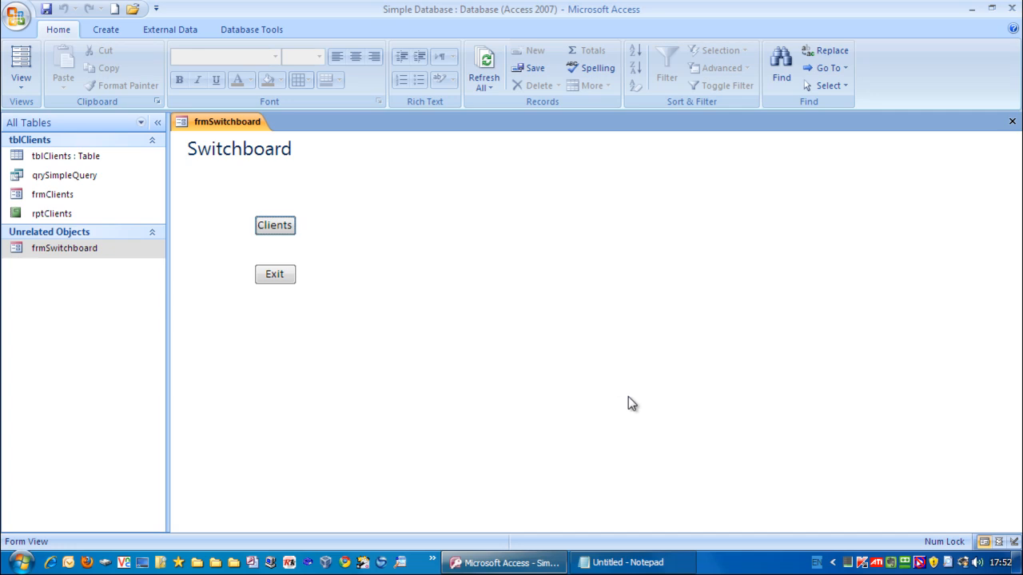
mouse_move(275, 275)
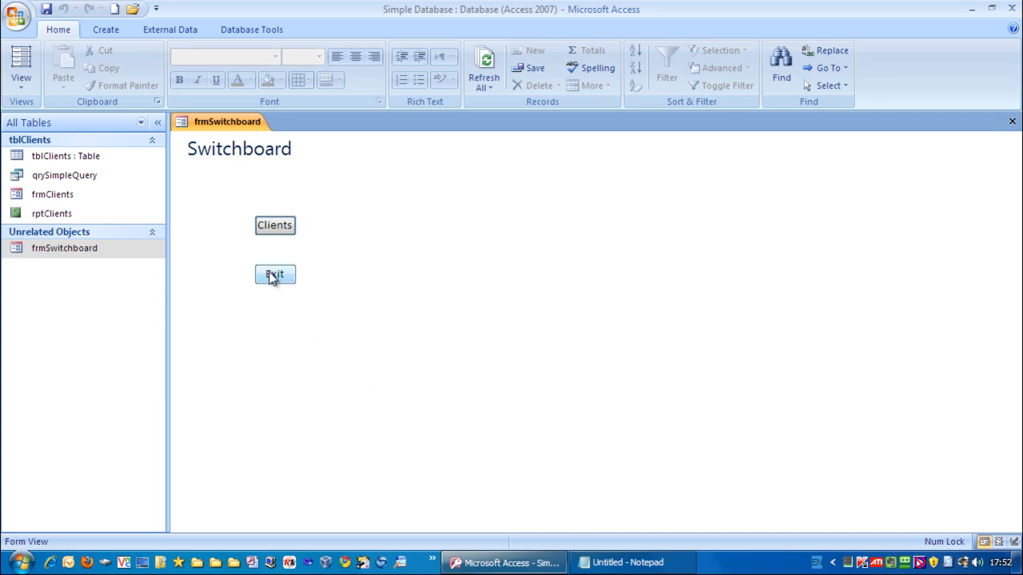
left_click(274, 274)
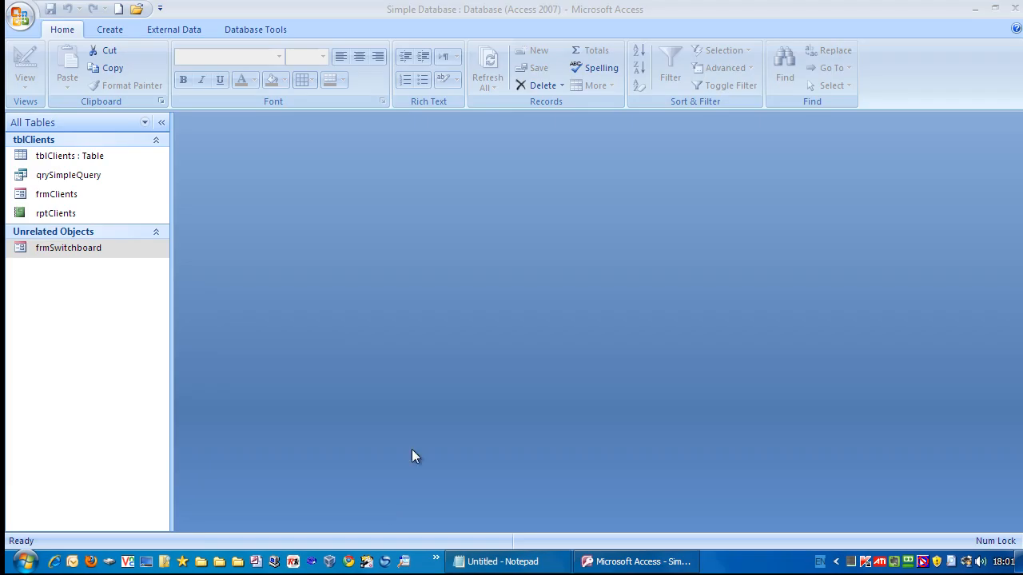
mouse_move(438, 415)
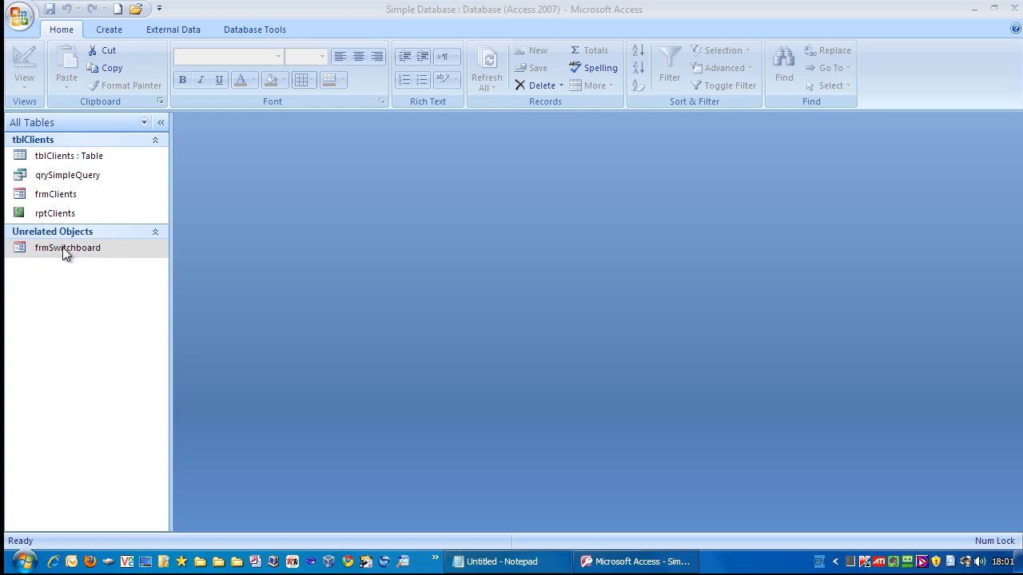
Reopen frmSwitchboard in Design View and select its Clients button
left_click(67, 248)
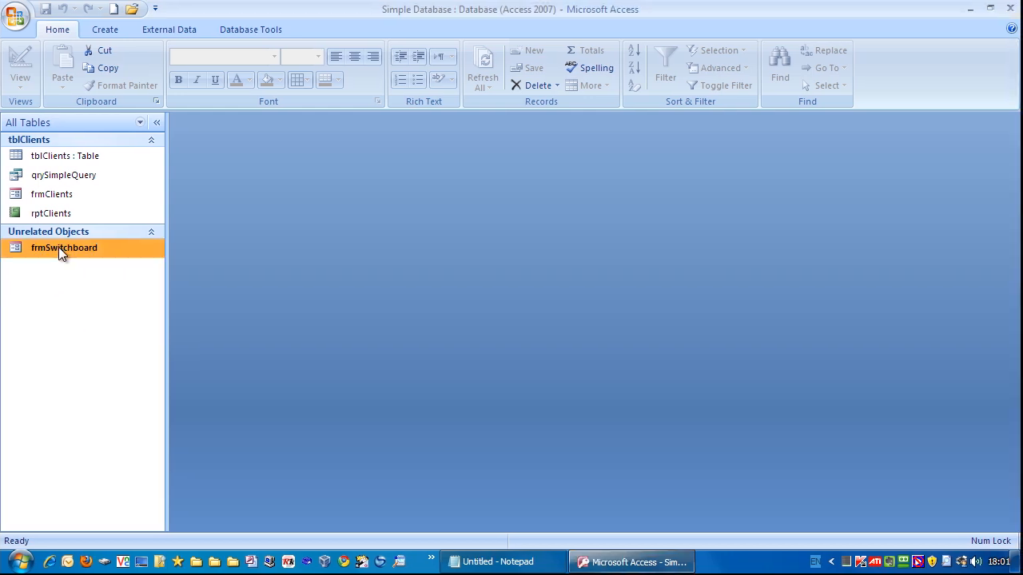
mouse_move(88, 253)
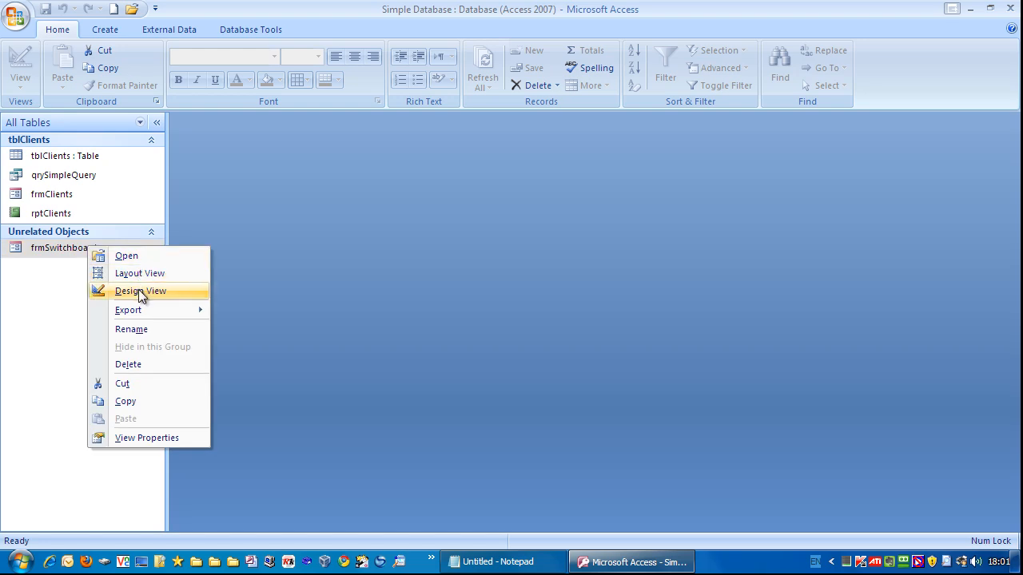
left_click(141, 291)
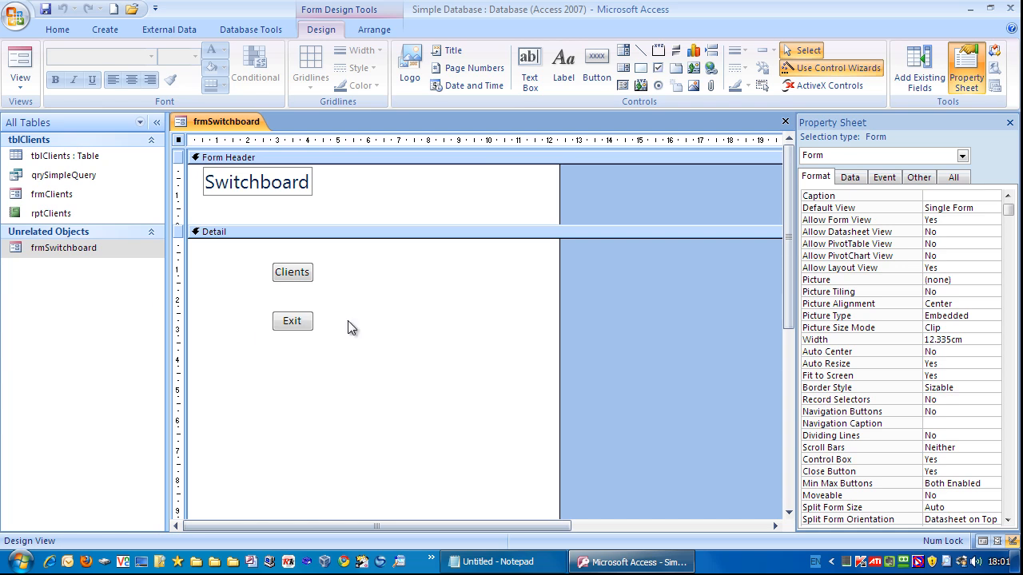
mouse_move(291, 275)
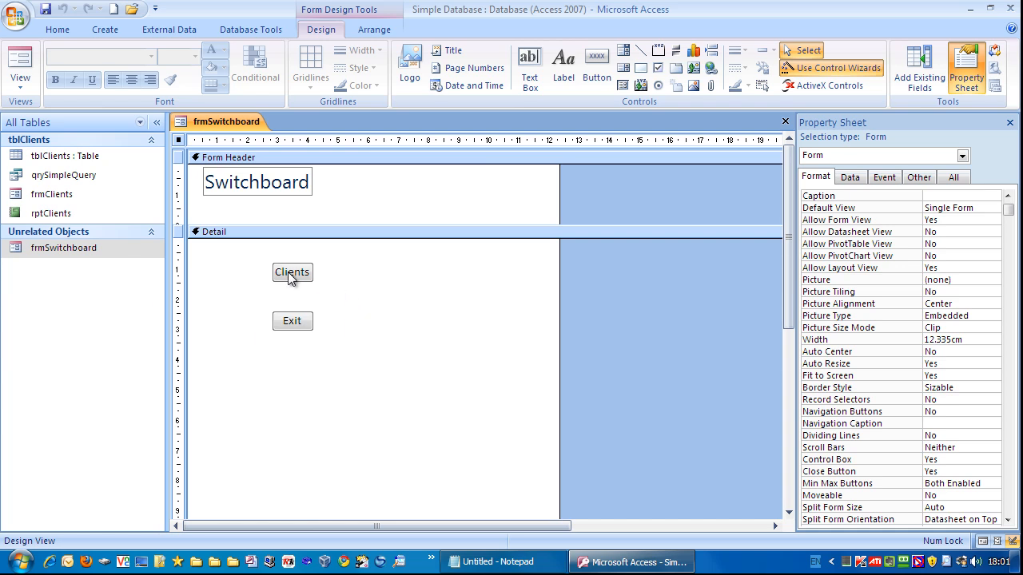
left_click(291, 272)
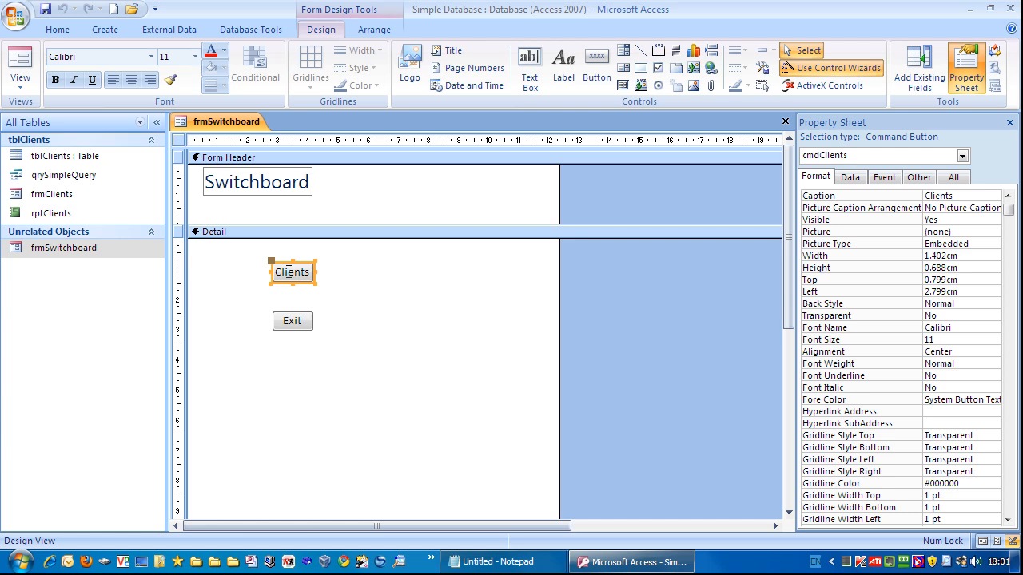
mouse_move(356, 284)
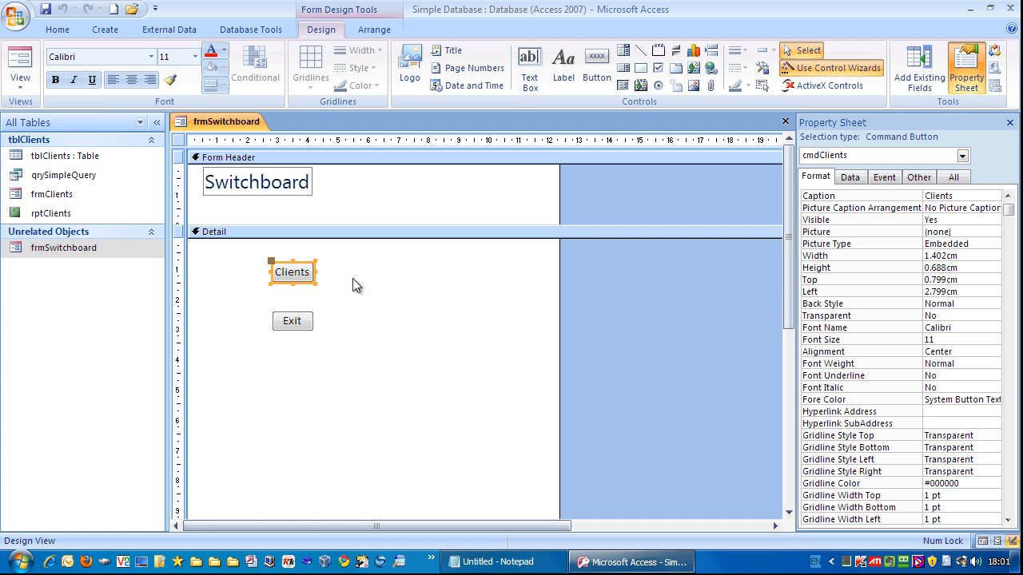
mouse_move(383, 278)
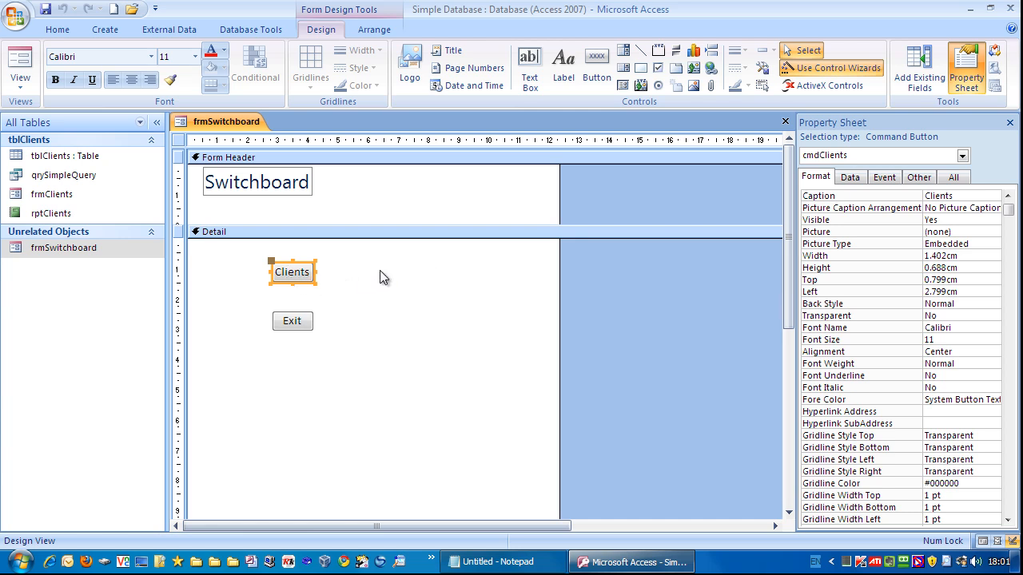
mouse_move(368, 284)
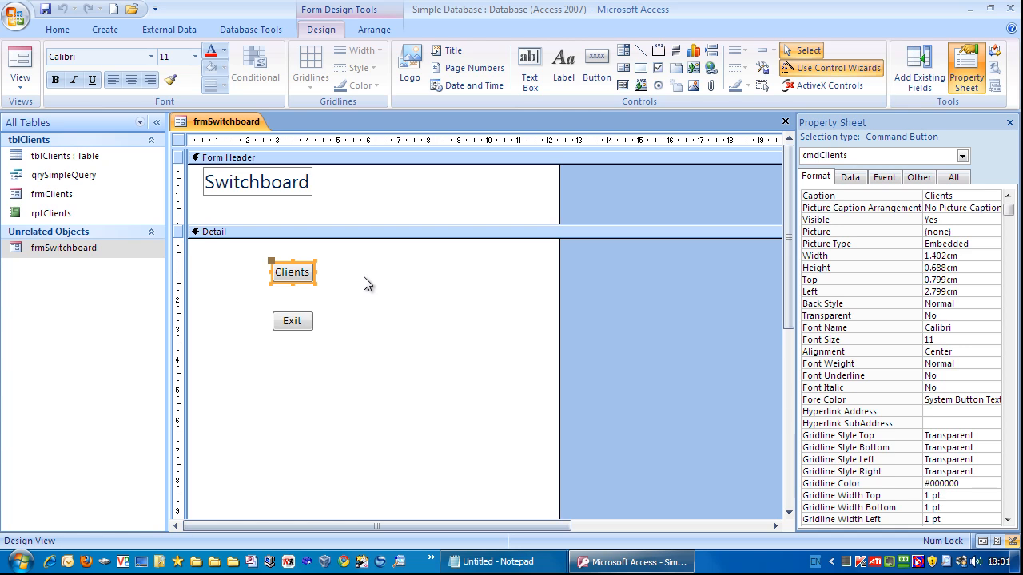
mouse_move(375, 278)
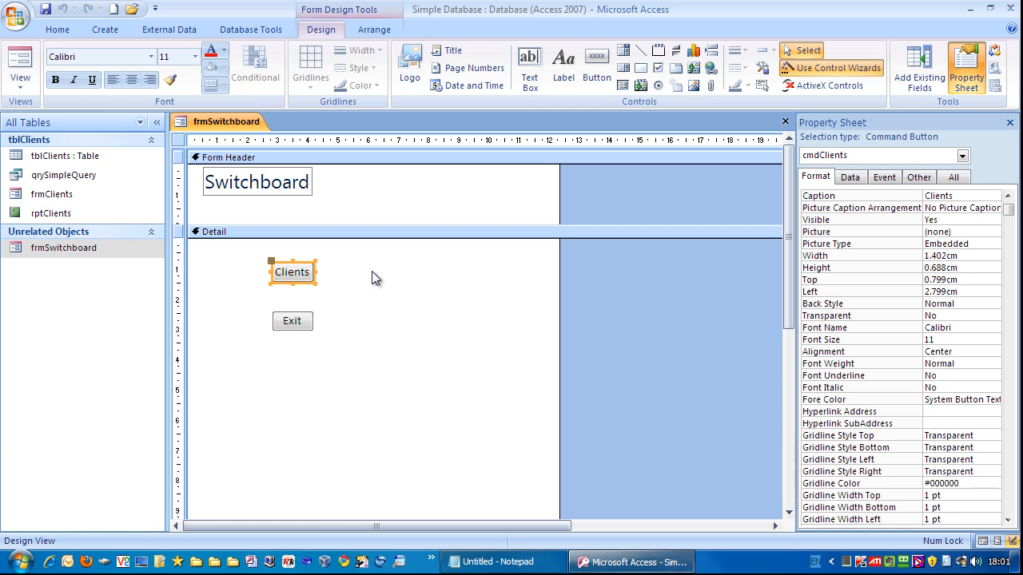
mouse_move(387, 313)
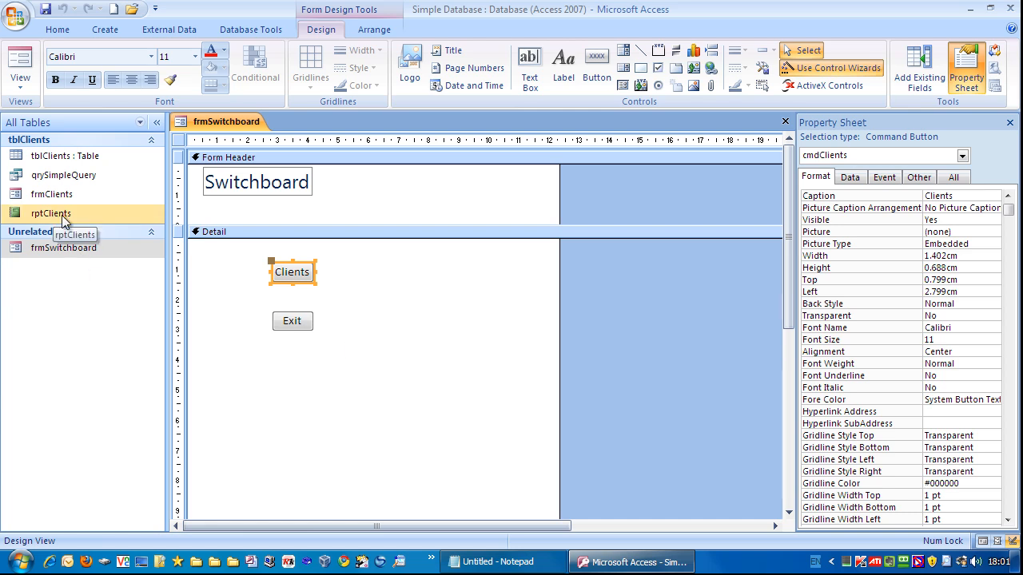
mouse_move(35, 217)
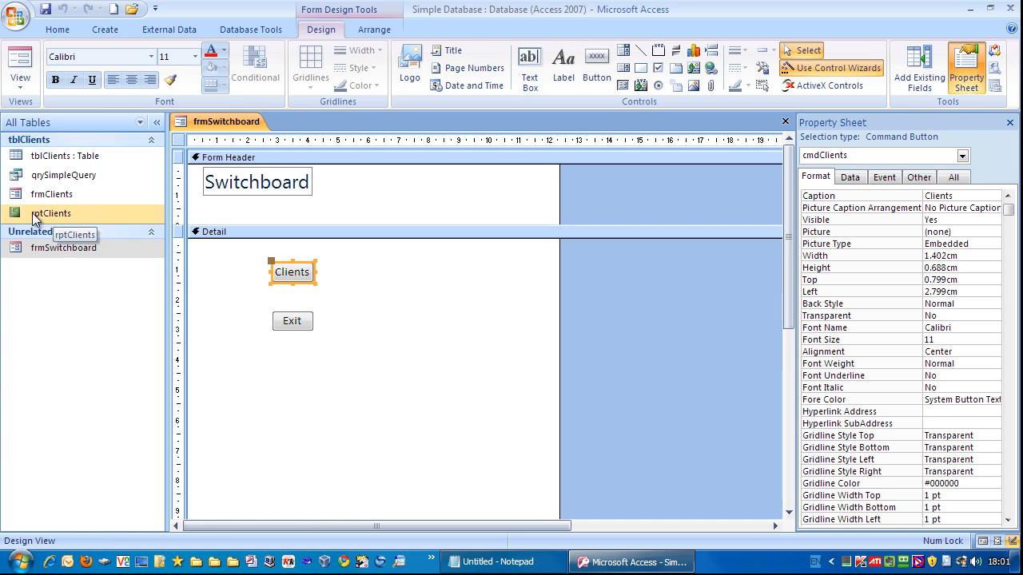
mouse_move(142, 284)
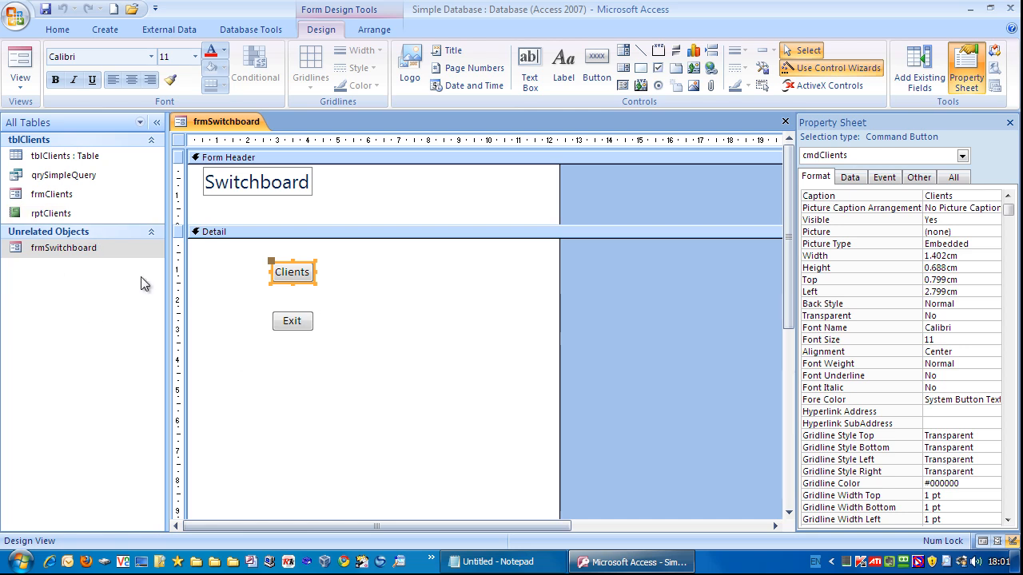
mouse_move(281, 301)
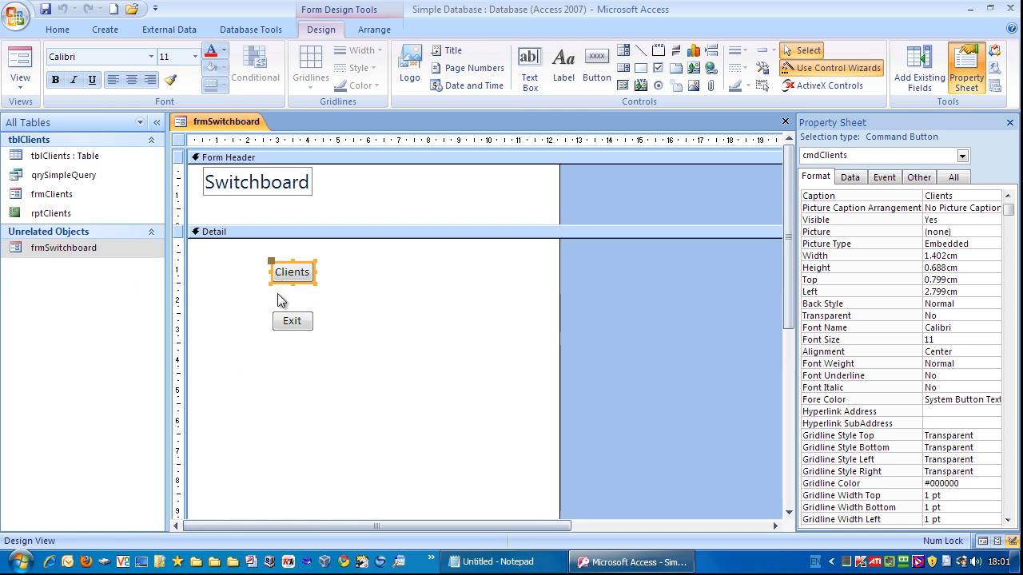
mouse_move(320, 291)
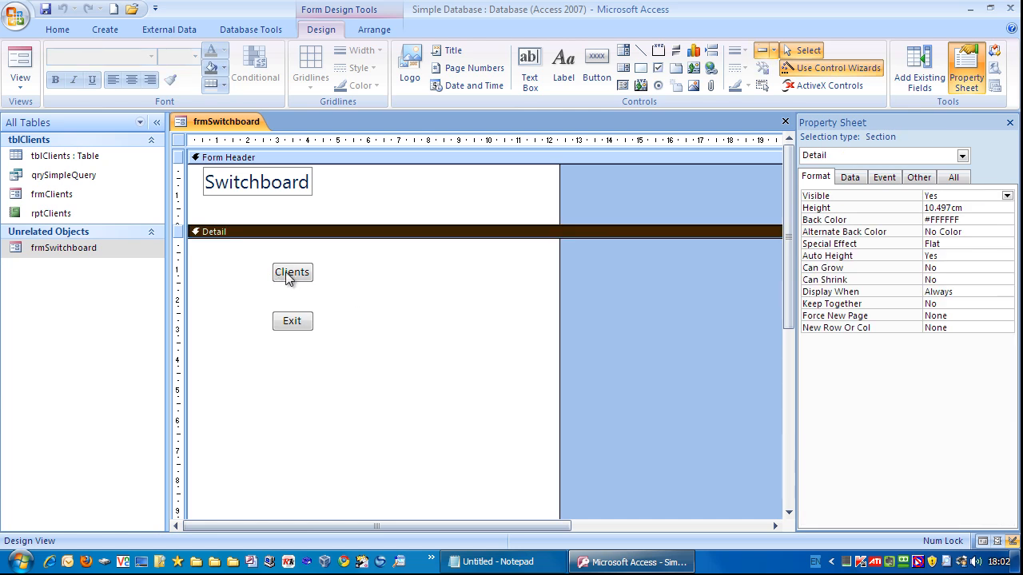
Change the Clients button caption to 'Clients Form' and widen the button to fit
left_click(291, 272)
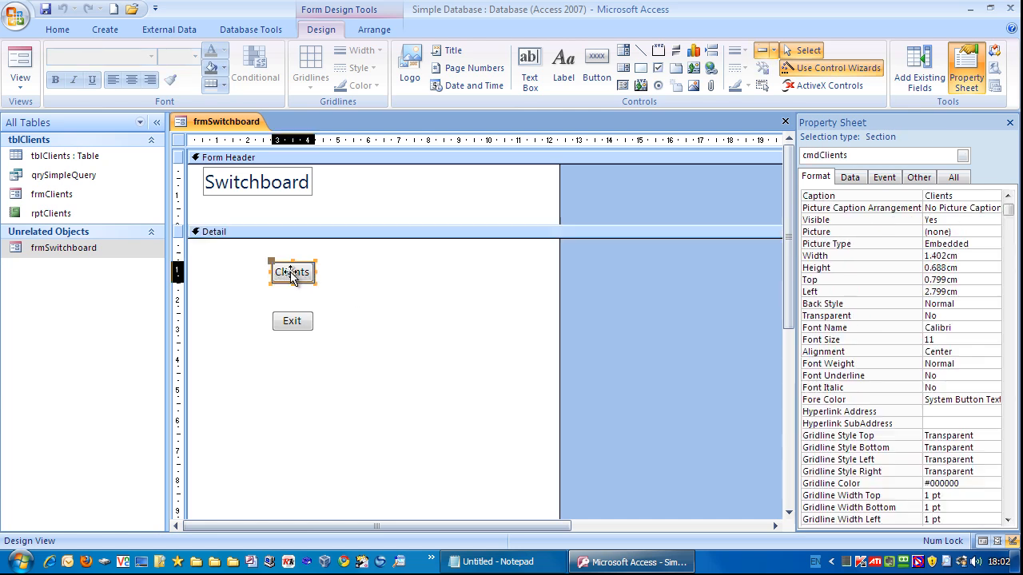
left_click(291, 271)
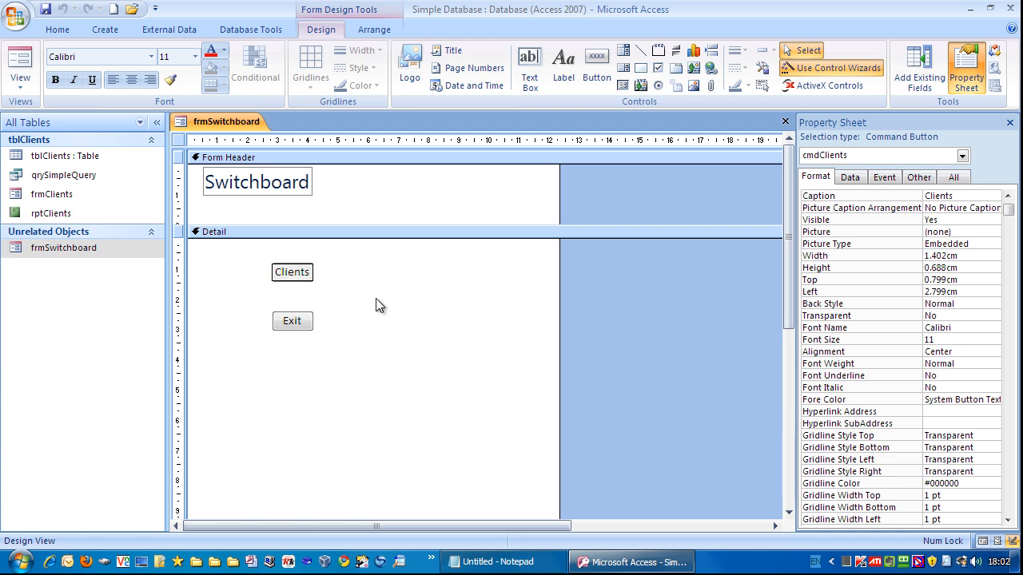
mouse_move(371, 307)
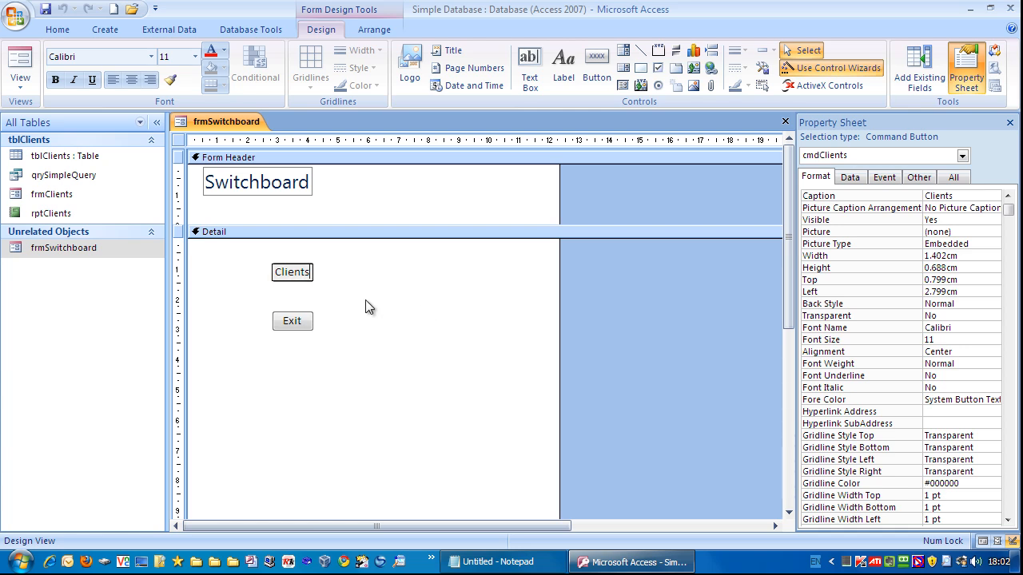
left_click(291, 272)
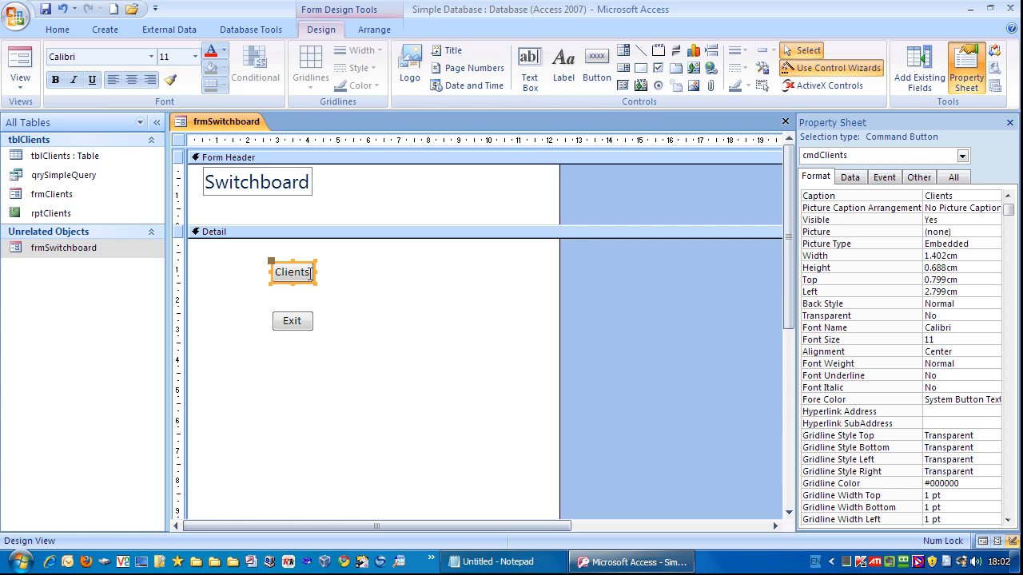
left_click(396, 284)
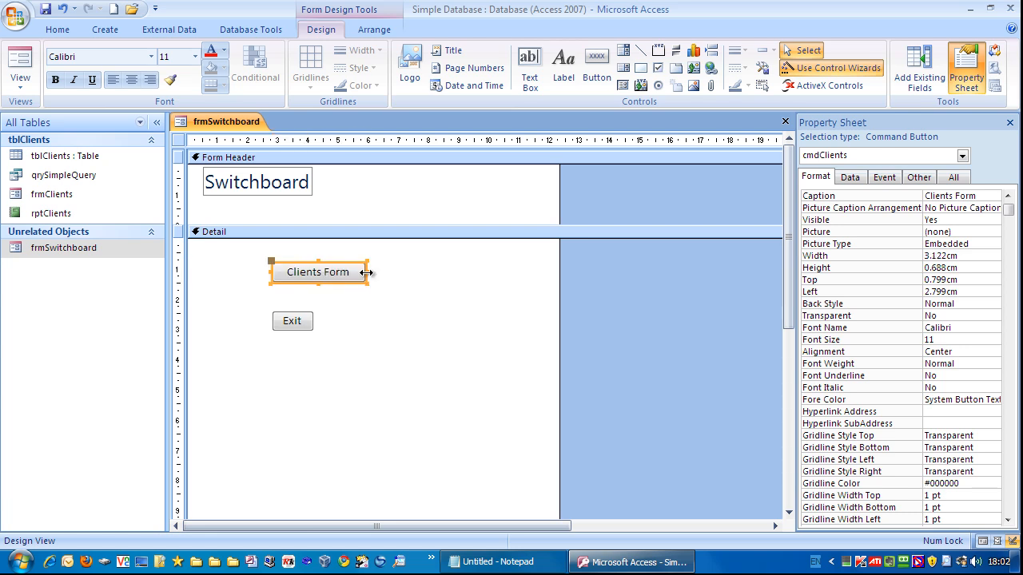
left_click_drag(369, 272, 358, 271)
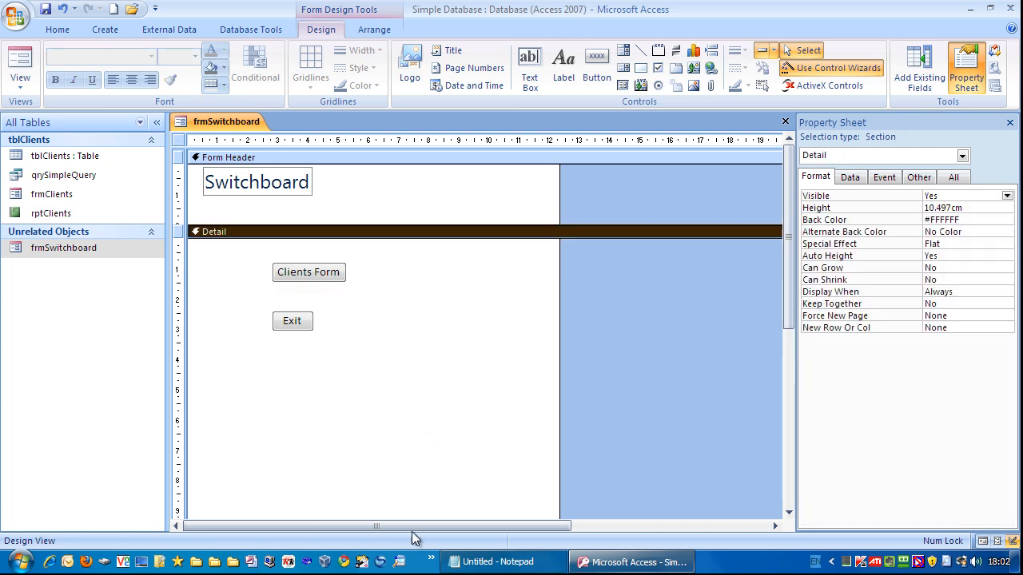
mouse_move(359, 280)
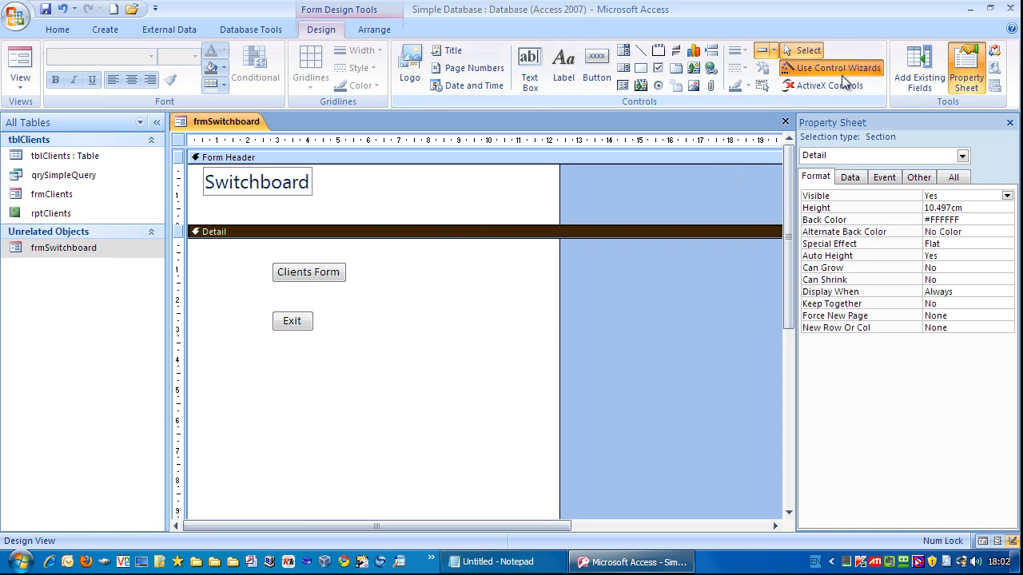
Start a wizard button set to Open Report on rptClients, showing text
left_click(598, 67)
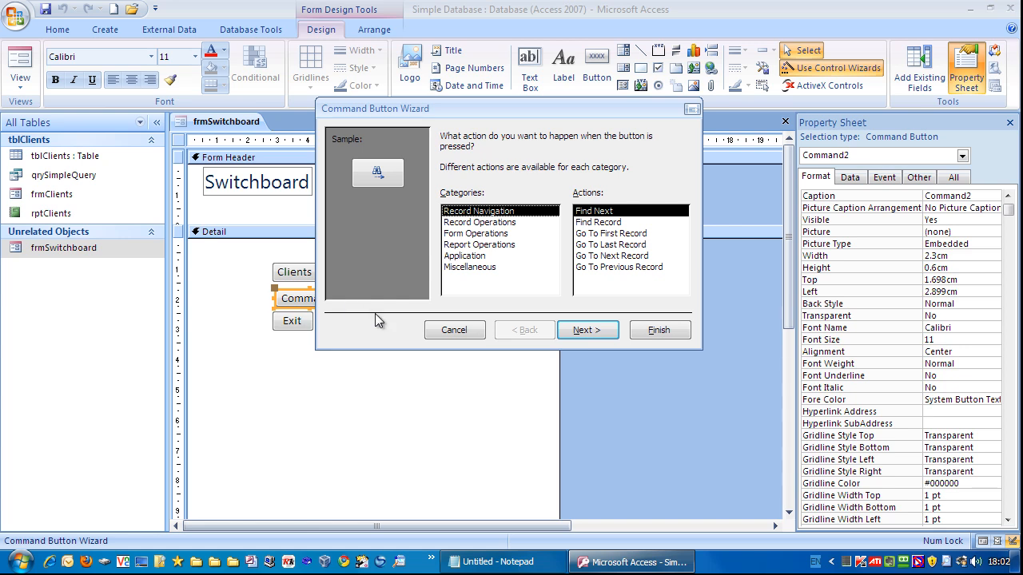
left_click(479, 245)
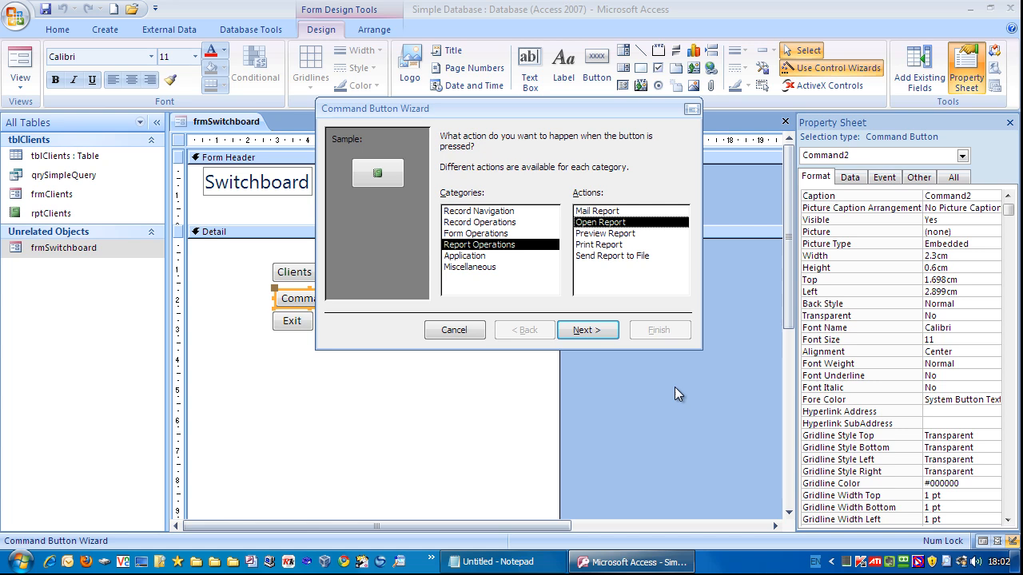
left_click(588, 329)
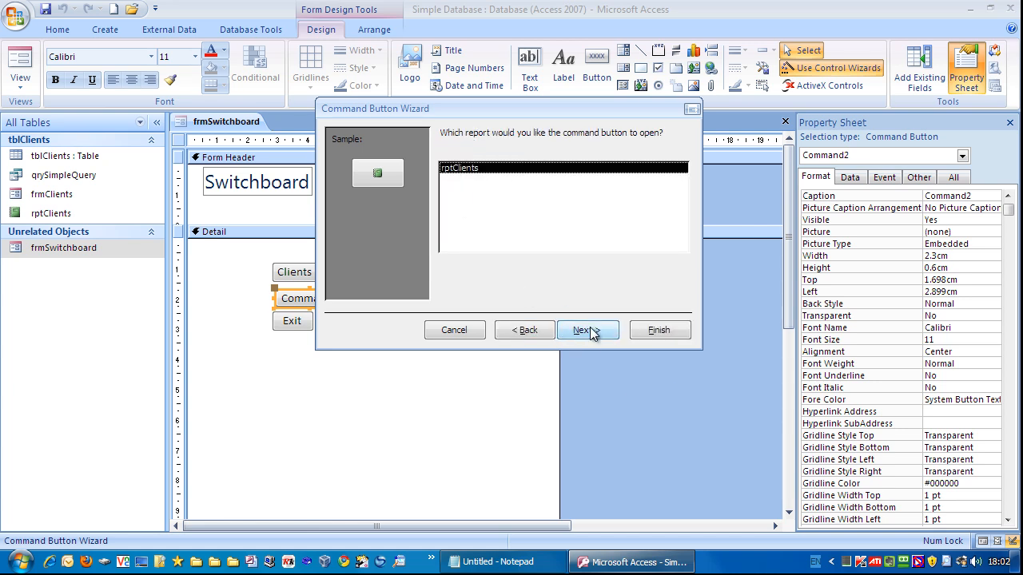
left_click(588, 329)
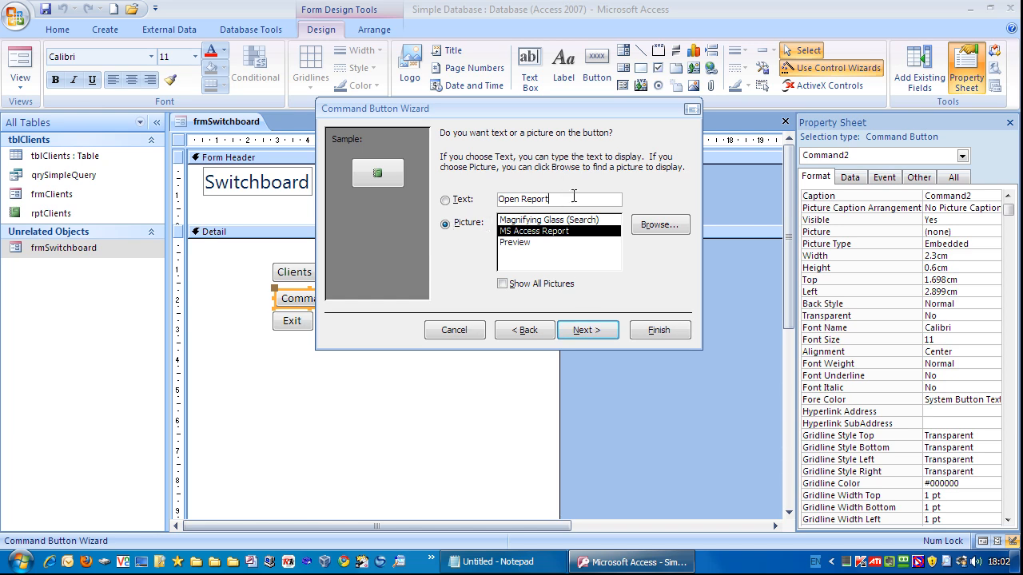
left_click(444, 198)
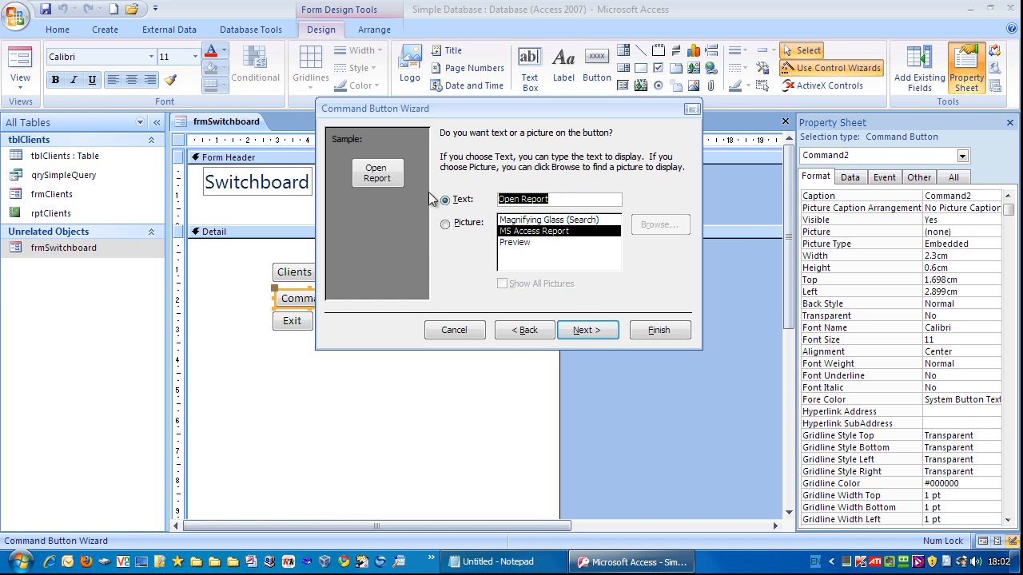
Caption it 'Clients Report', name it cmdClientsReport and finish the wizard
type("Clients")
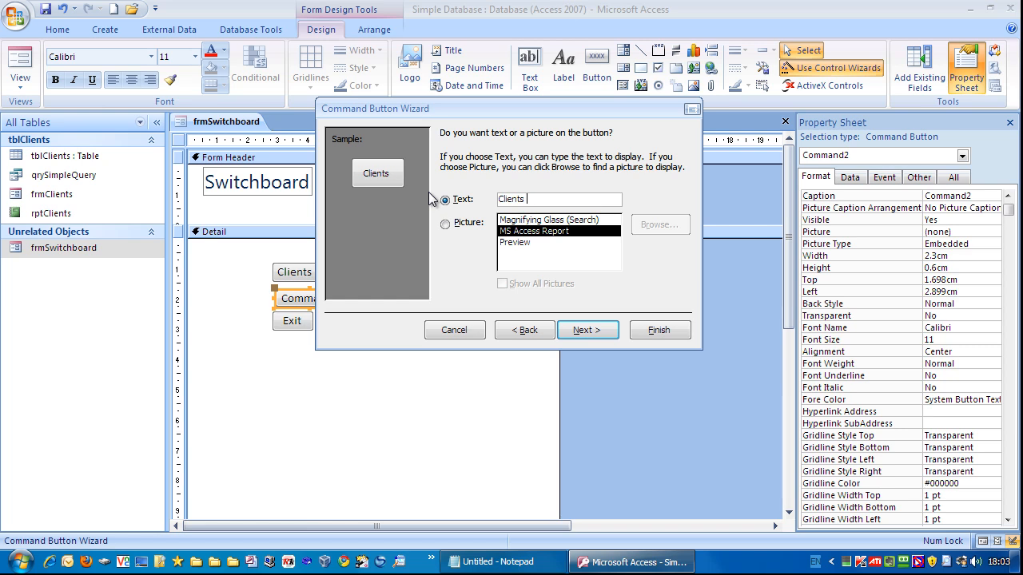
type("Report")
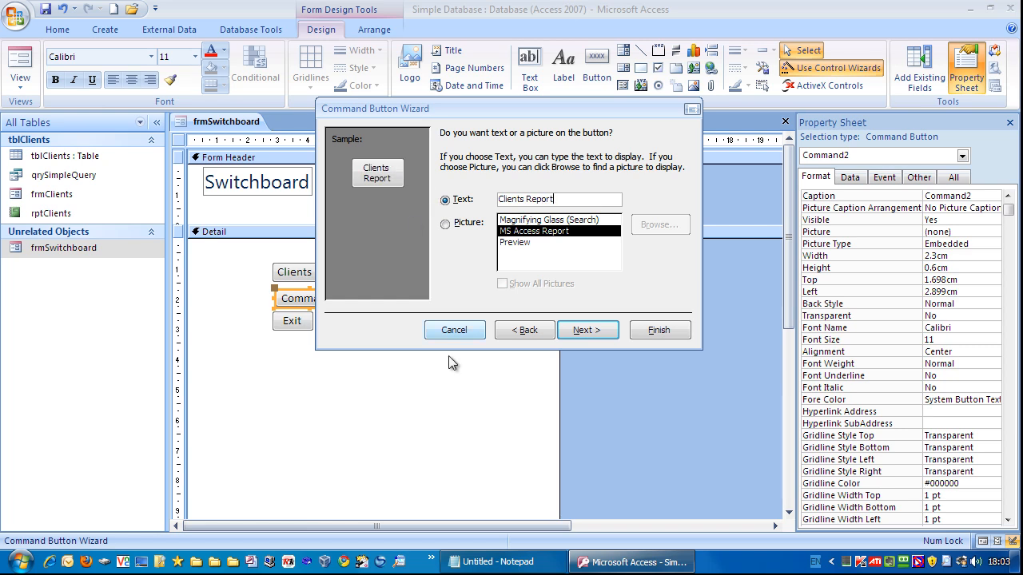
left_click(588, 329)
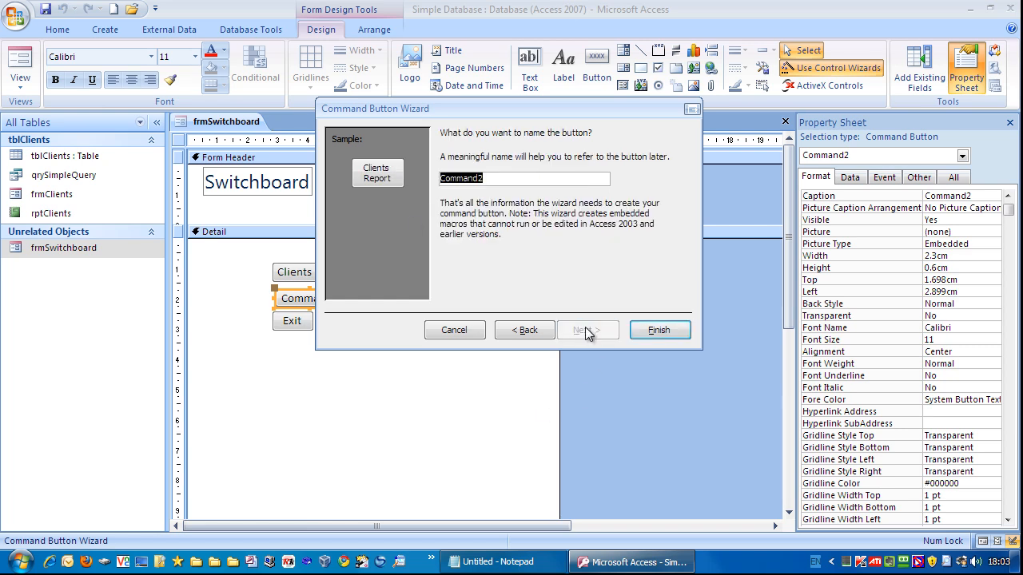
type("cmdClientsR")
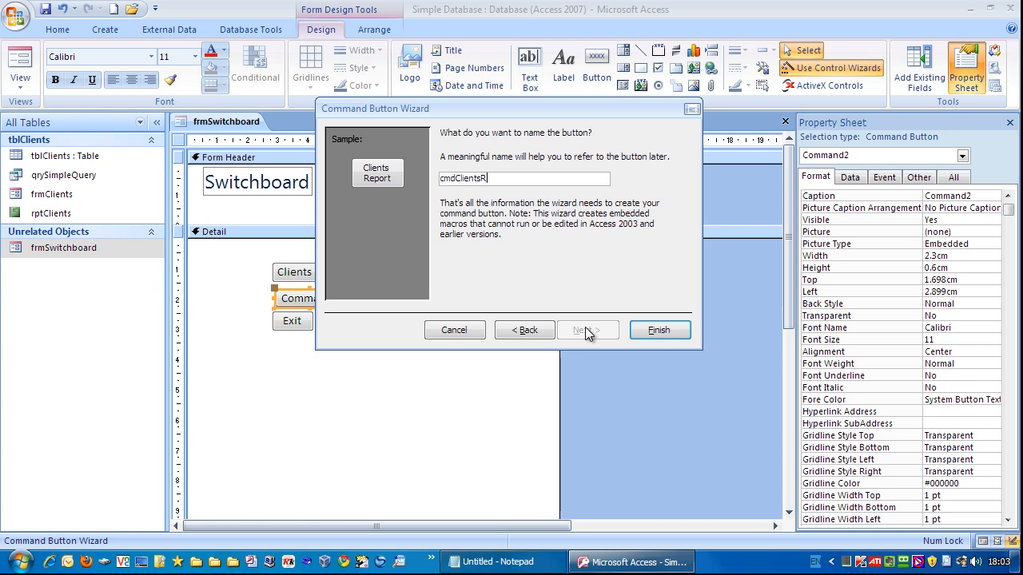
type("eport")
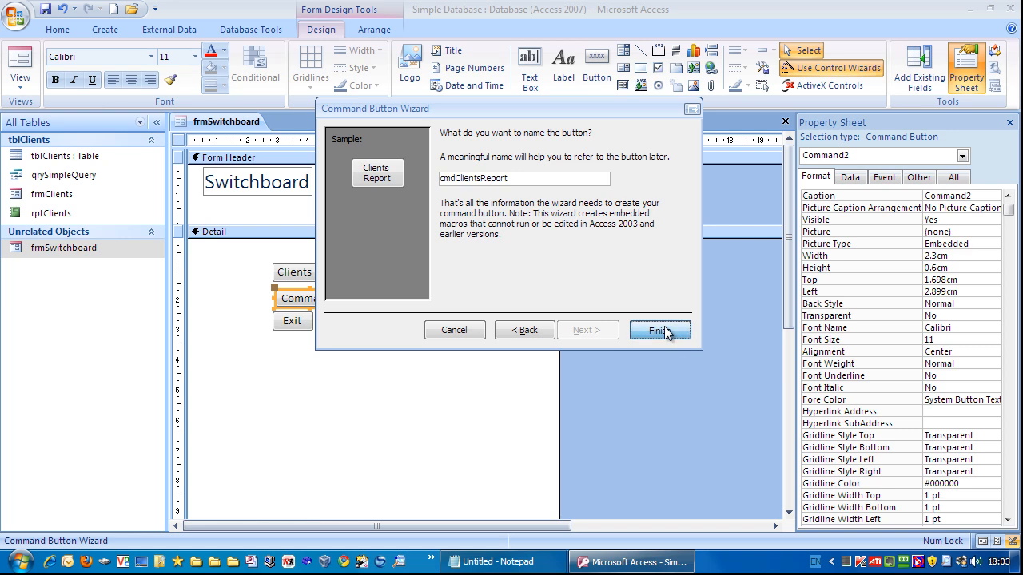
left_click(658, 329)
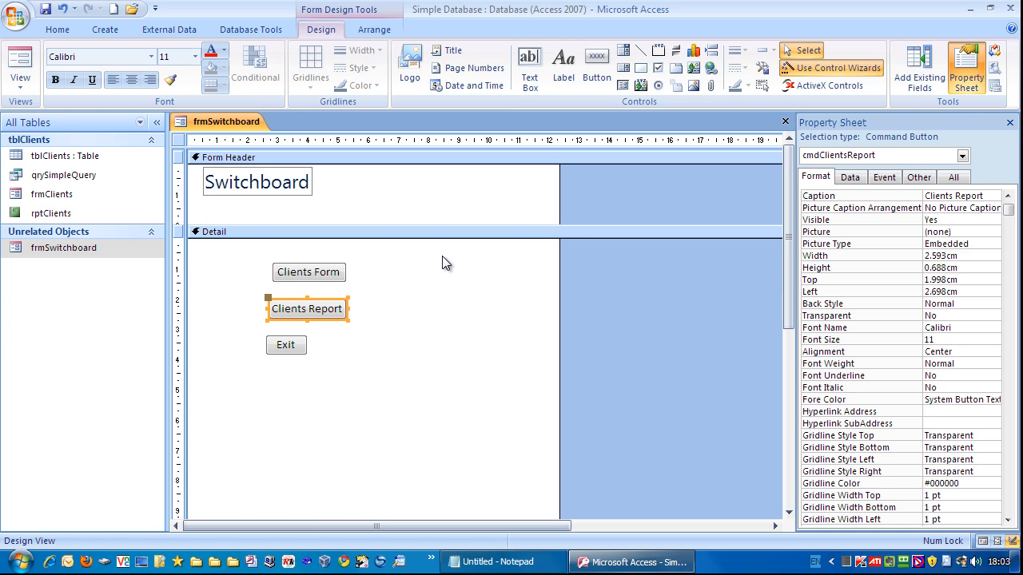
Size the three switchboard buttons To Widest and align them Left
left_click(438, 259)
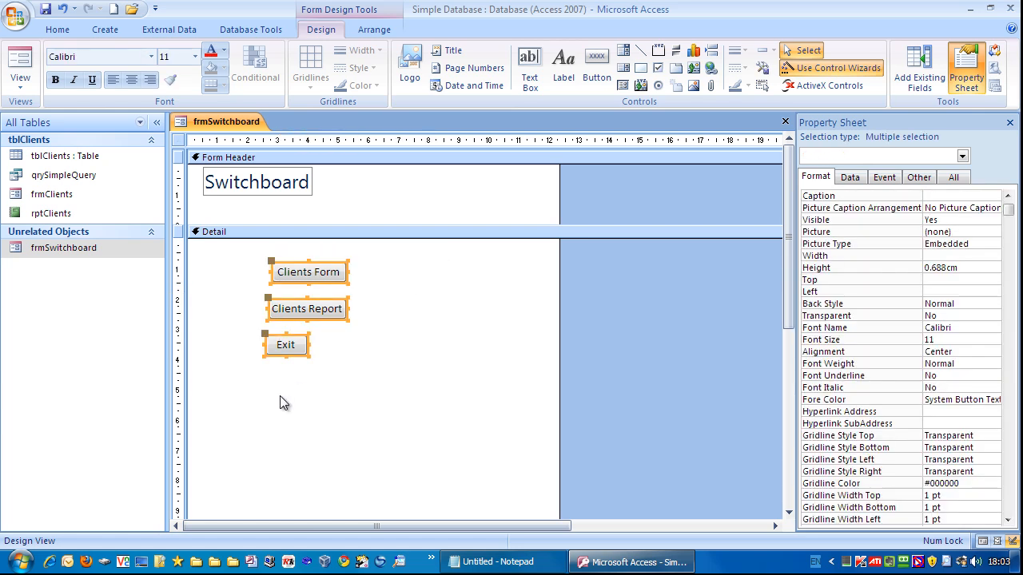
right_click(306, 272)
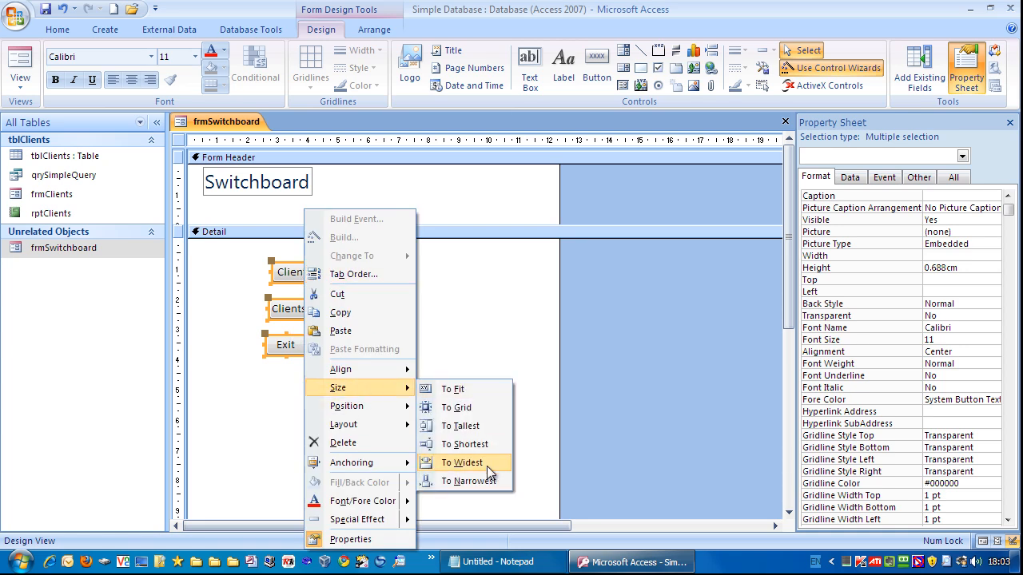
left_click(462, 462)
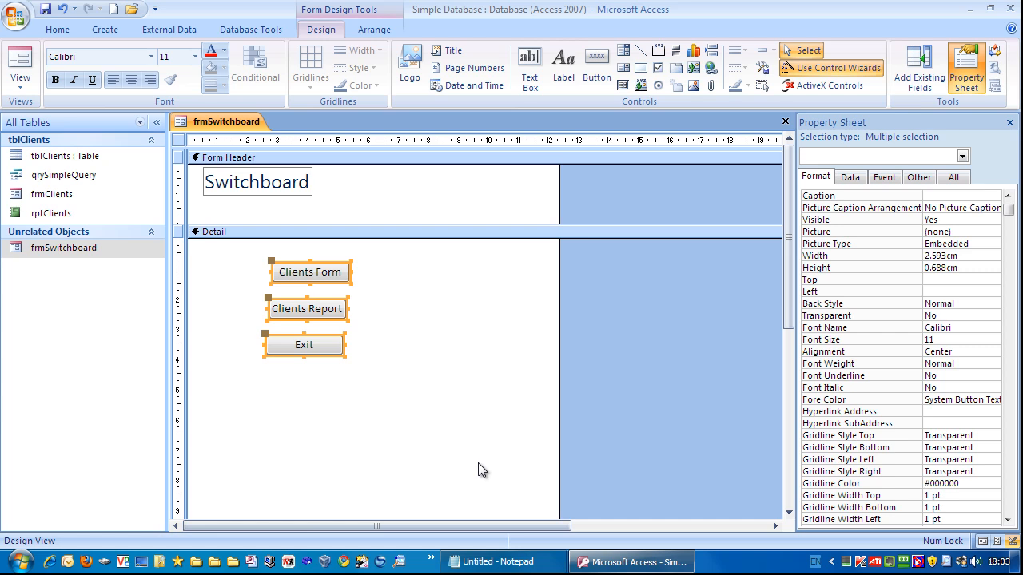
mouse_move(268, 289)
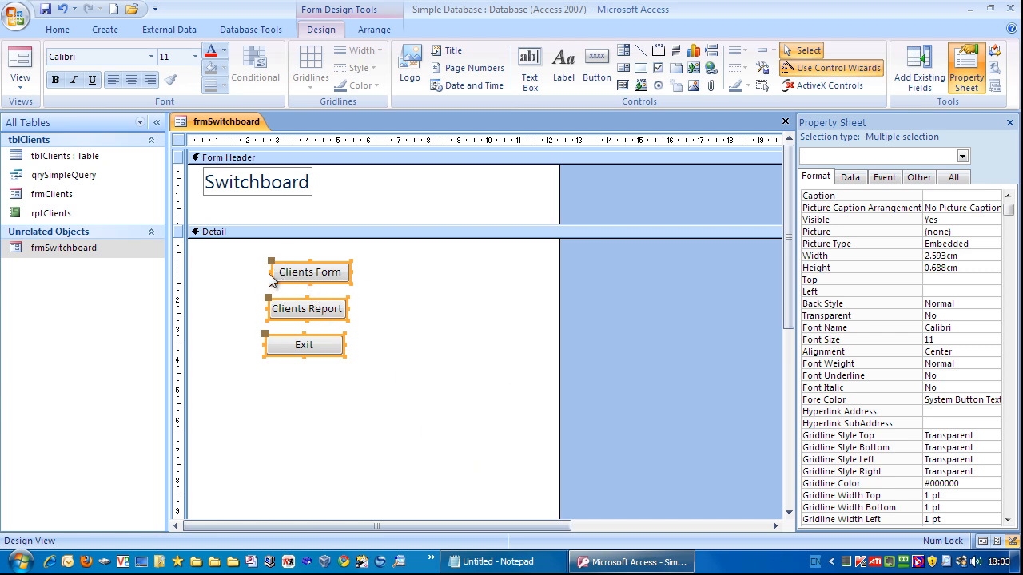
right_click(310, 272)
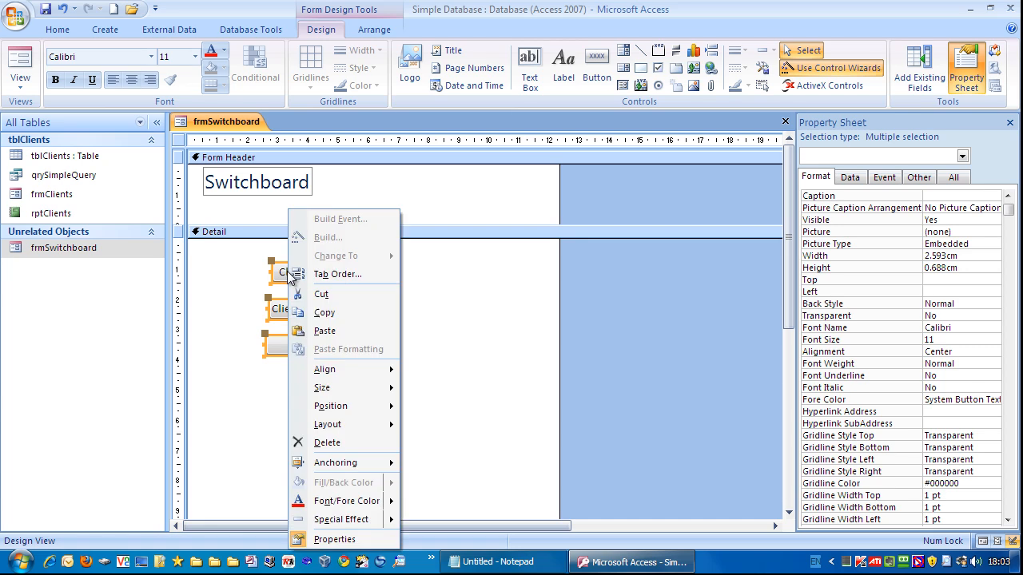
mouse_move(326, 369)
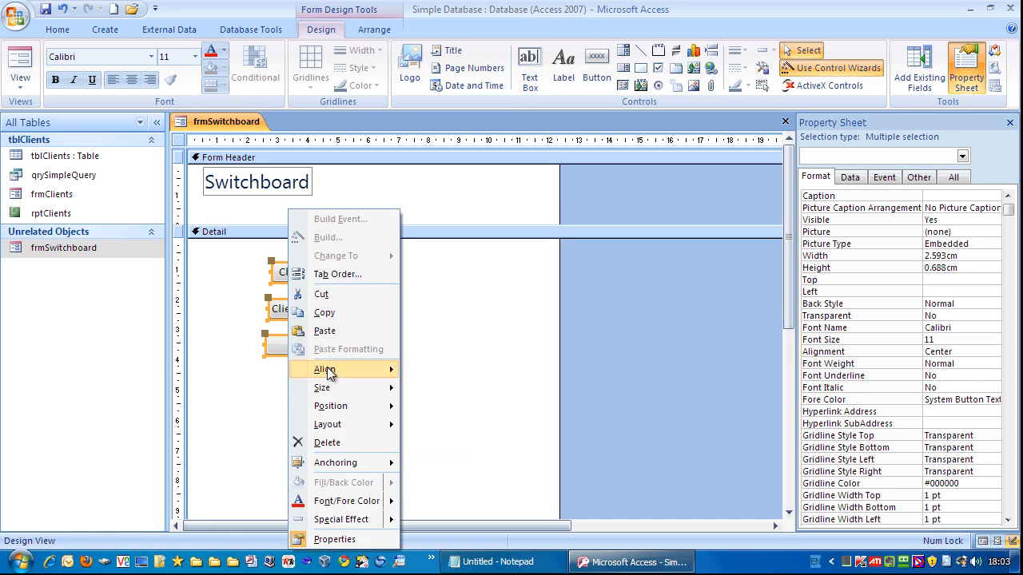
left_click(432, 380)
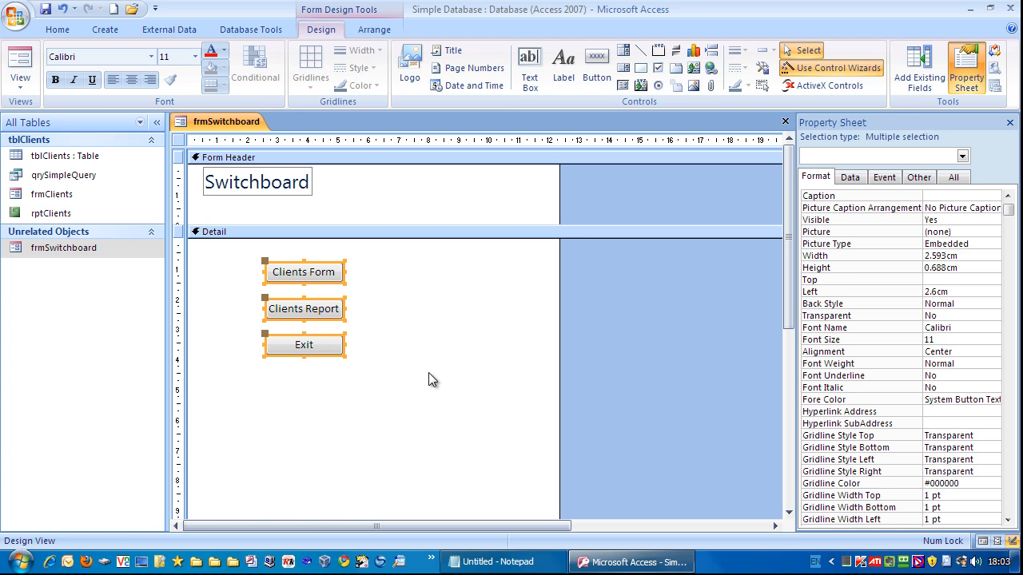
mouse_move(428, 338)
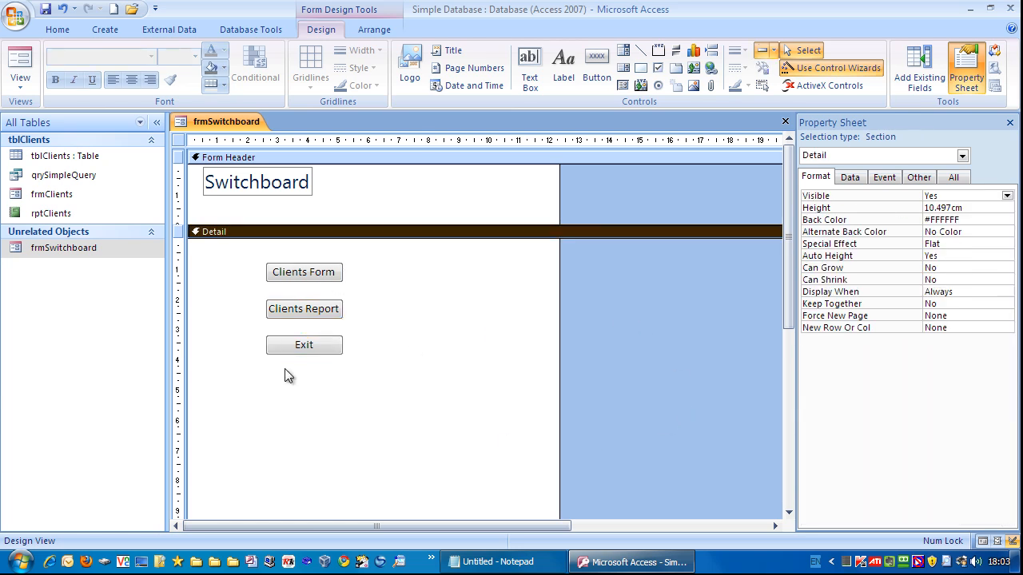
mouse_move(507, 356)
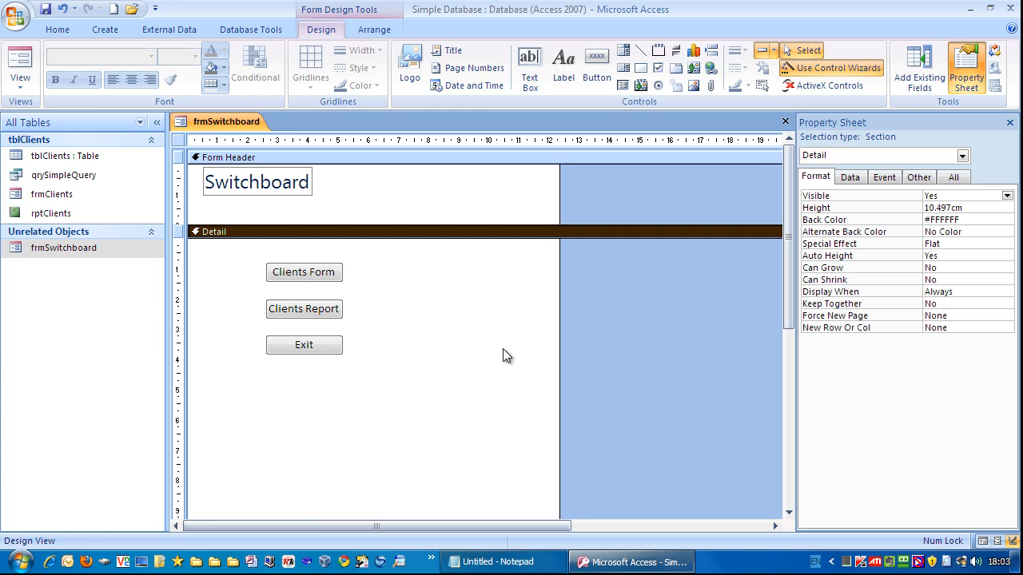
mouse_move(19, 67)
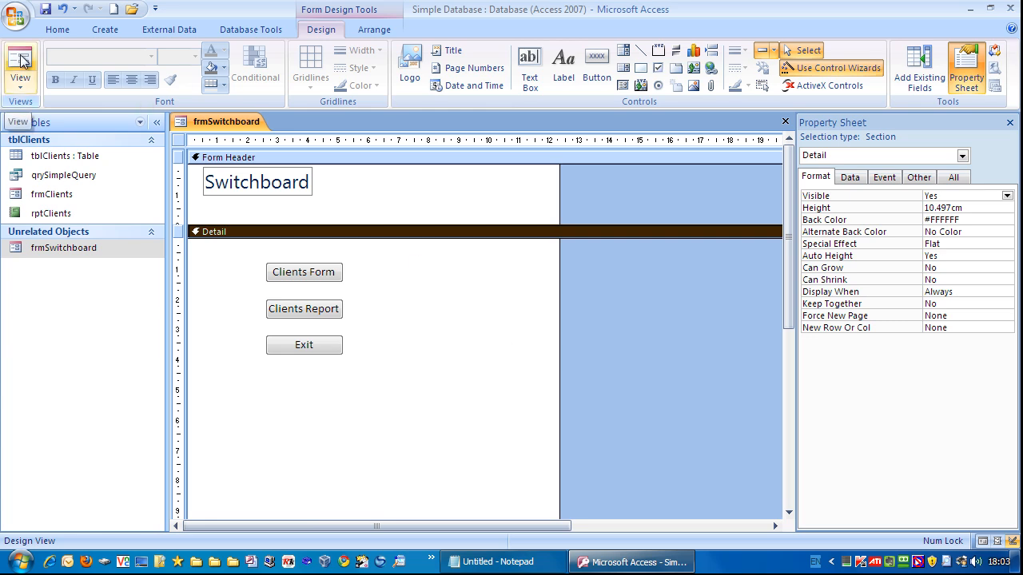
In Form View, test that Clients Report opens rptClients and Clients Form opens frmClients
left_click(19, 67)
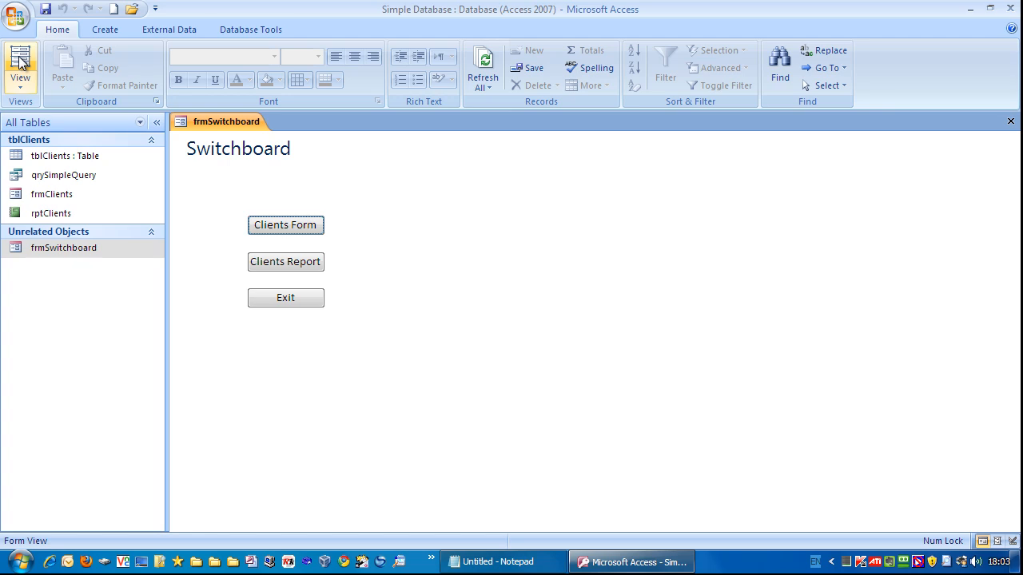
mouse_move(438, 266)
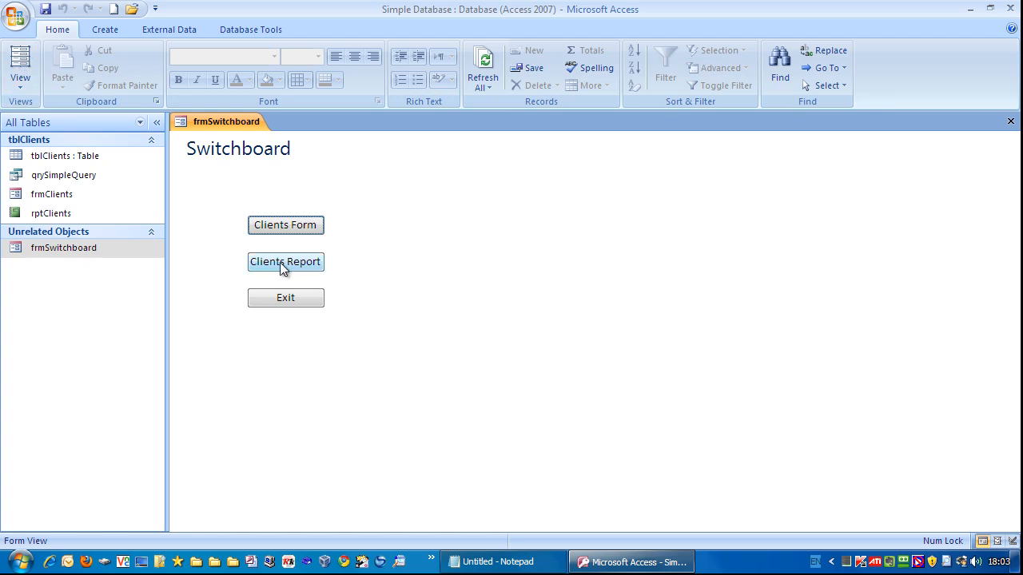
left_click(285, 262)
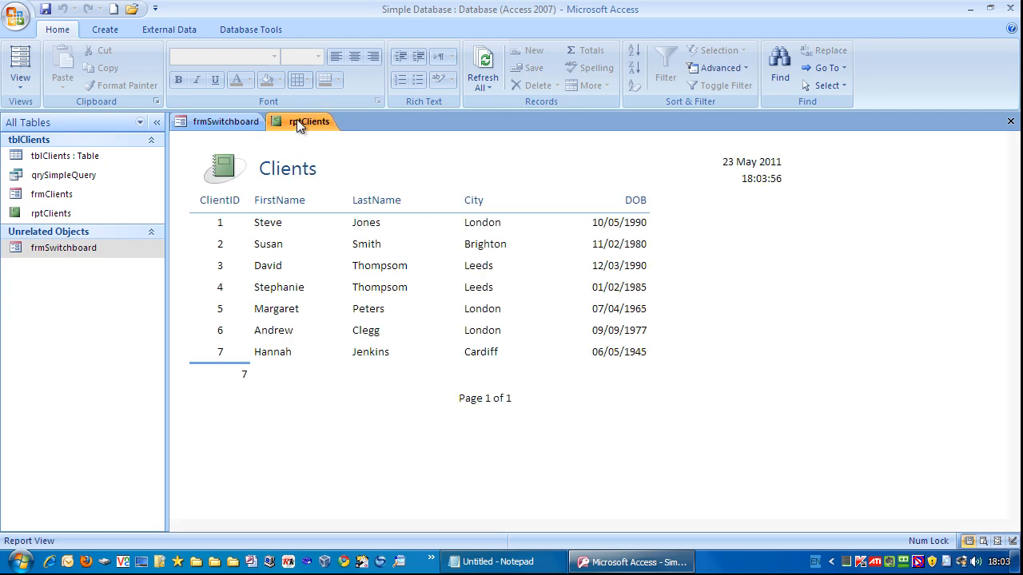
mouse_move(451, 158)
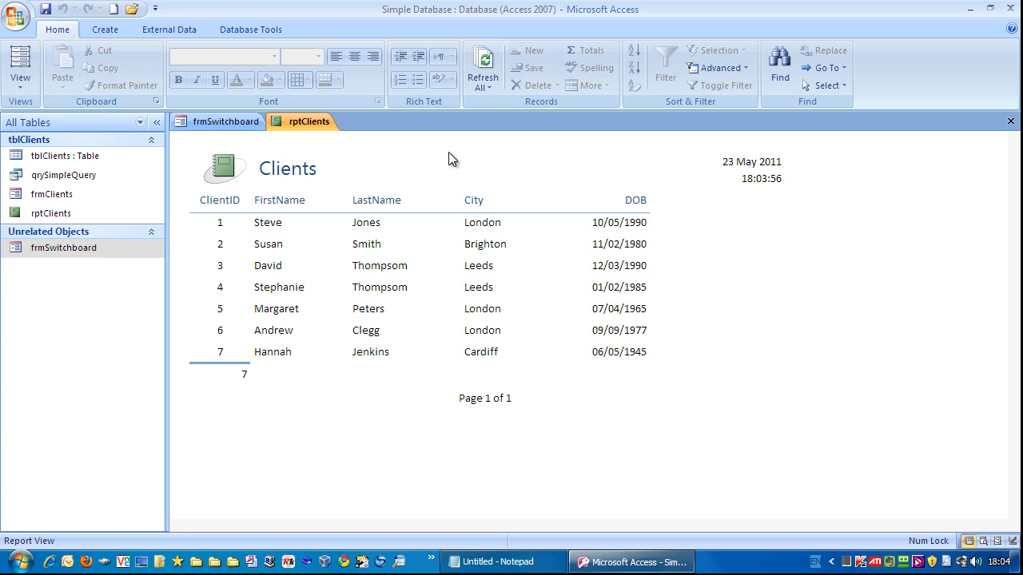
left_click(226, 121)
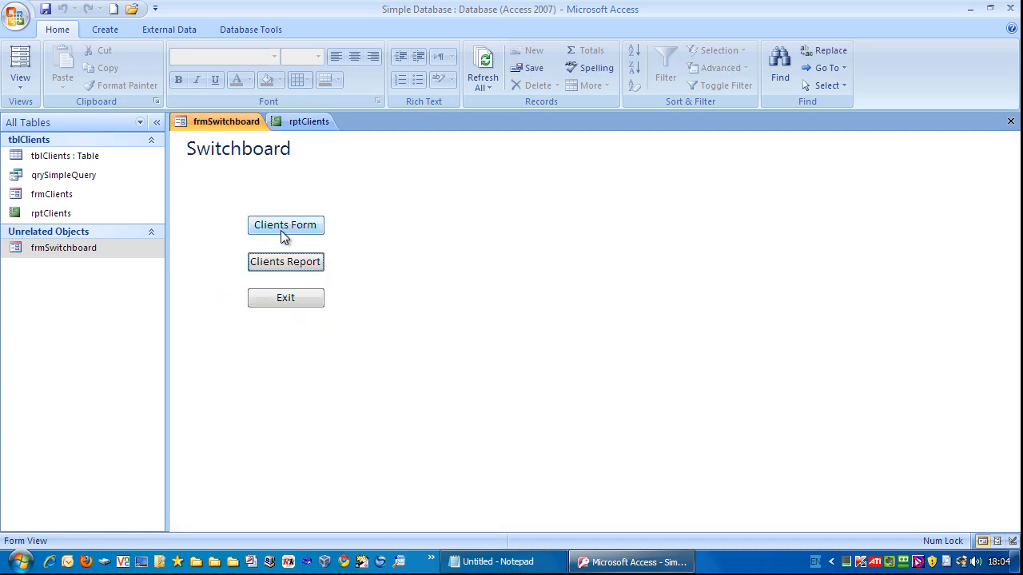
left_click(285, 224)
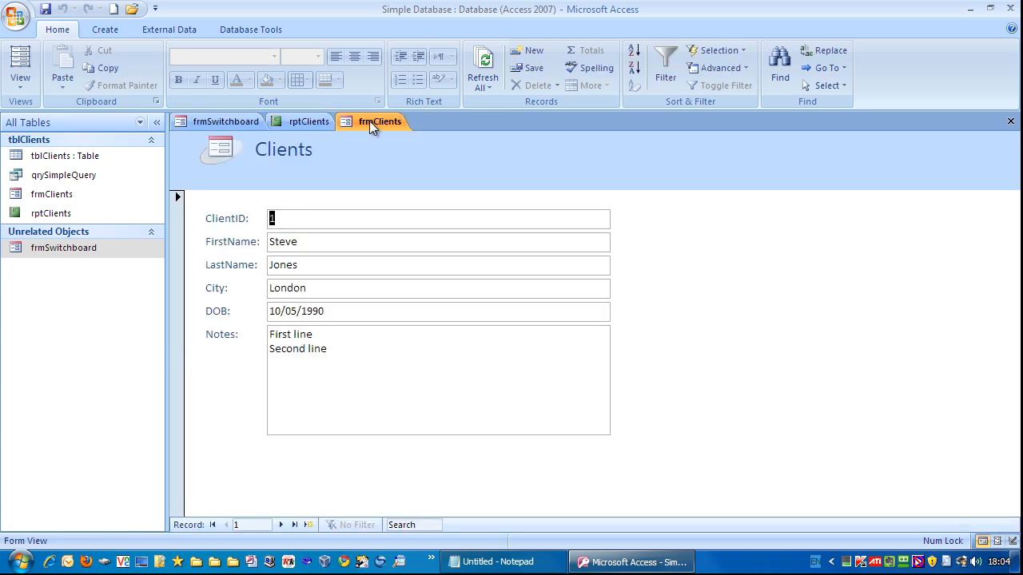
left_click(226, 122)
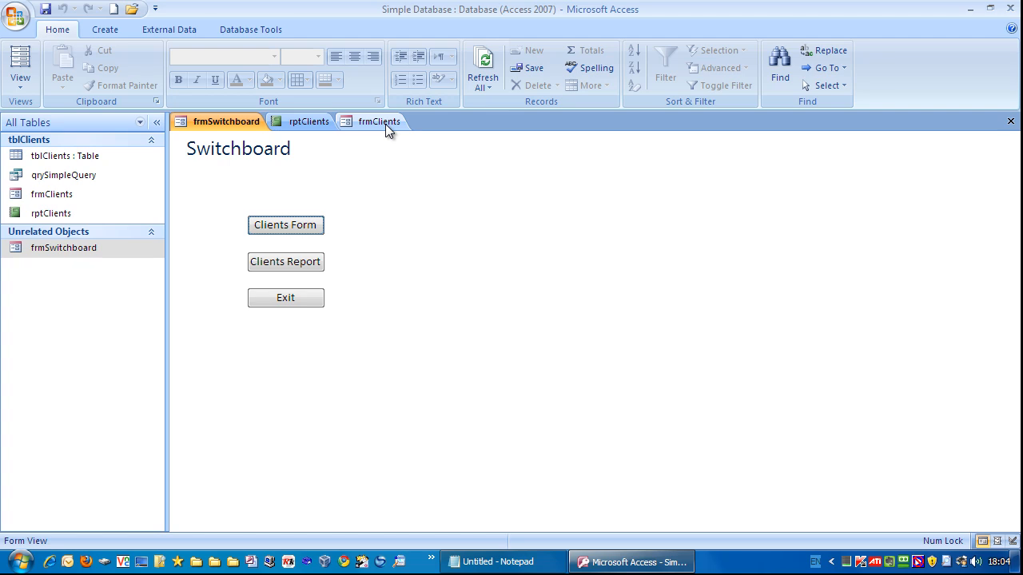
mouse_move(323, 127)
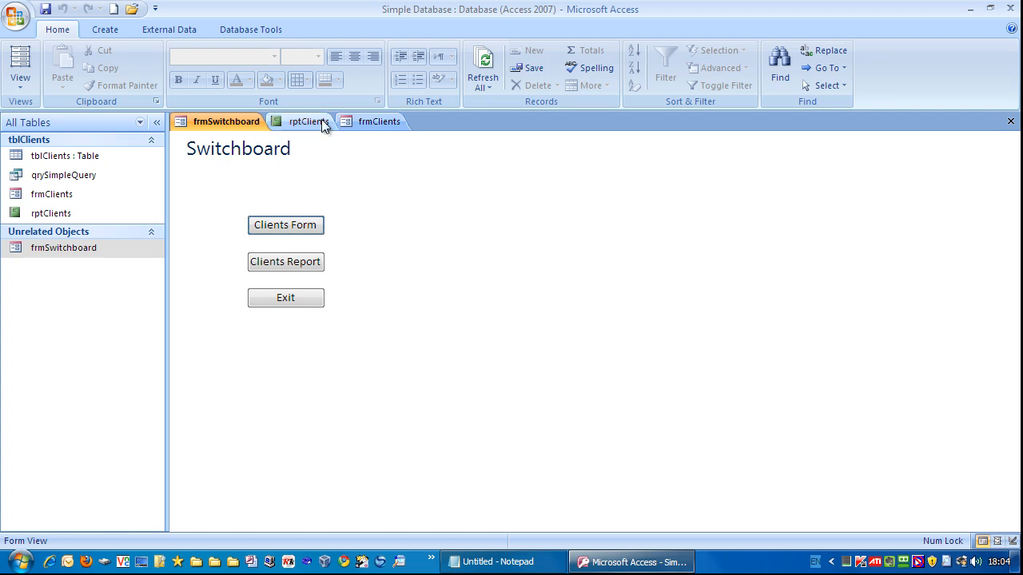
mouse_move(349, 355)
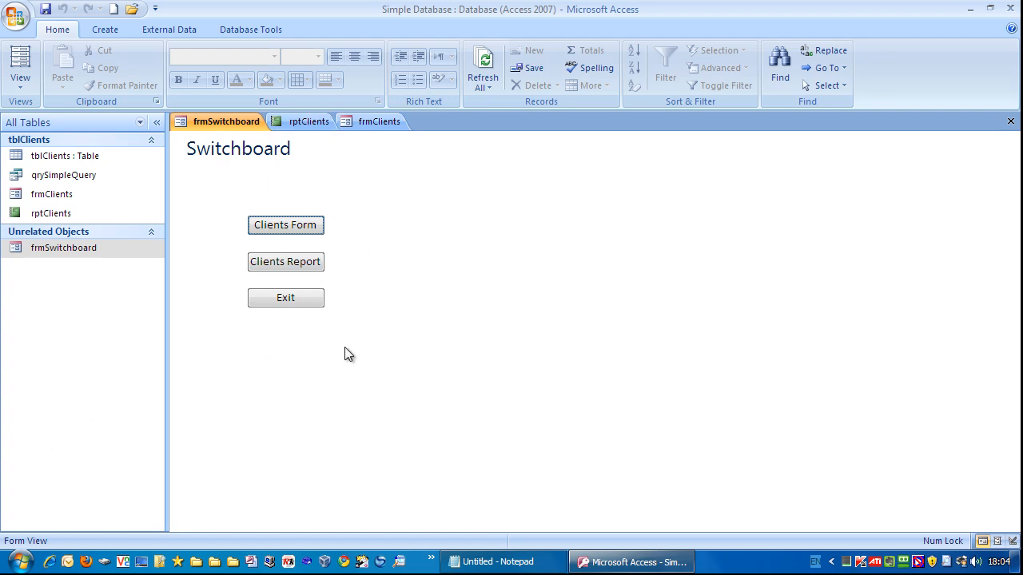
mouse_move(408, 267)
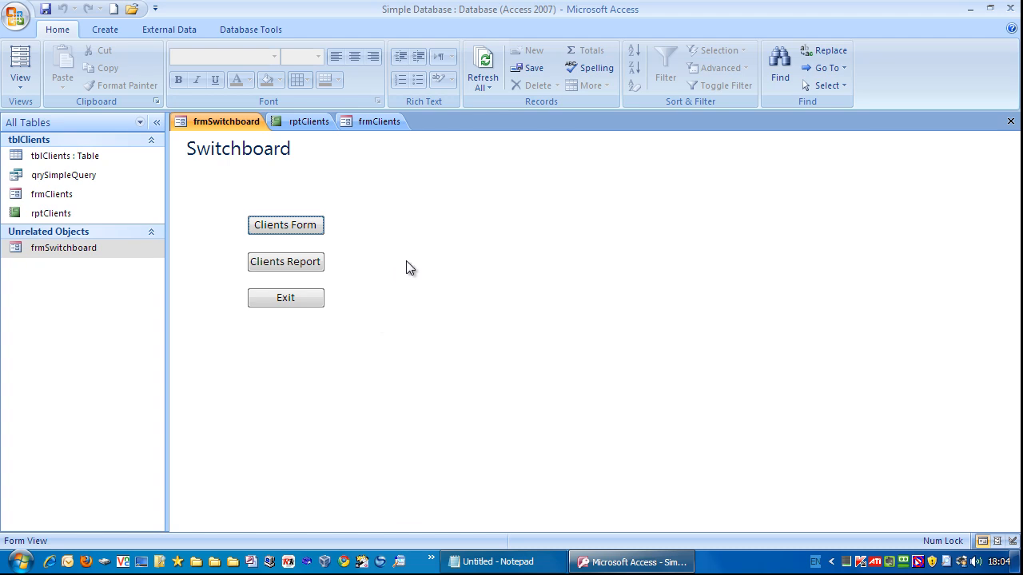
mouse_move(52, 194)
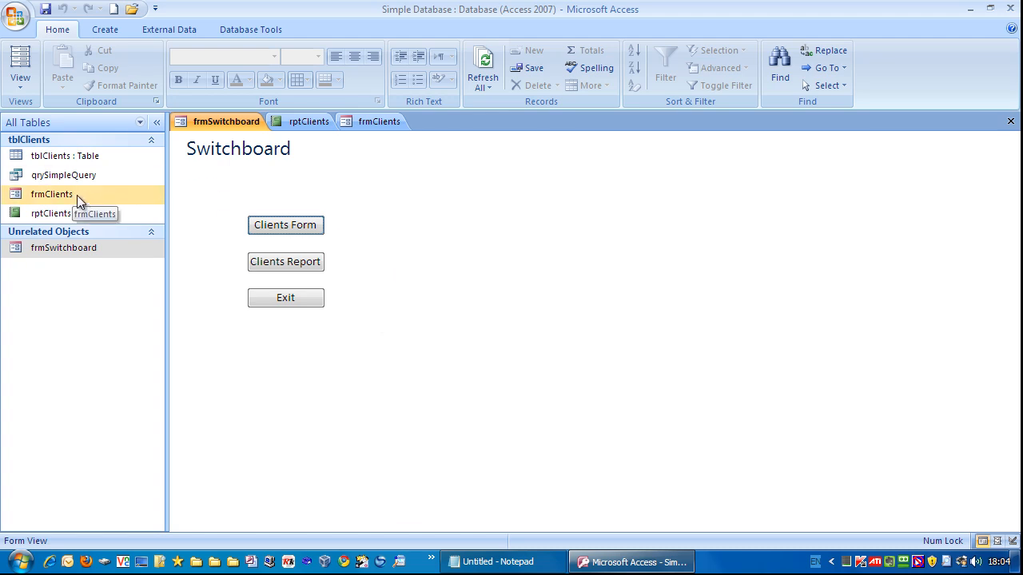
mouse_move(438, 234)
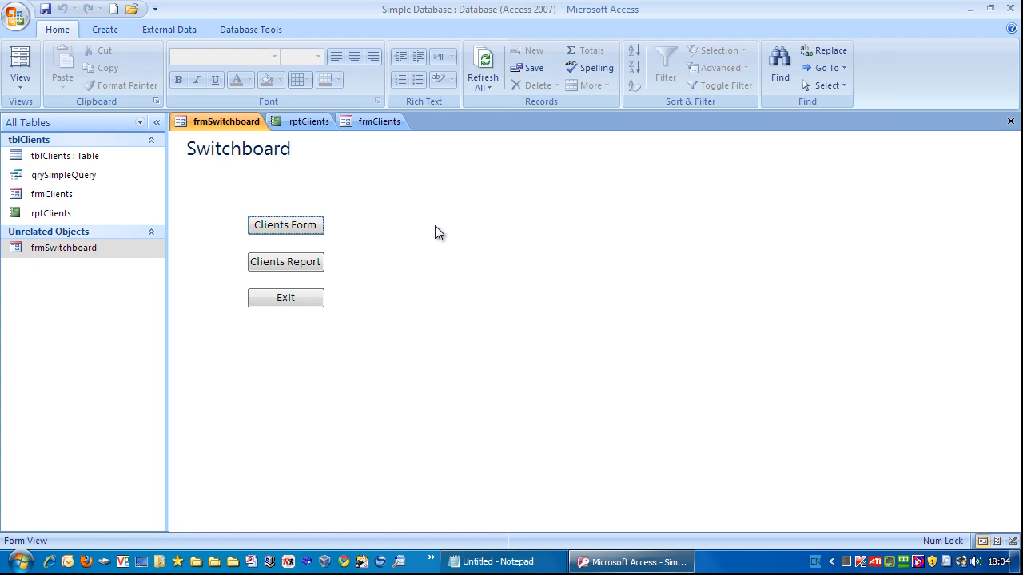
mouse_move(227, 221)
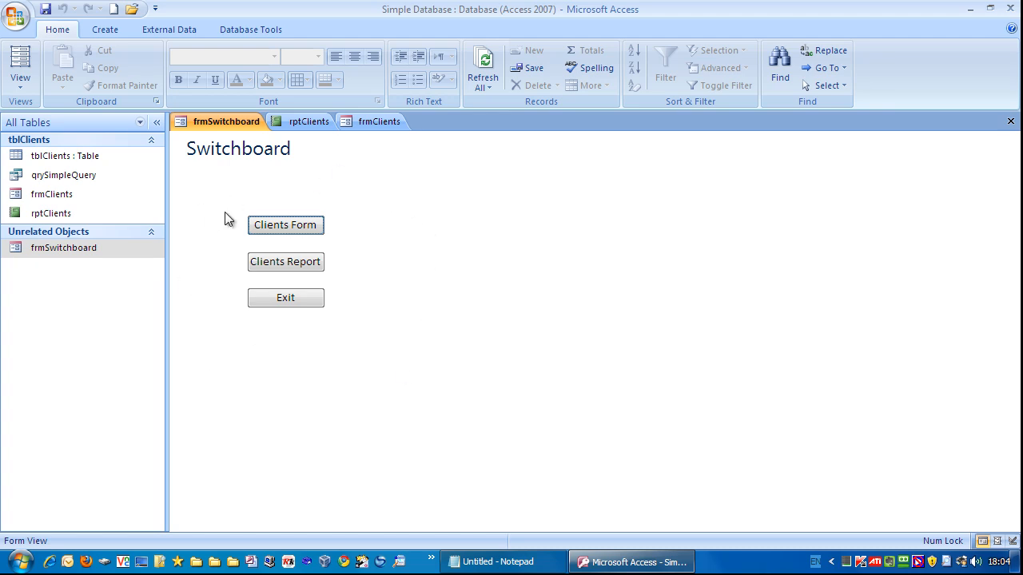
mouse_move(384, 334)
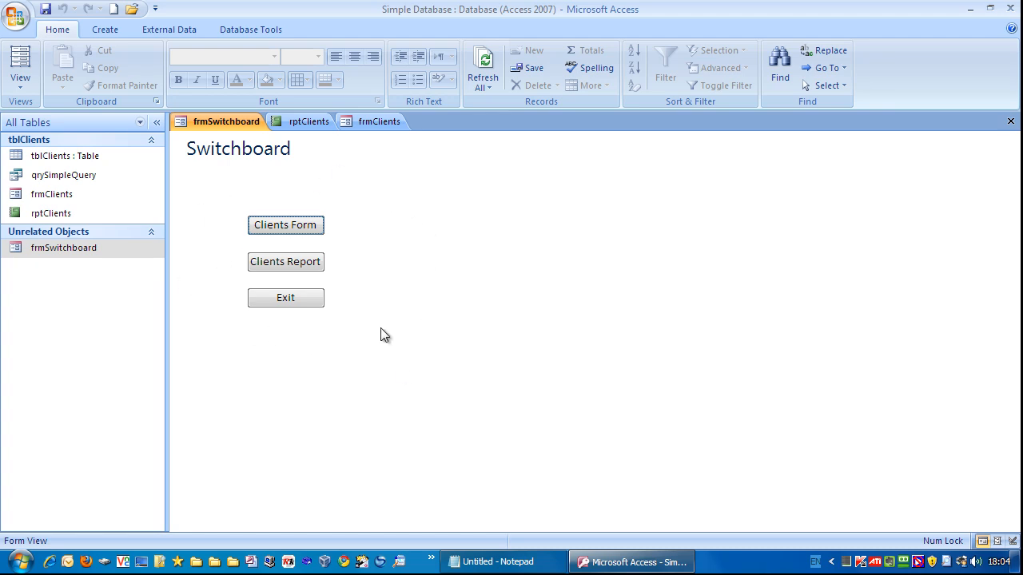
mouse_move(411, 239)
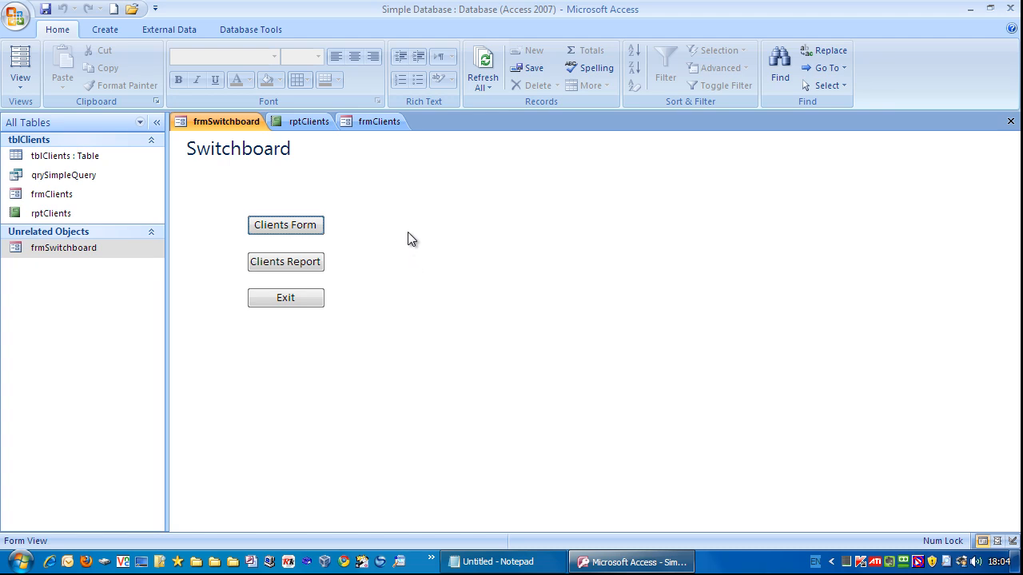
mouse_move(402, 361)
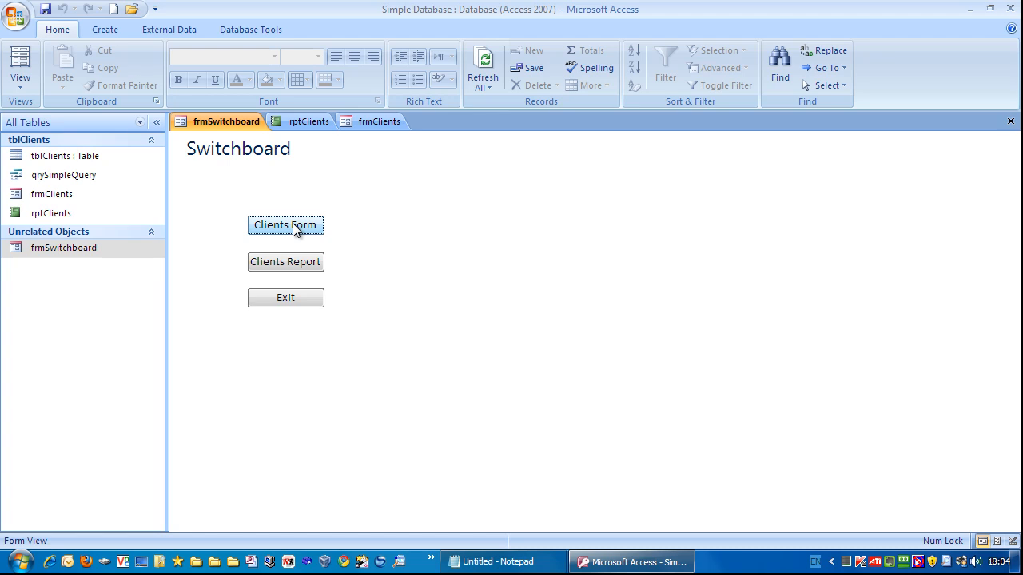
mouse_move(285, 262)
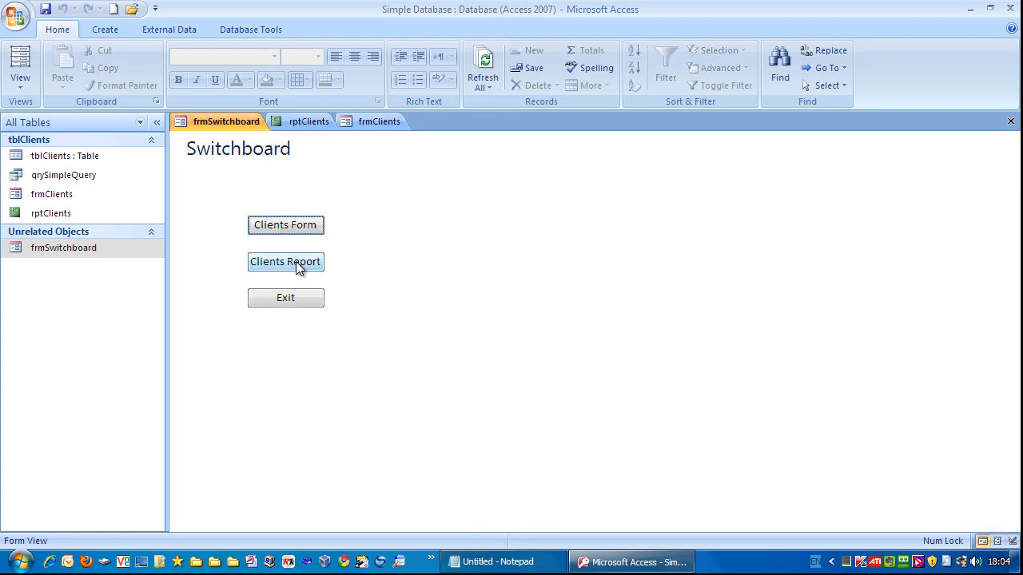
left_click(285, 262)
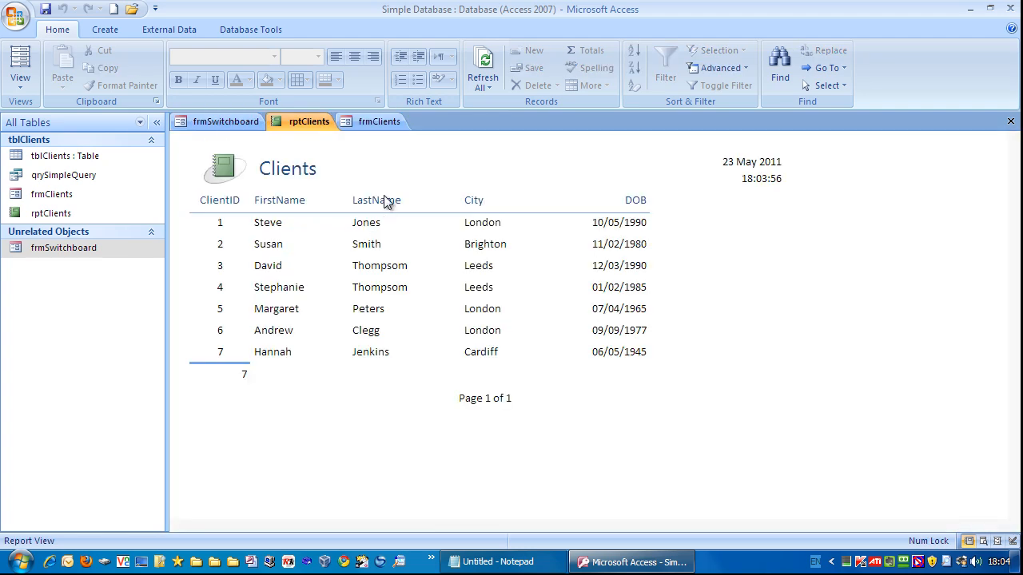
mouse_move(227, 121)
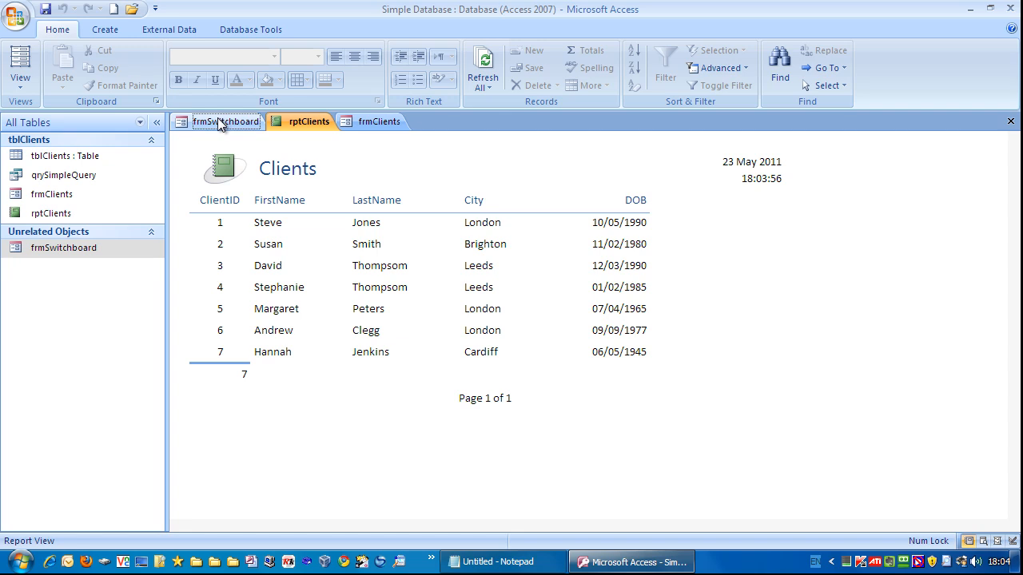
left_click(227, 122)
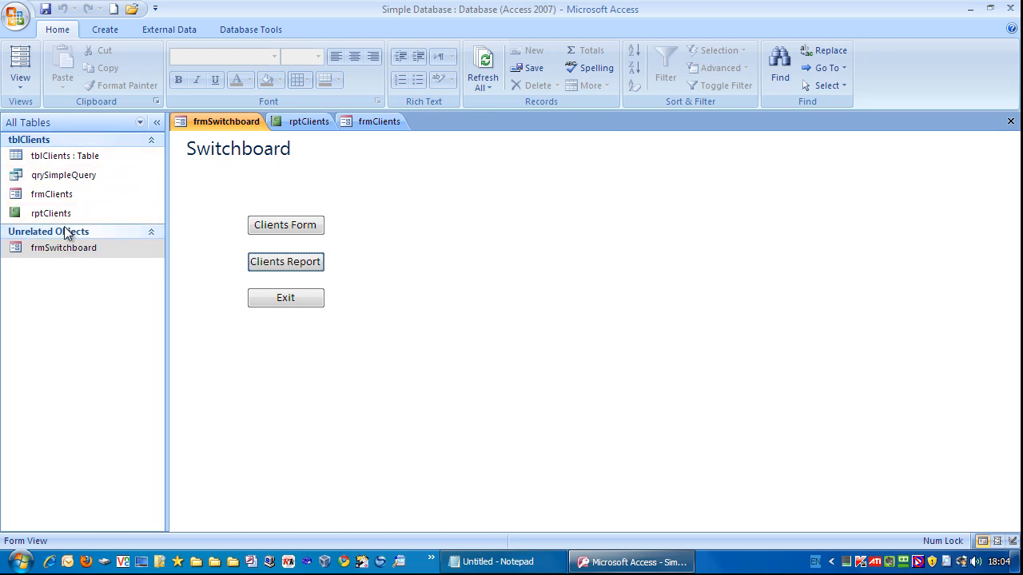
left_click(51, 195)
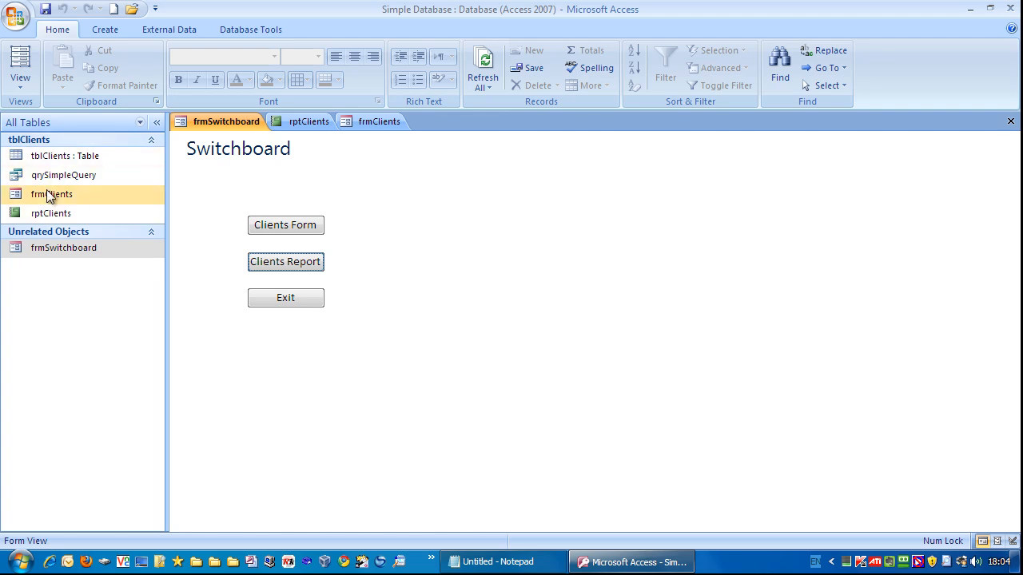